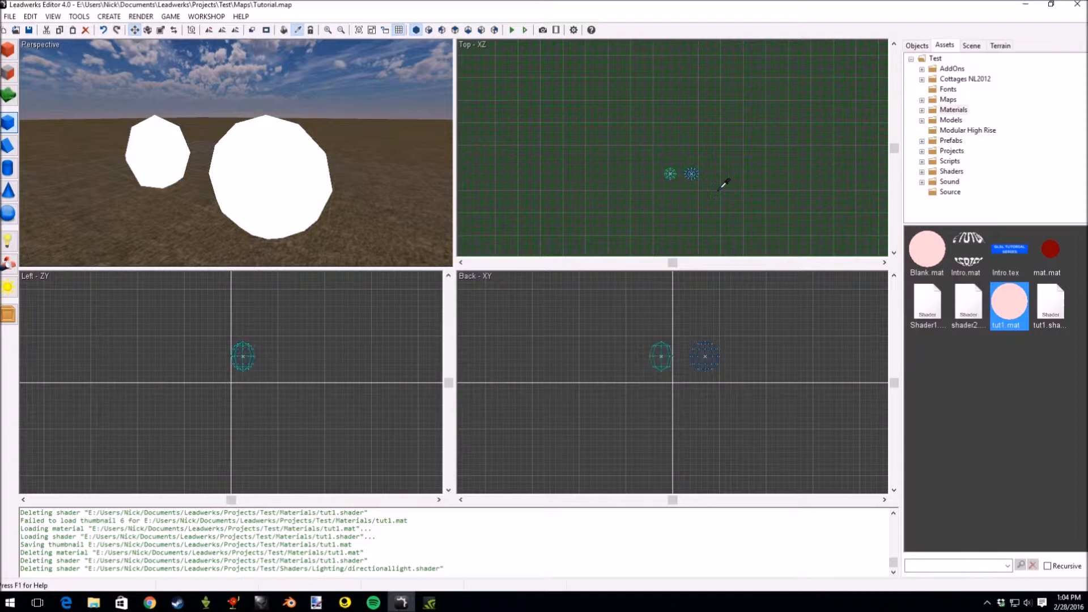
# Open tut1.shader, view its vertex stage, and begin a new 'vec' line inside main.
pyautogui.doubleClick(1050, 303)
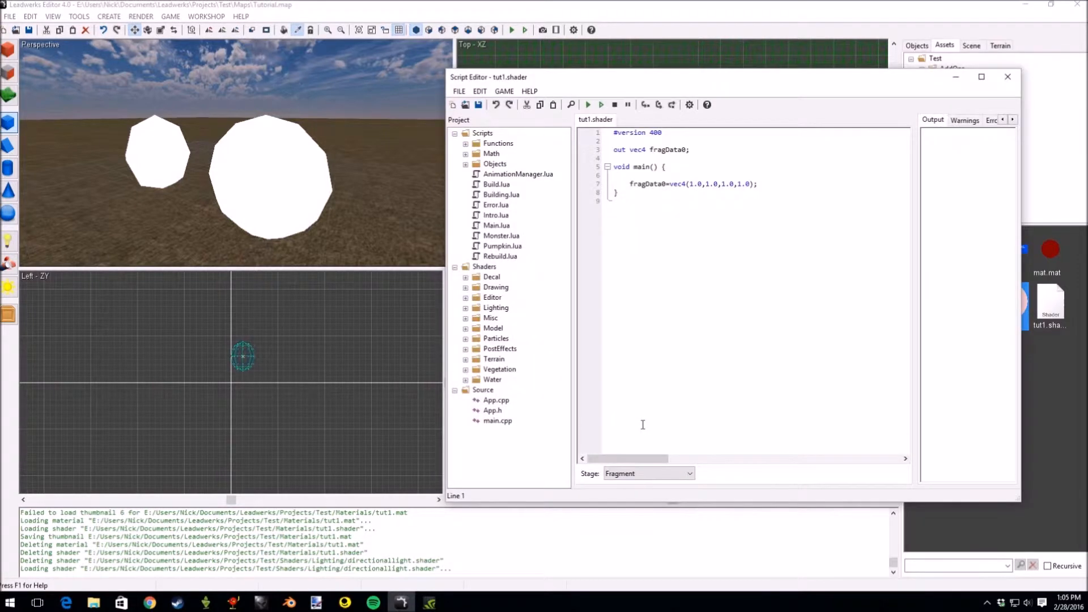
pyautogui.moveTo(649, 483)
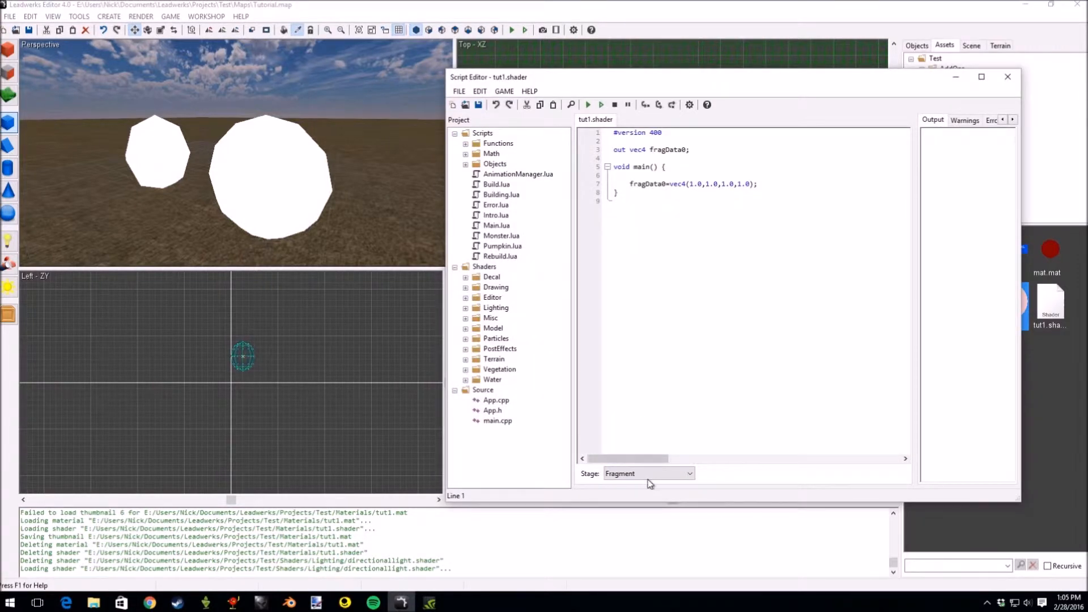
pyautogui.click(647, 473)
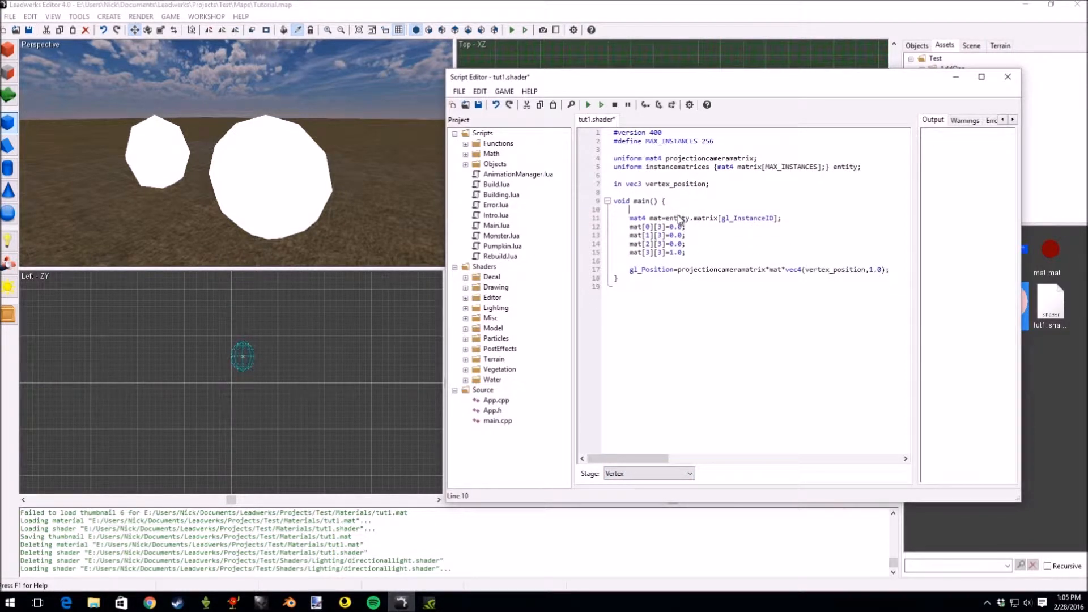
pyautogui.click(478, 104)
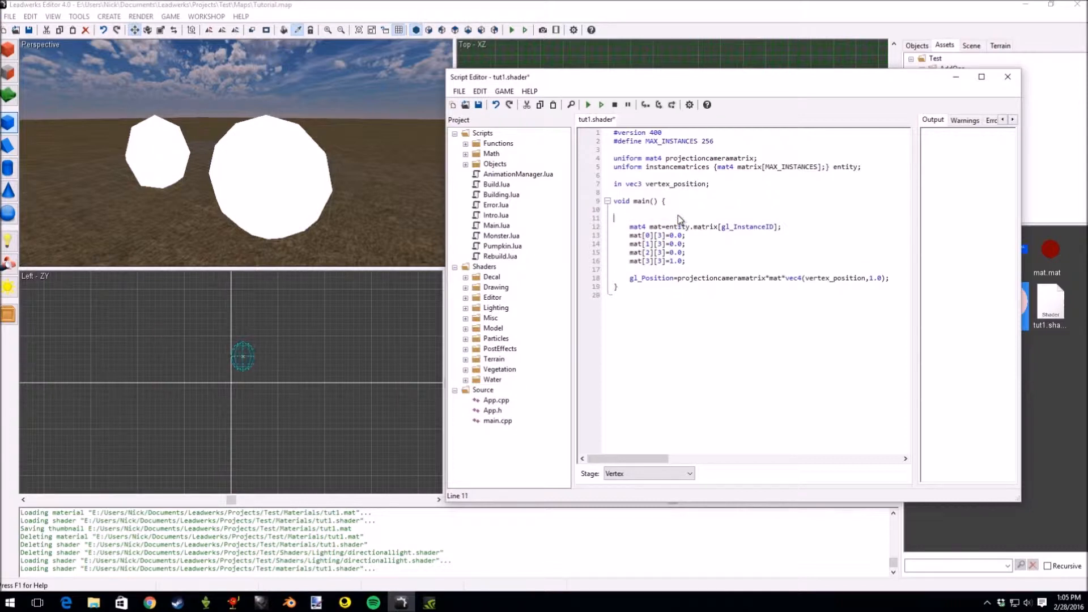
pyautogui.write('vec4(1.0,1.0,1.0,1.0);')
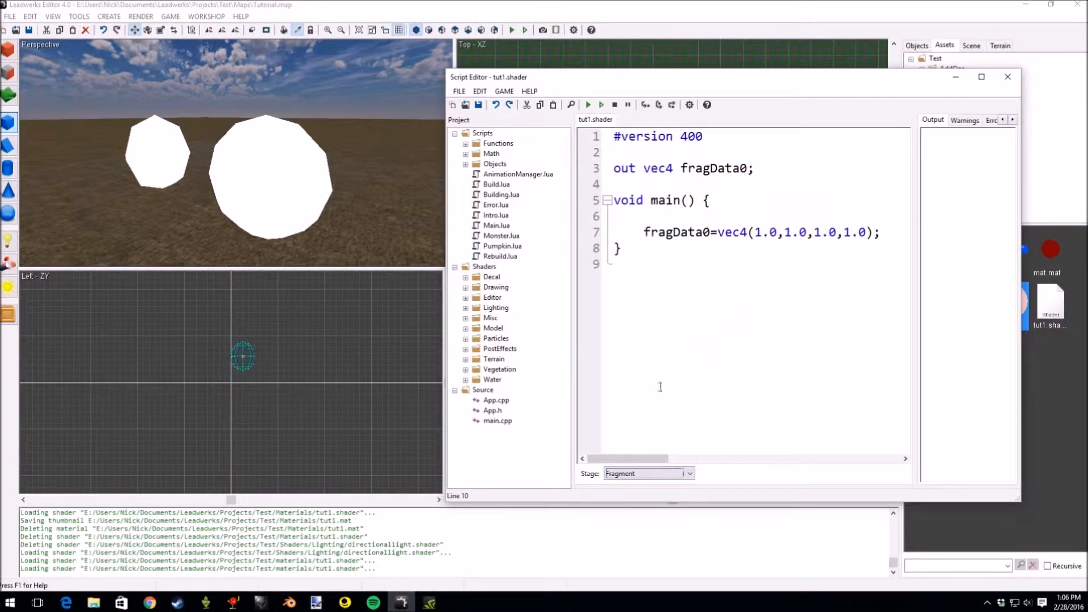
# In the vertex stage main, declare vec3 lightdir=vec3(1.0,0.0,0.0).
pyautogui.click(688, 473)
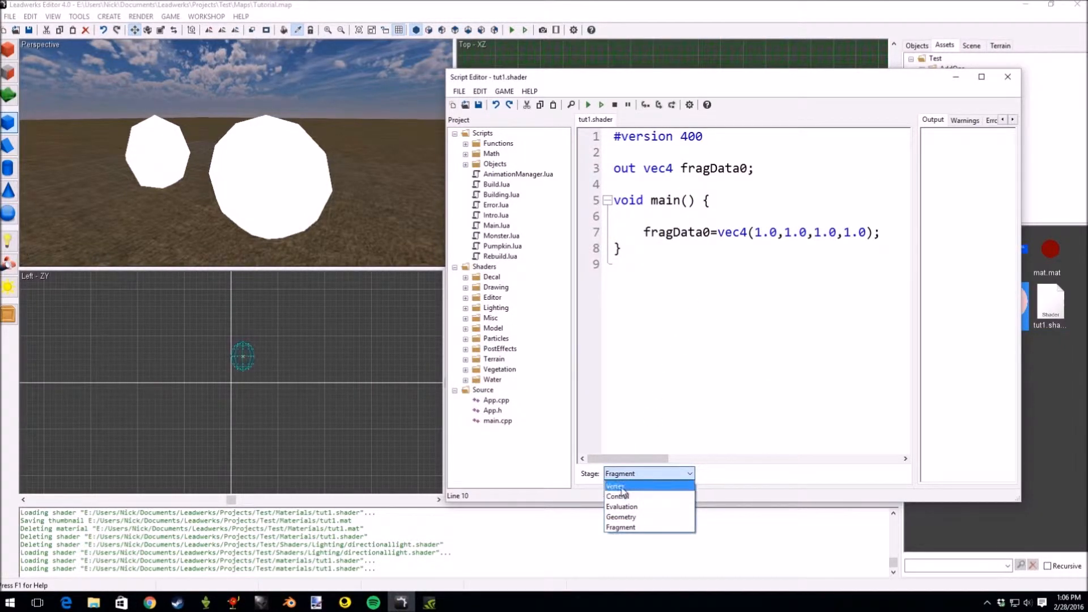
pyautogui.click(614, 485)
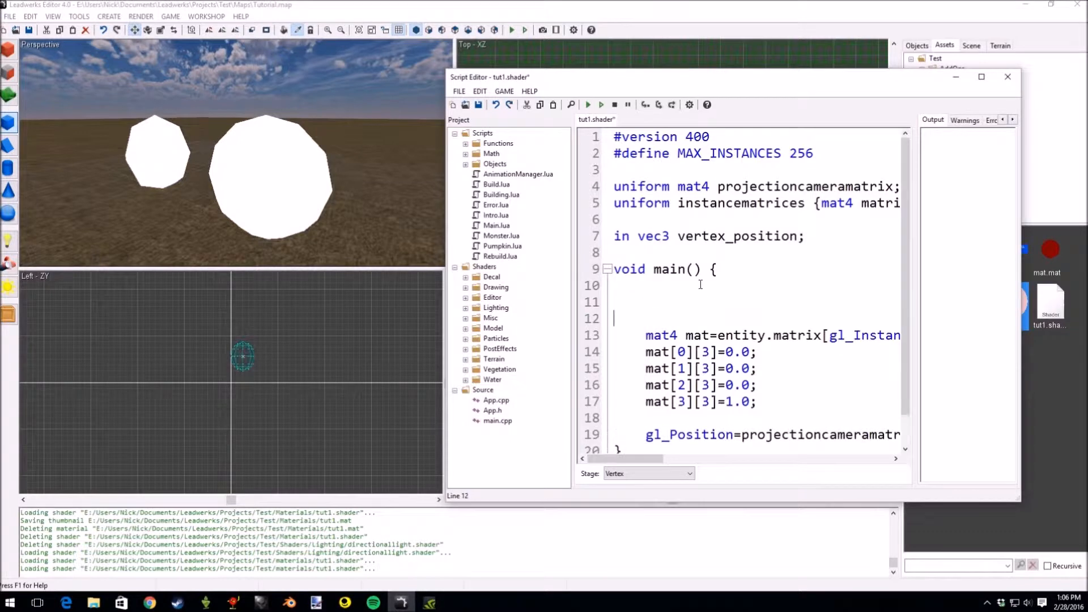
pyautogui.write('vec3')
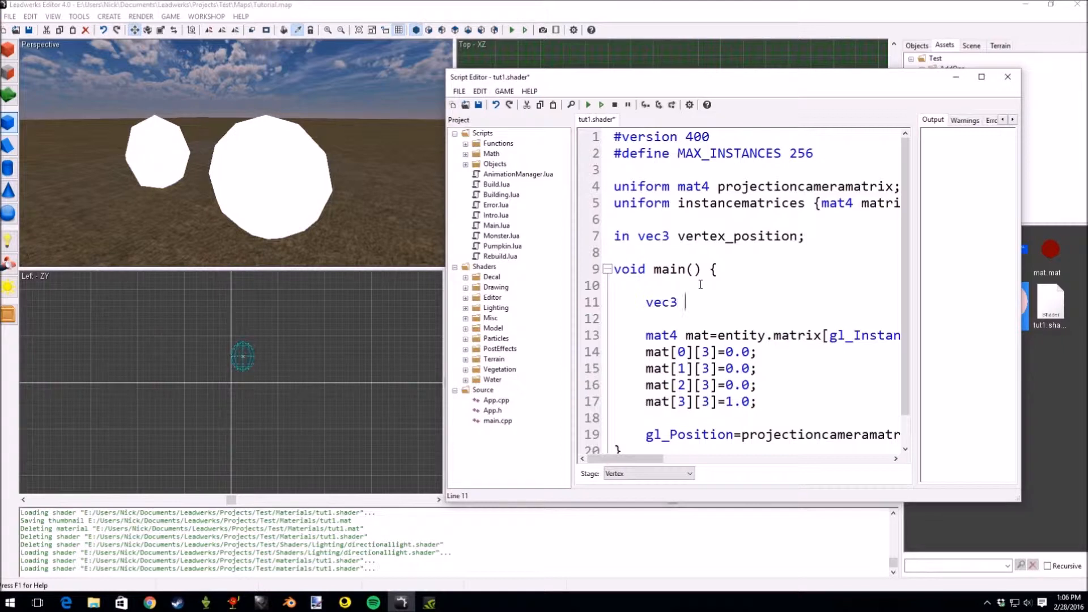
pyautogui.write('lightd')
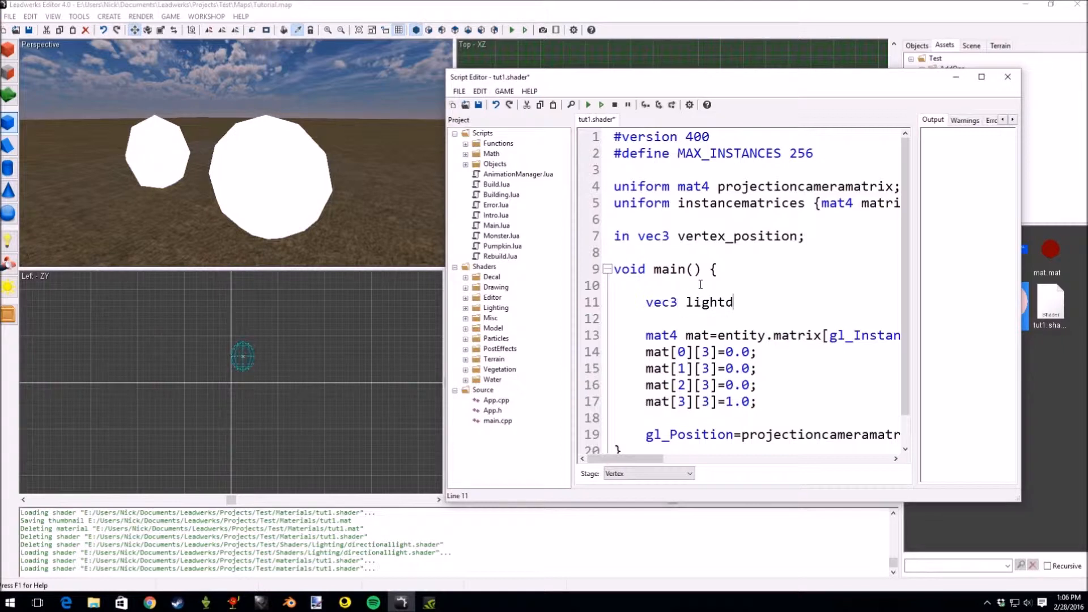
pyautogui.write('ir')
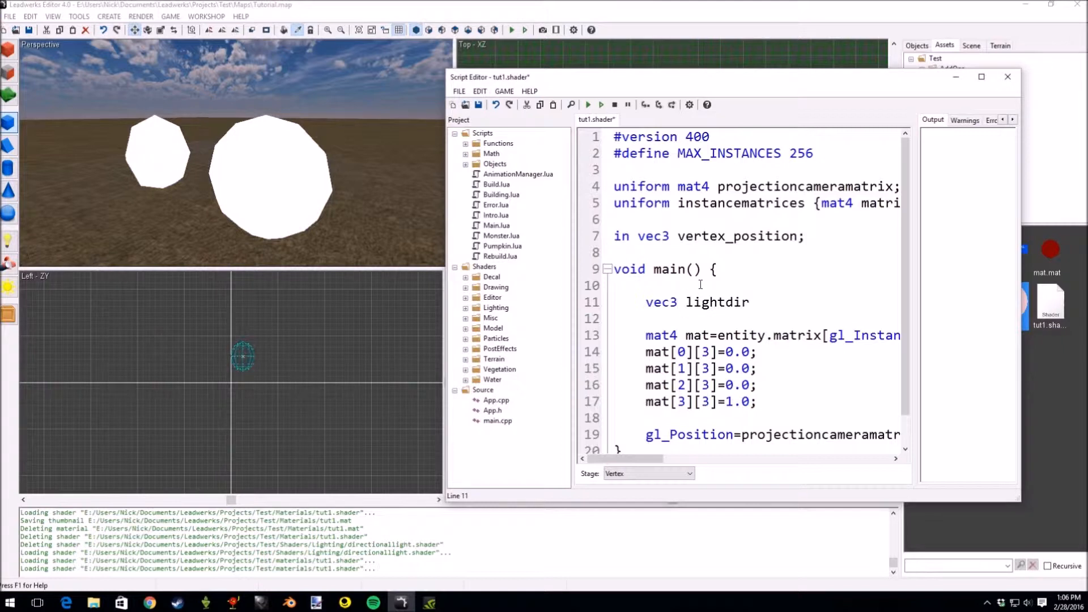
pyautogui.click(749, 302)
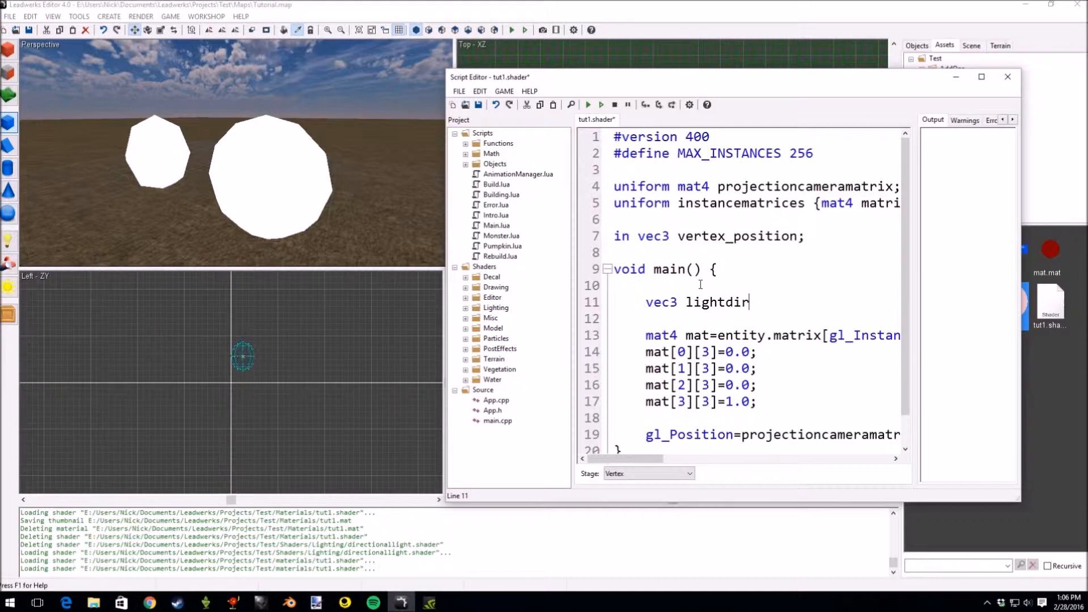
pyautogui.write('=')
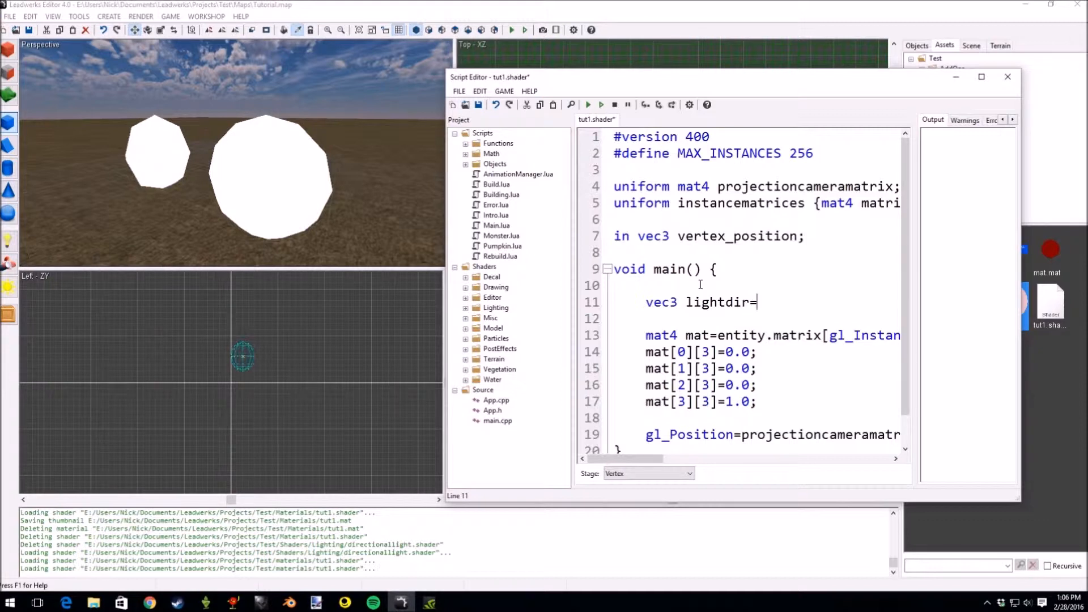
pyautogui.write('vec3()')
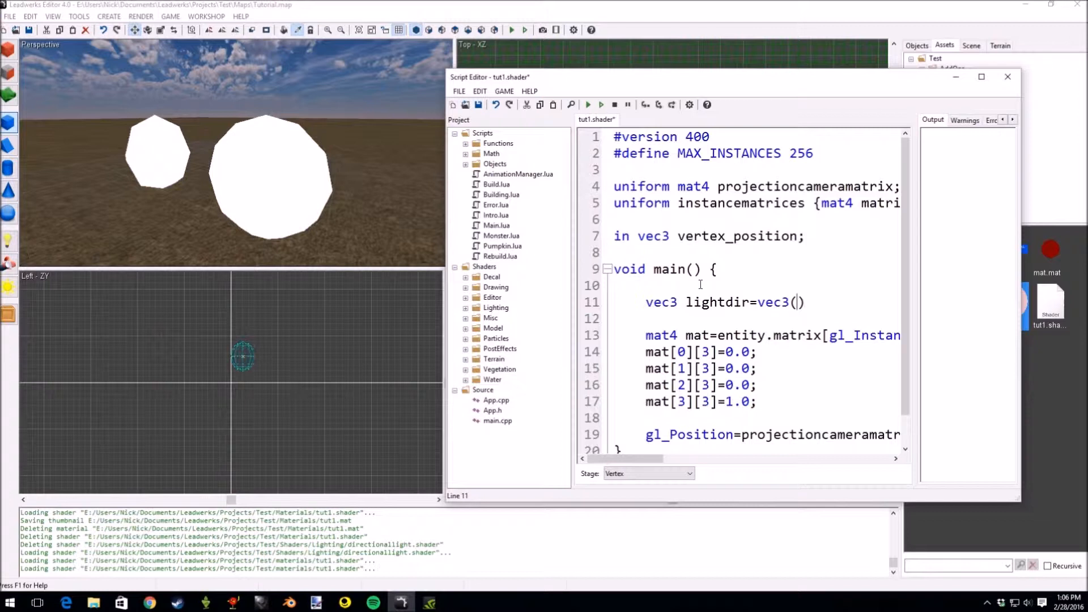
pyautogui.write('1')
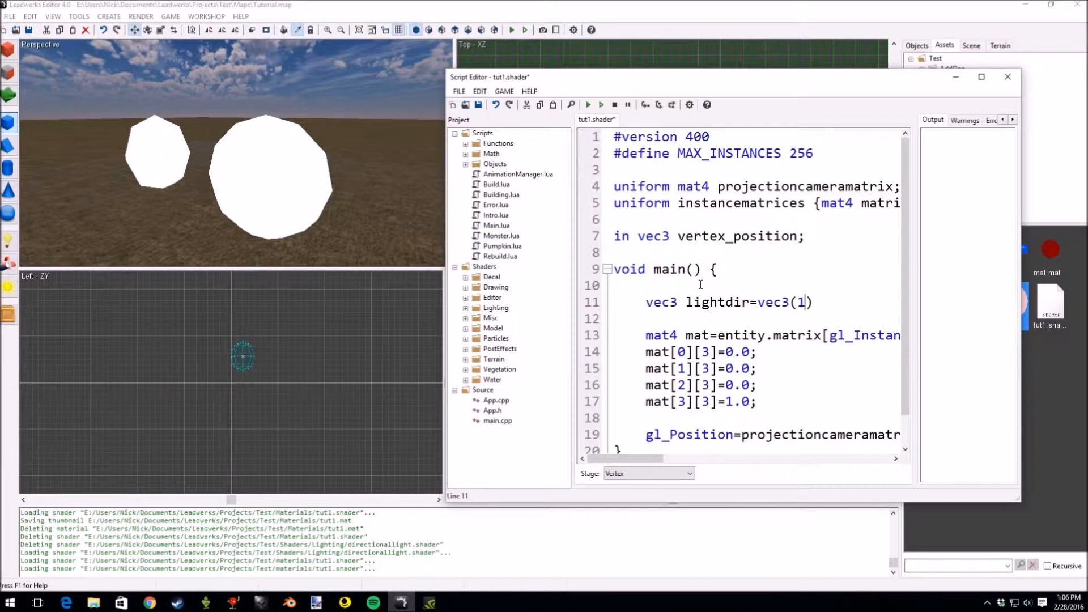
pyautogui.write('.0,.0')
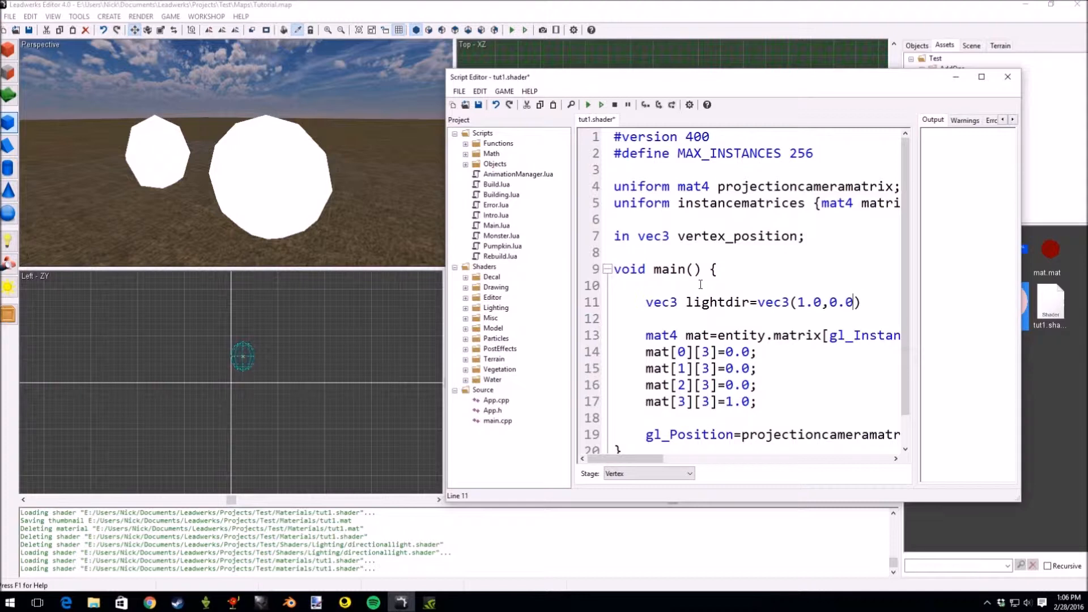
pyautogui.write(',0.0')
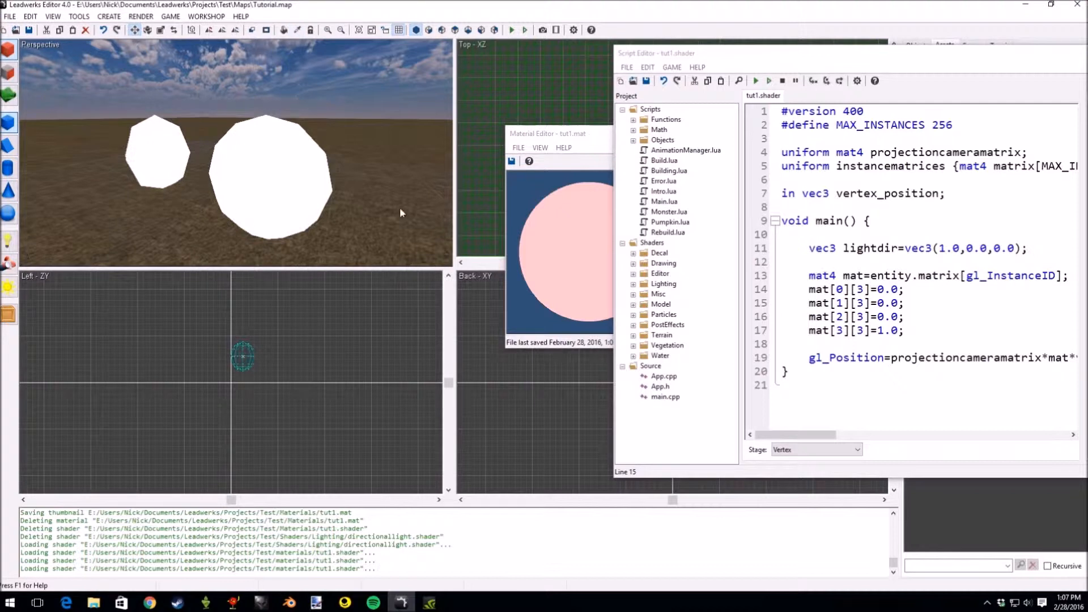
pyautogui.moveTo(396, 238)
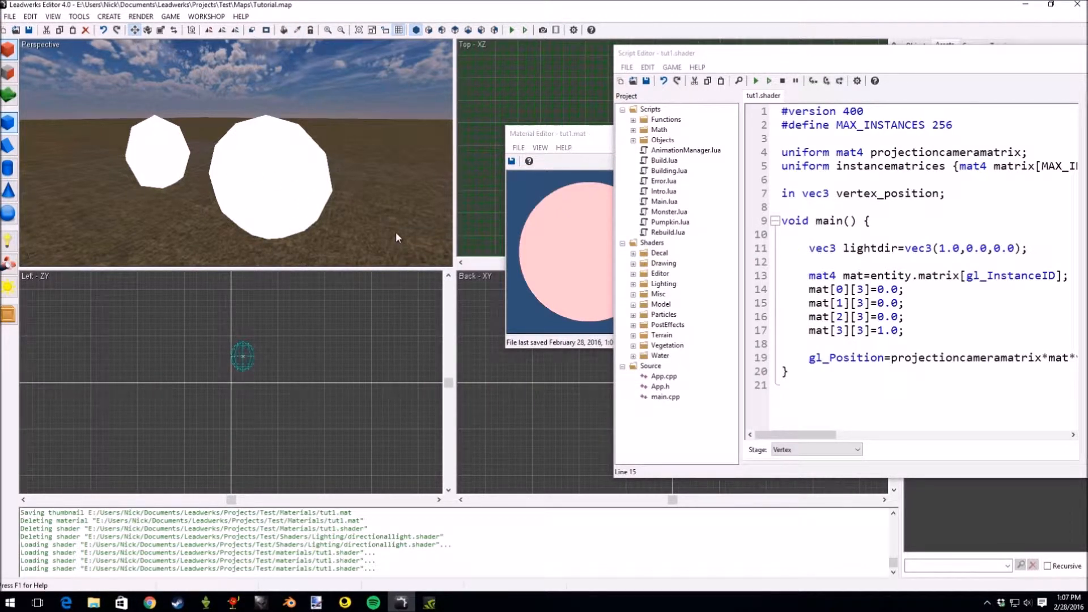
pyautogui.moveTo(319, 143)
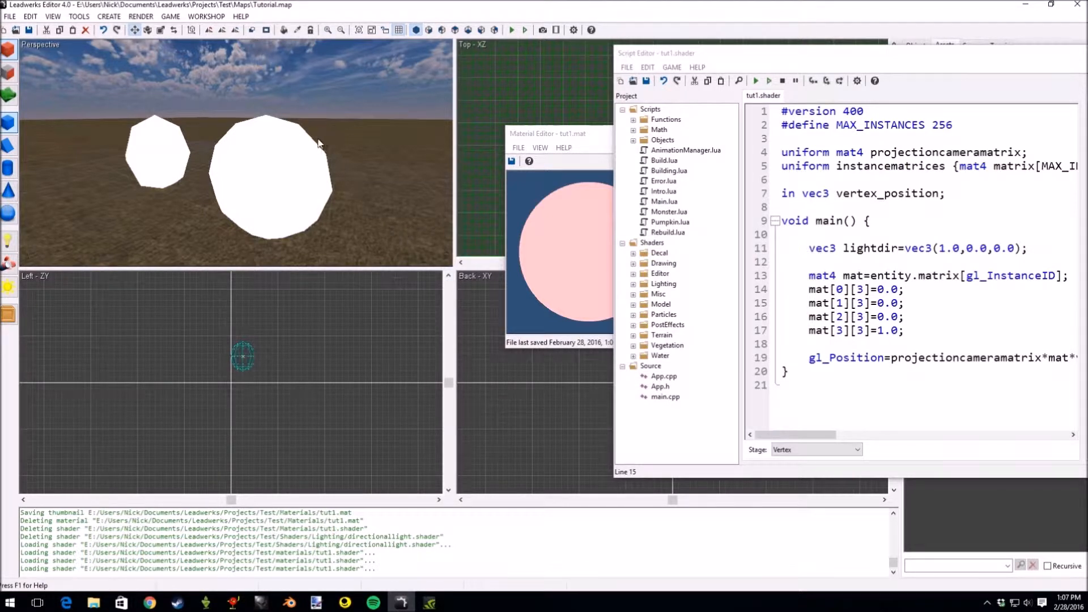
pyautogui.moveTo(340, 229)
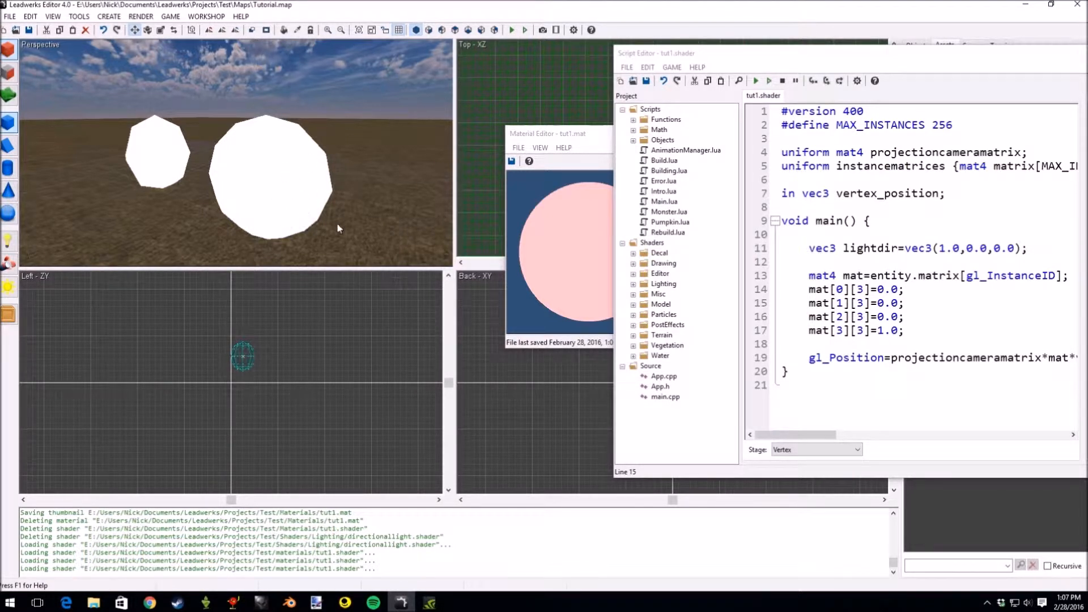
pyautogui.moveTo(335, 193)
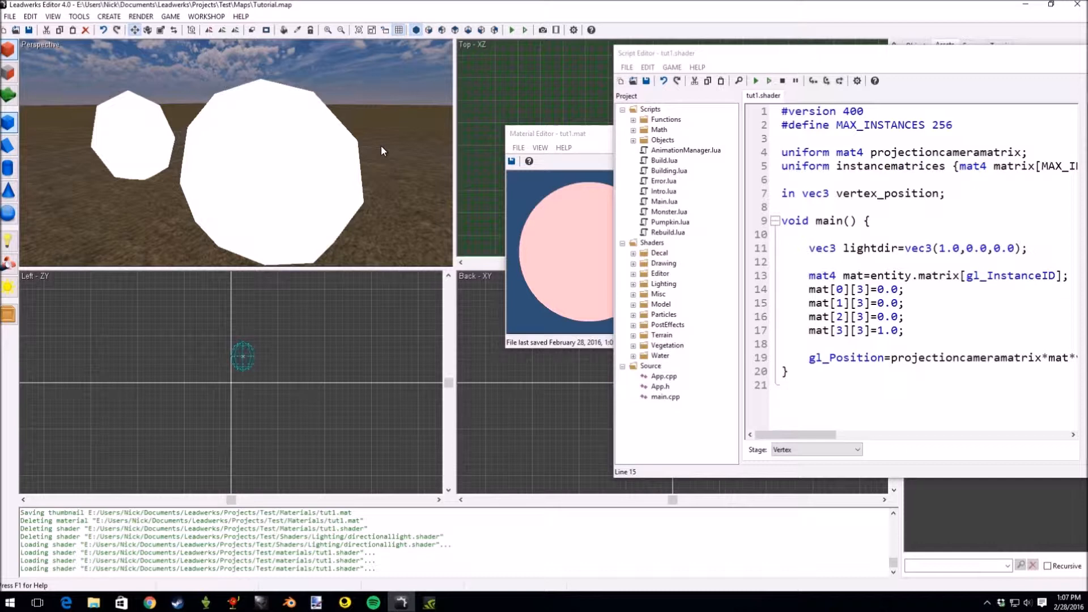
pyautogui.moveTo(377, 137)
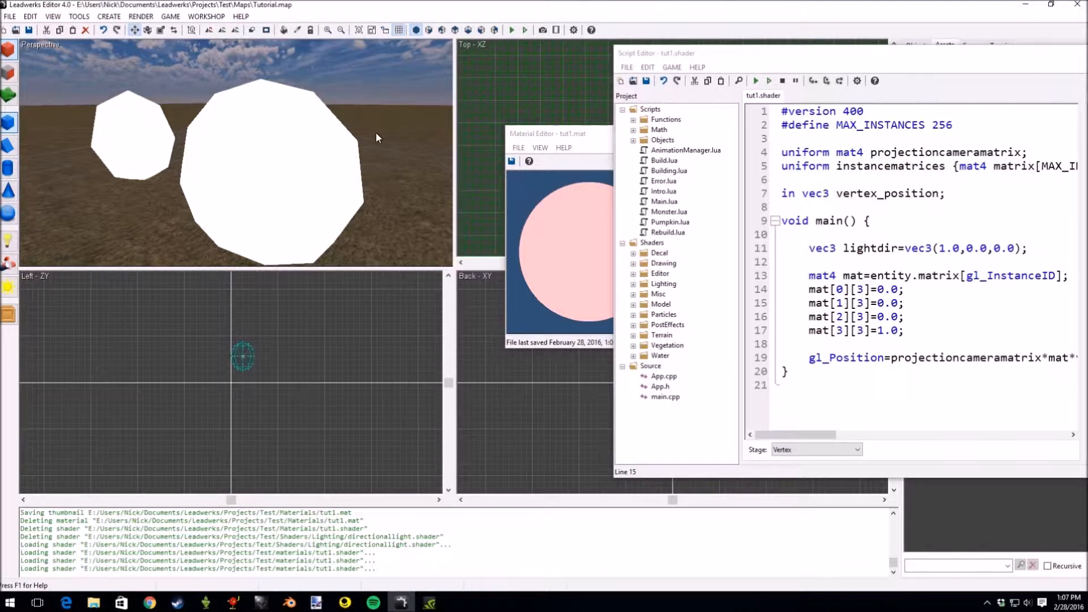
pyautogui.moveTo(352, 148)
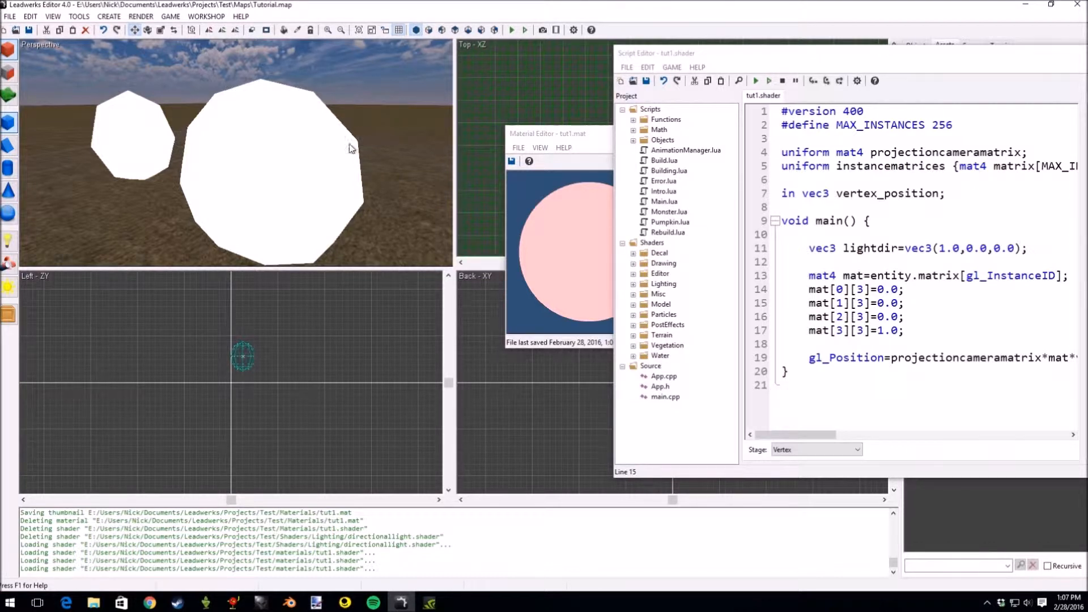
# Select the larger white sphere in the scene.
pyautogui.click(278, 160)
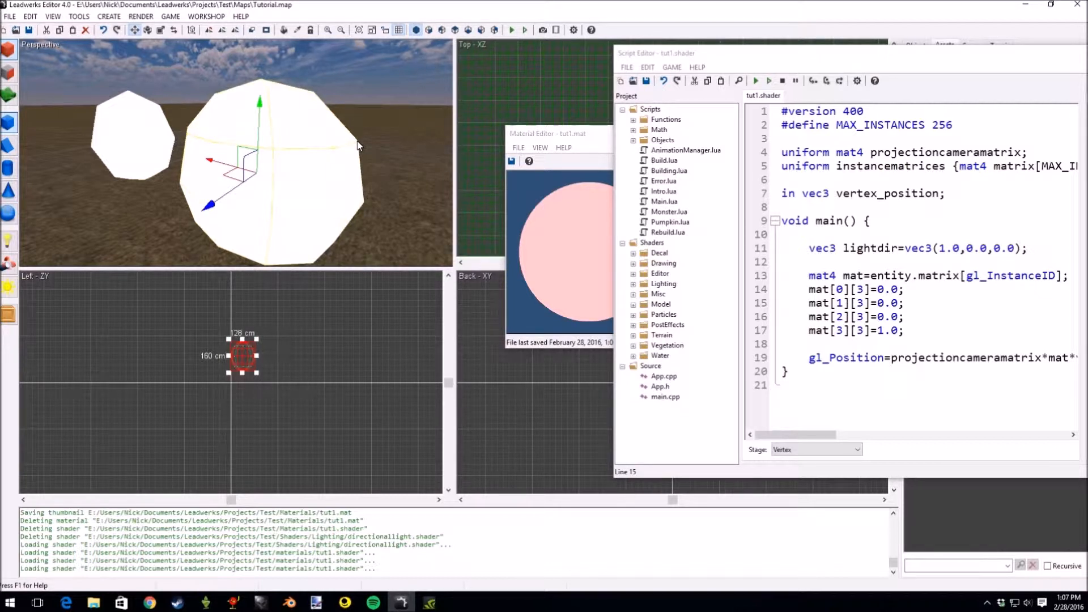
pyautogui.moveTo(412, 118)
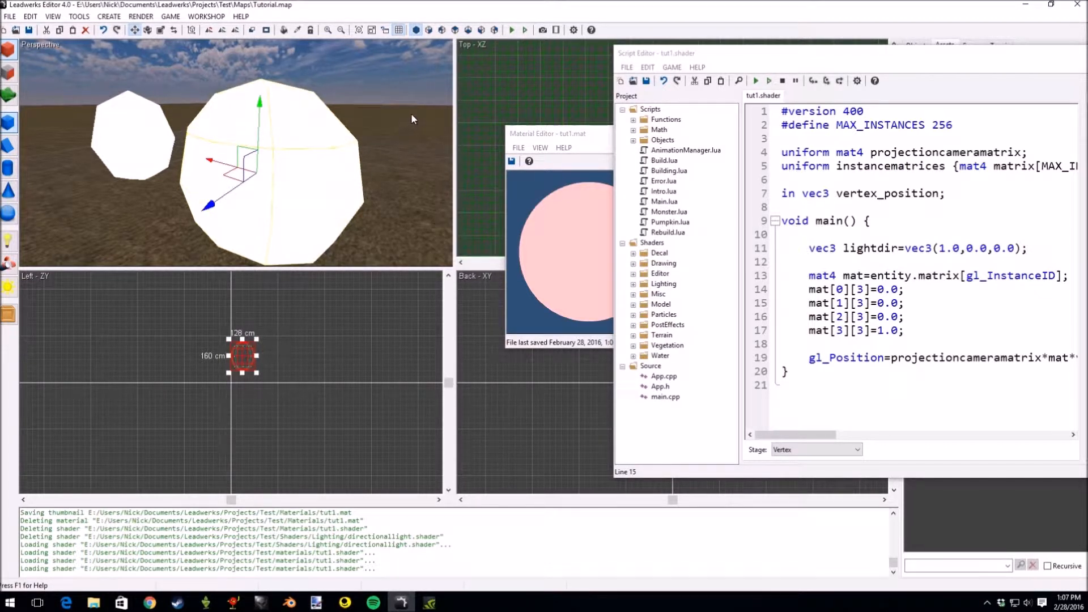
pyautogui.moveTo(359, 146)
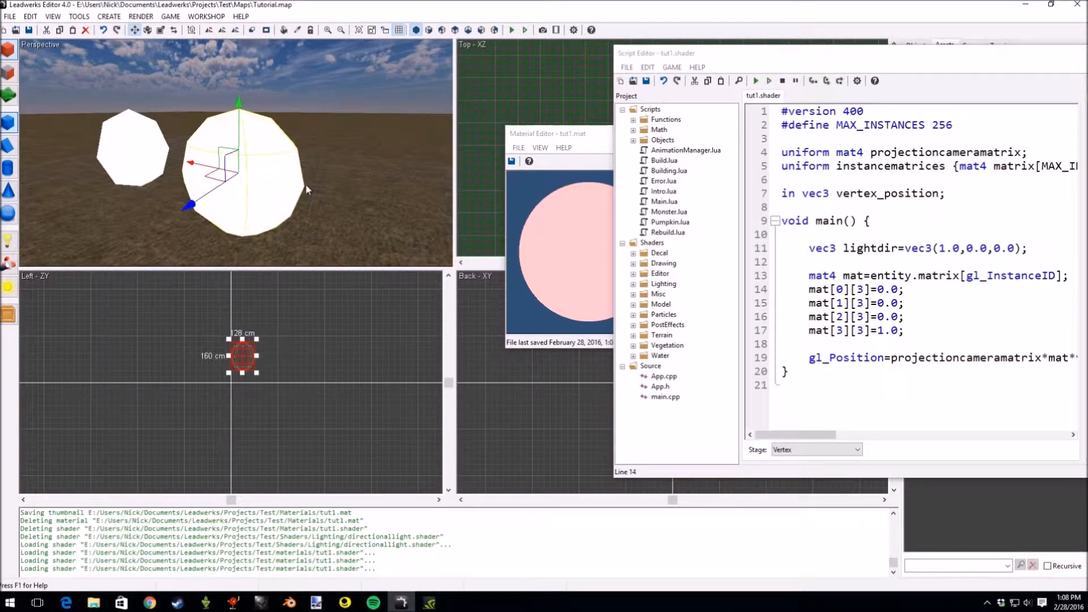
pyautogui.moveTo(318, 192)
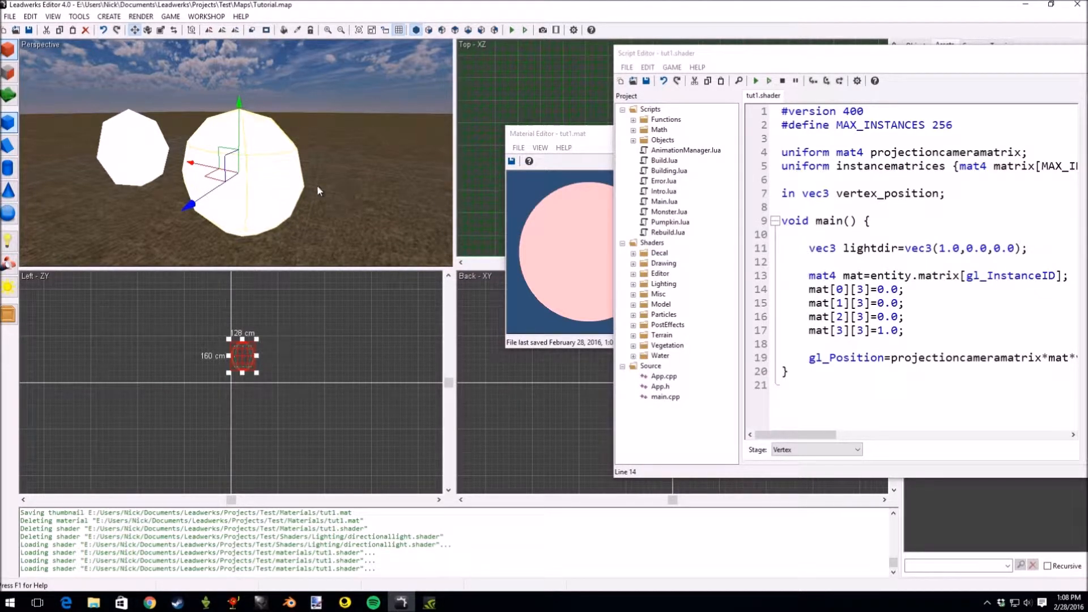
pyautogui.moveTo(391, 202)
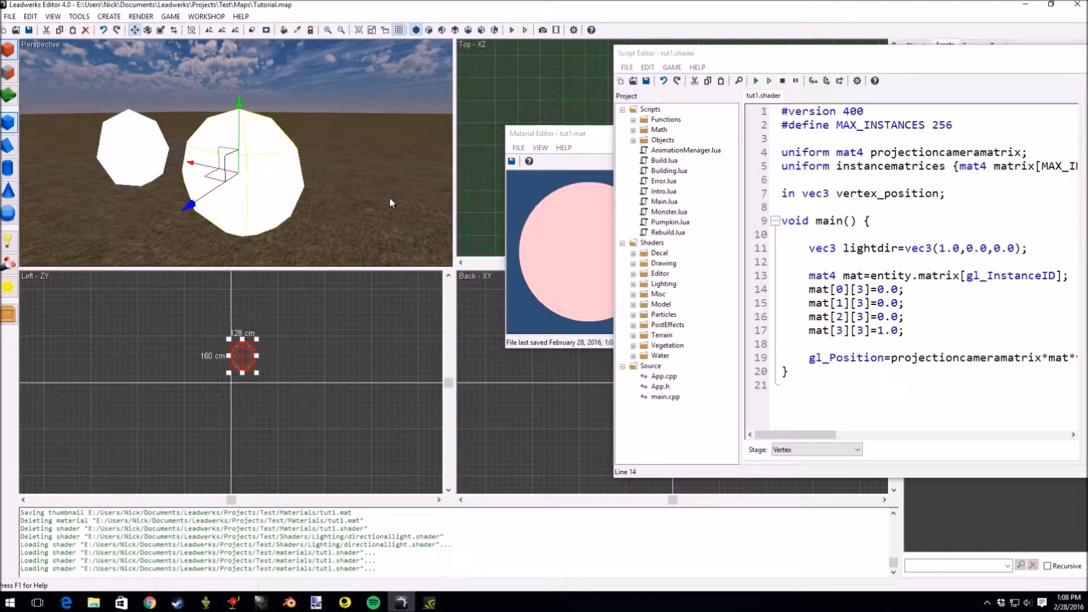
pyautogui.moveTo(463, 194)
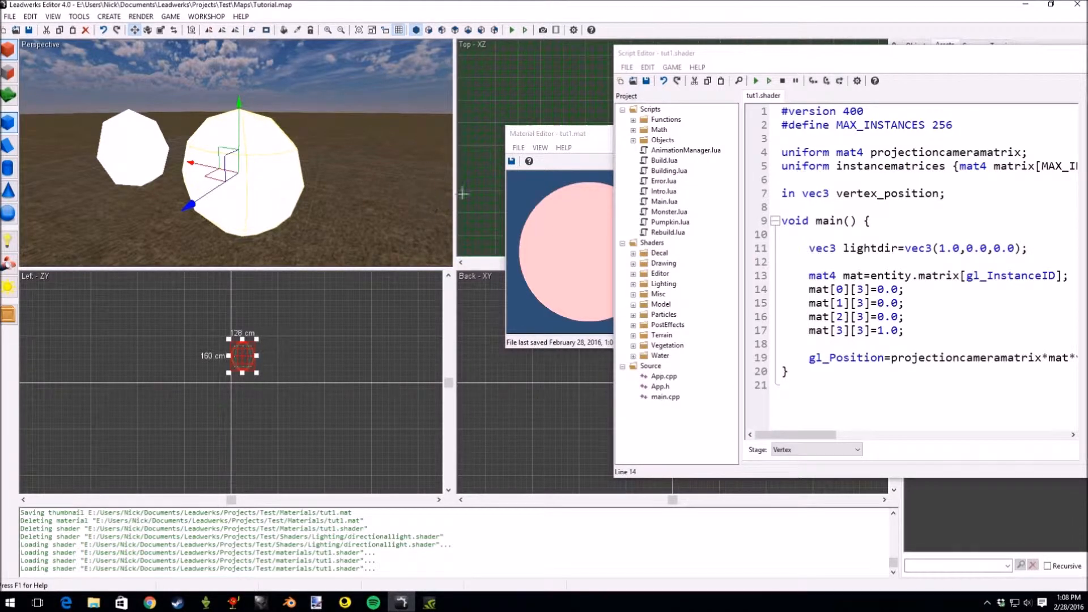
pyautogui.moveTo(265, 185)
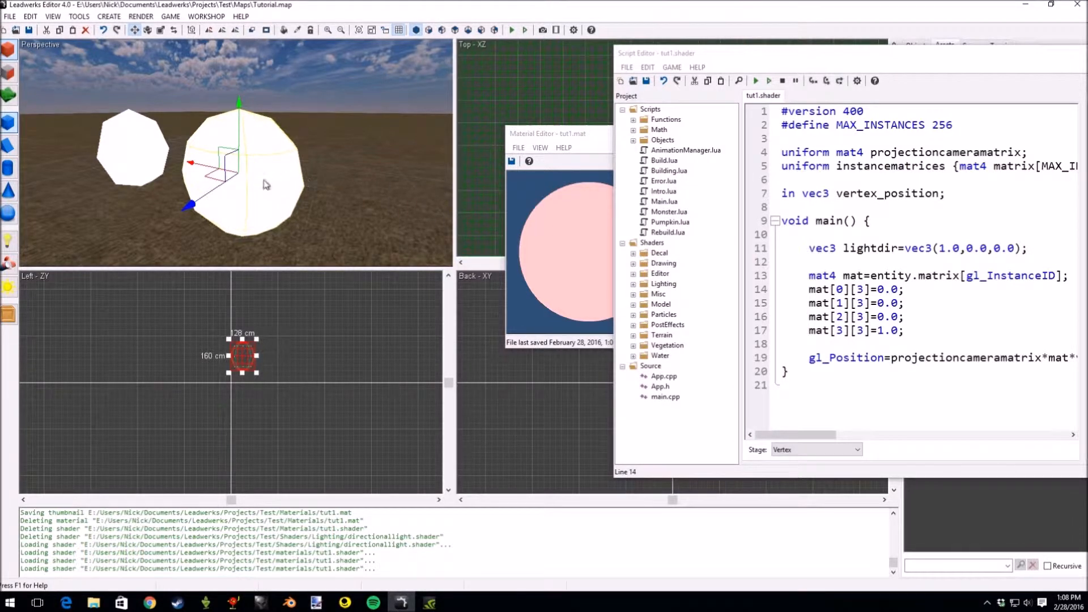
pyautogui.moveTo(306, 192)
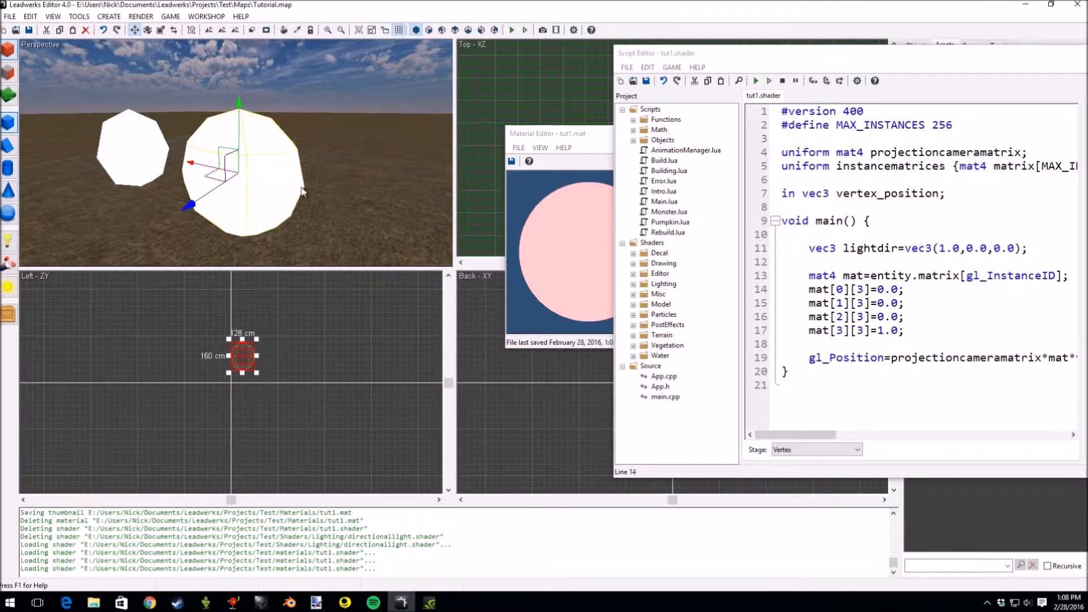
pyautogui.moveTo(359, 186)
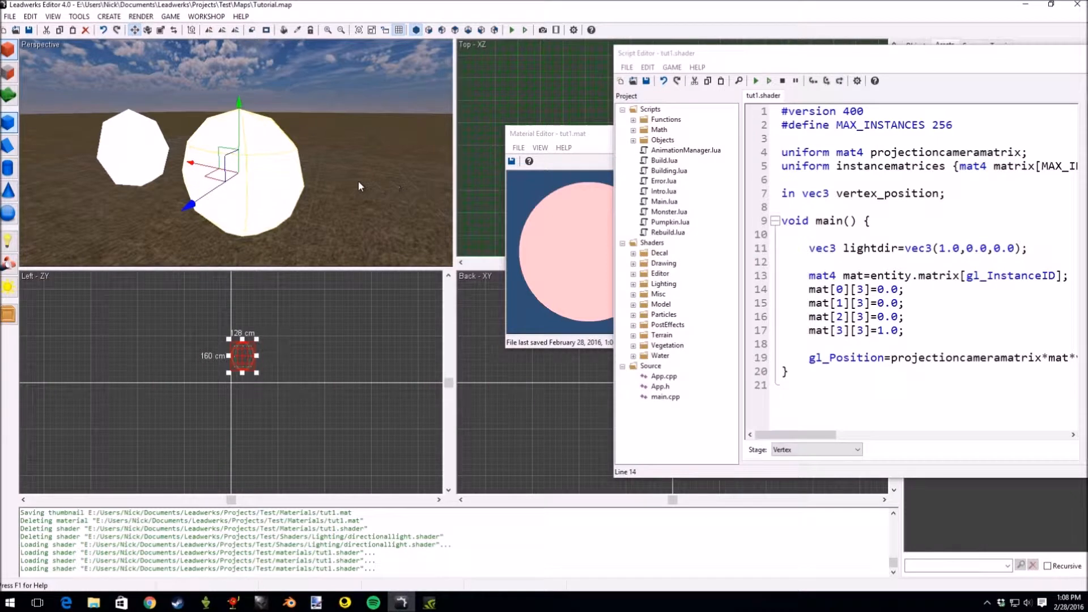
pyautogui.moveTo(301, 181)
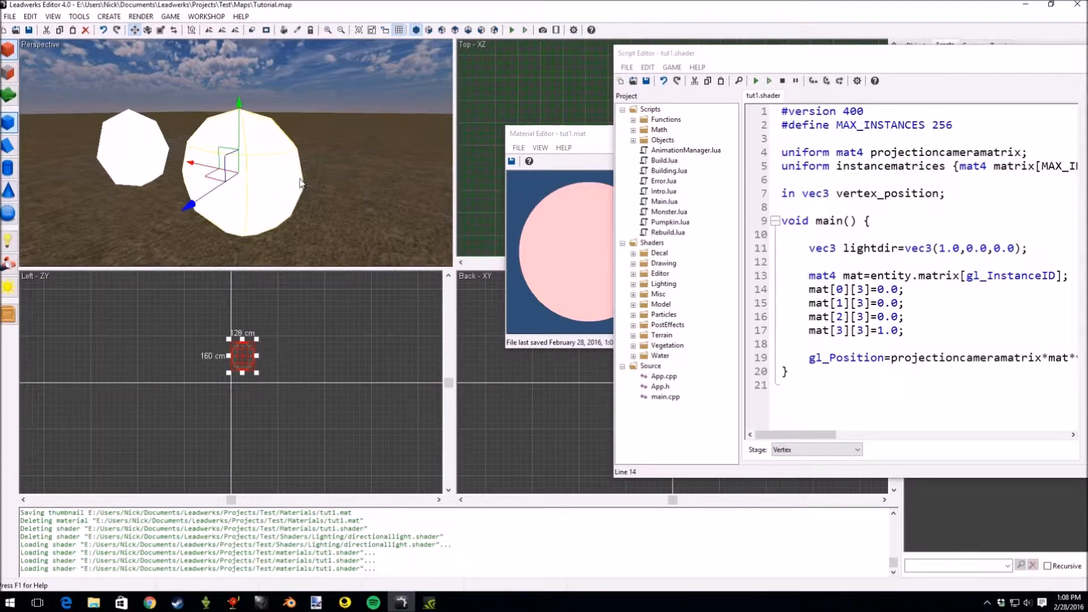
pyautogui.moveTo(251, 119)
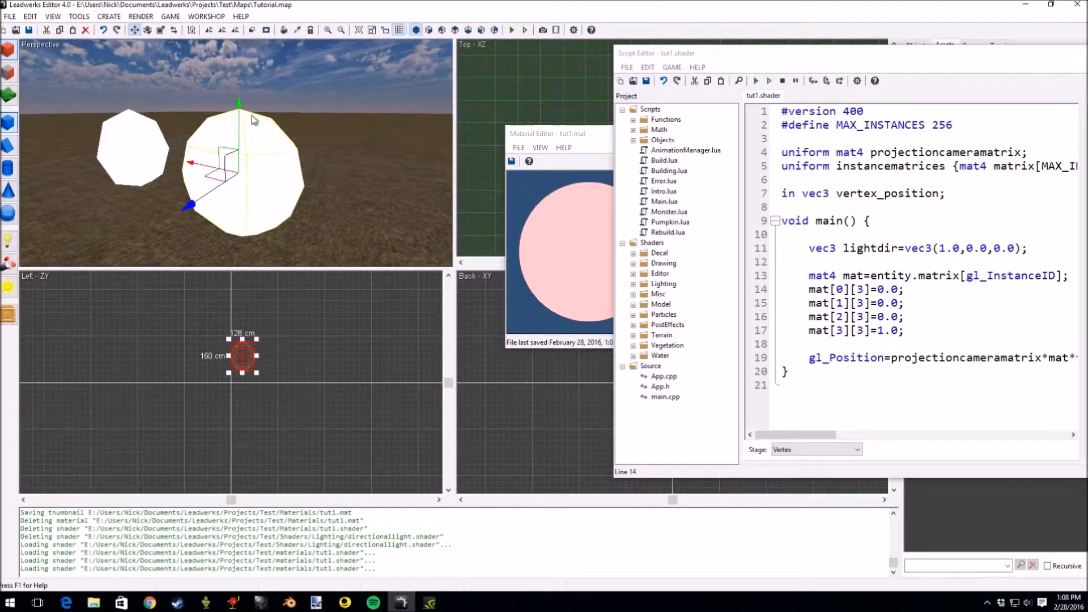
pyautogui.moveTo(269, 125)
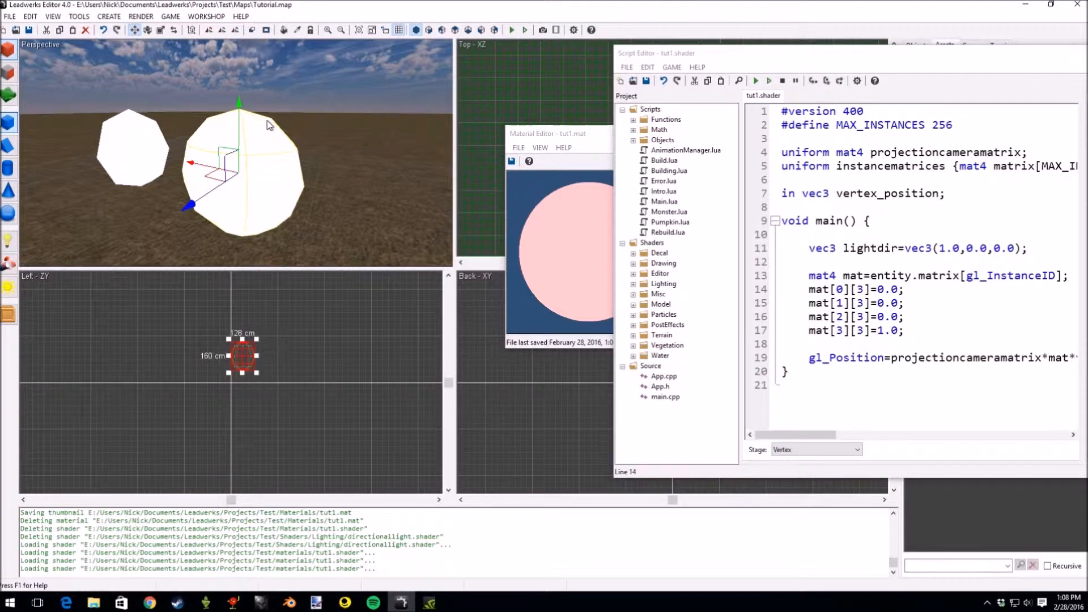
pyautogui.moveTo(270, 127)
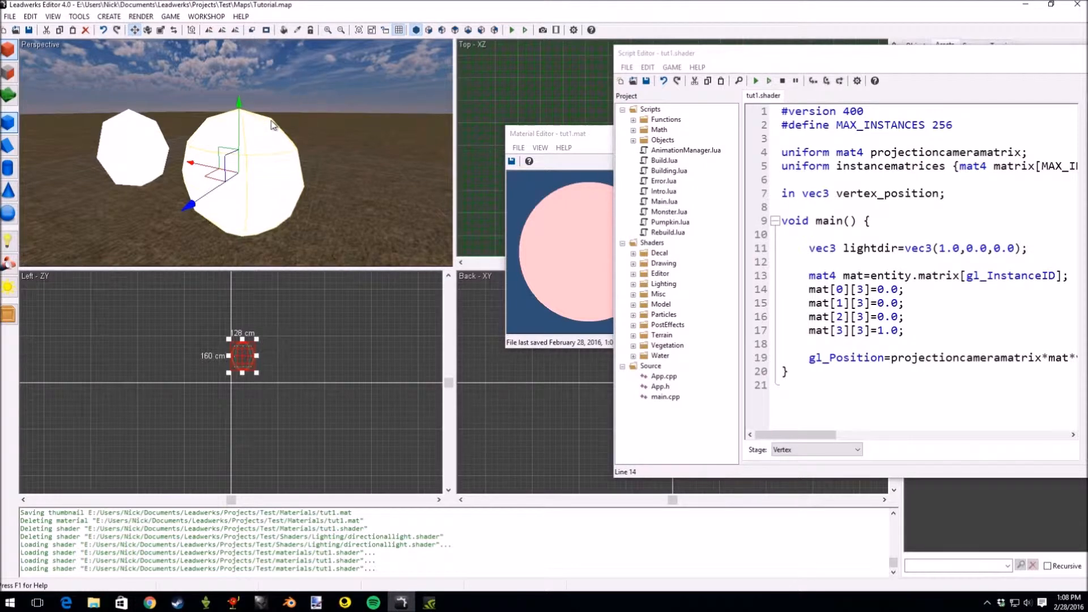
pyautogui.moveTo(339, 180)
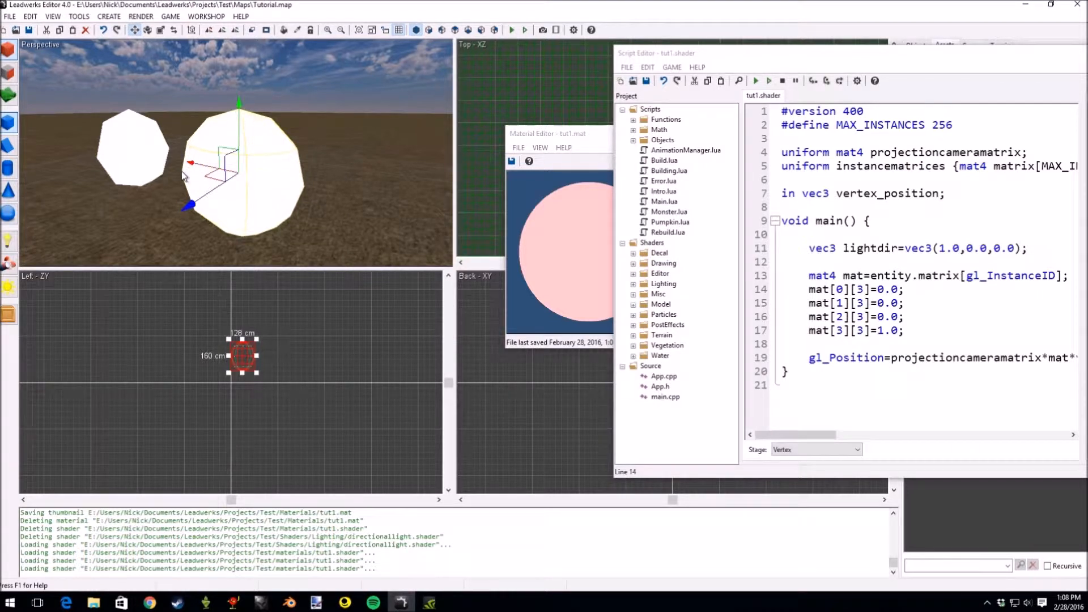
pyautogui.moveTo(161, 174)
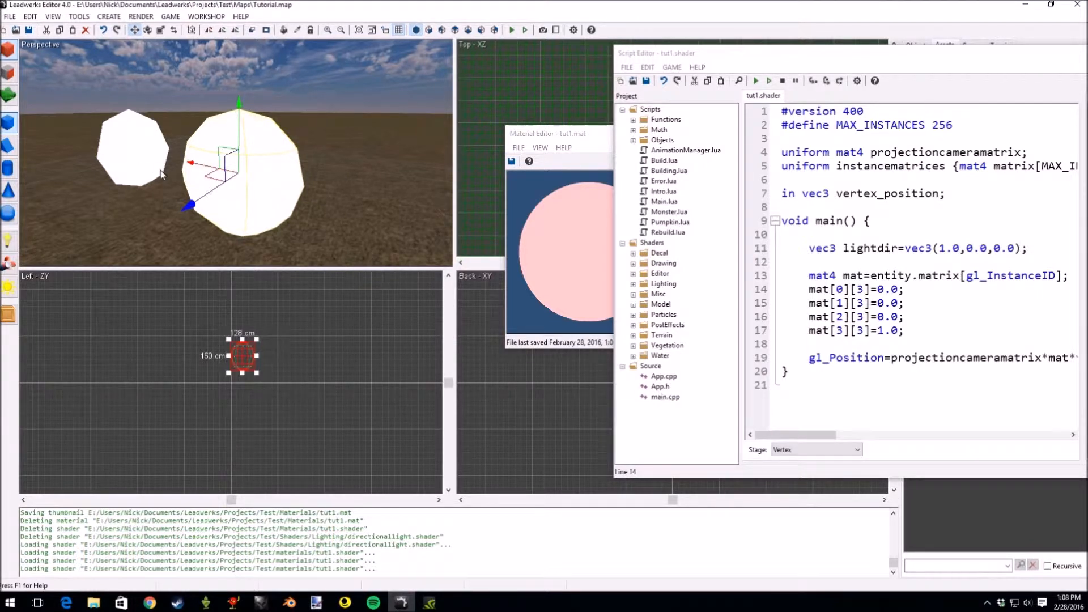
pyautogui.moveTo(188, 176)
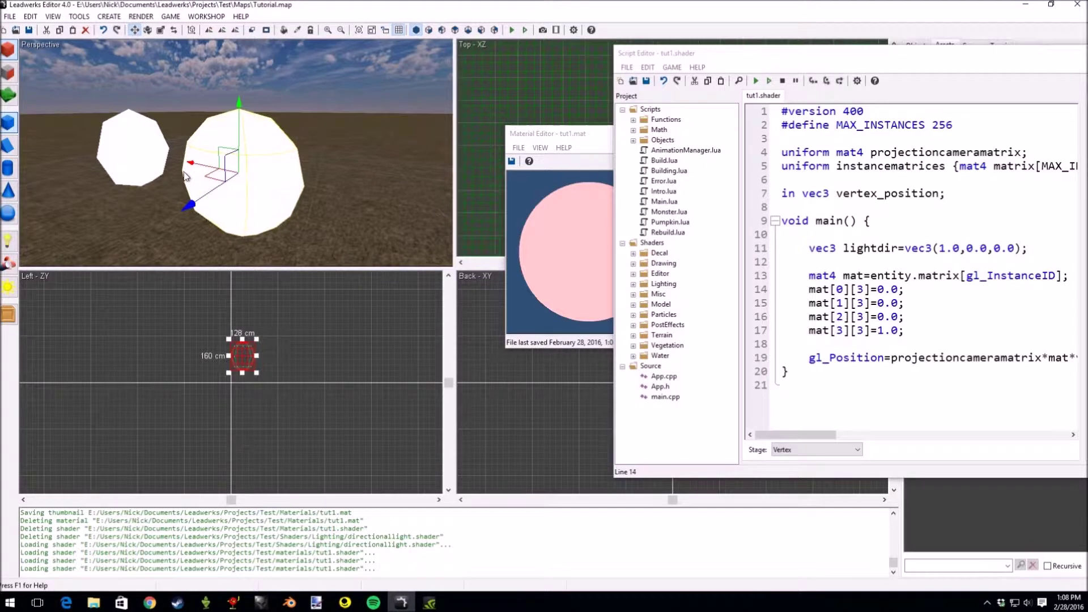
pyautogui.moveTo(340, 221)
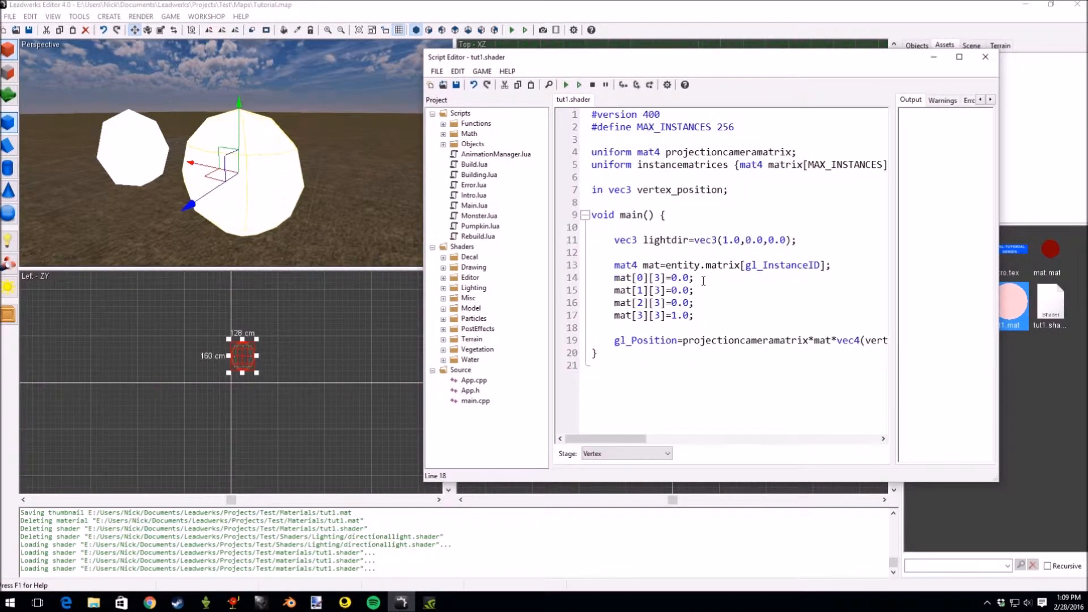
# Declare 'in vec3 vertex_normal;' below the vertex_position declaration.
pyautogui.click(728, 189)
pyautogui.write('in v')
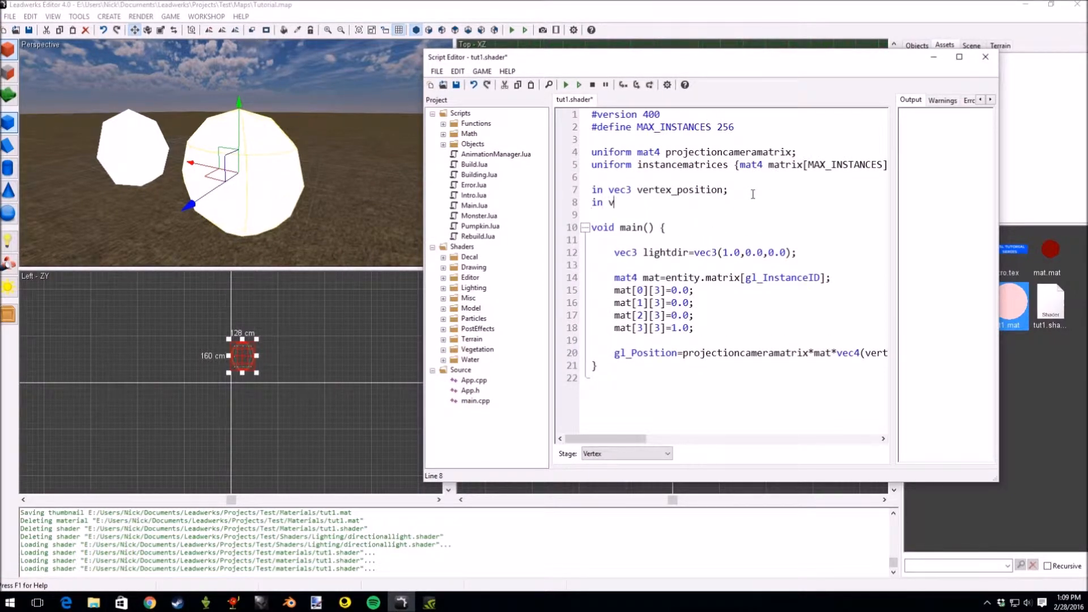
pyautogui.write('ec2')
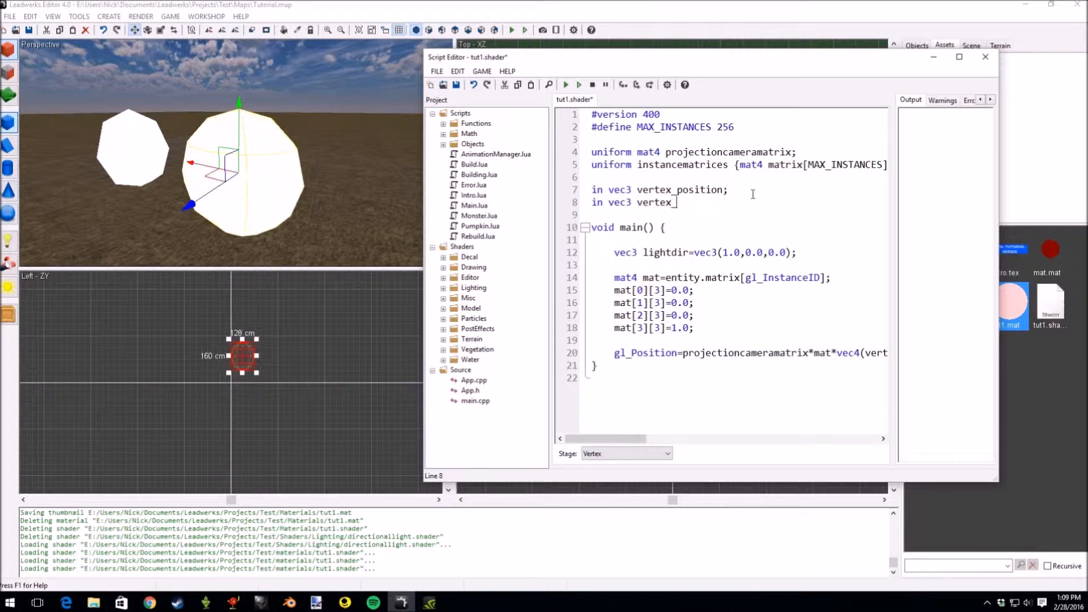
pyautogui.write('nopr')
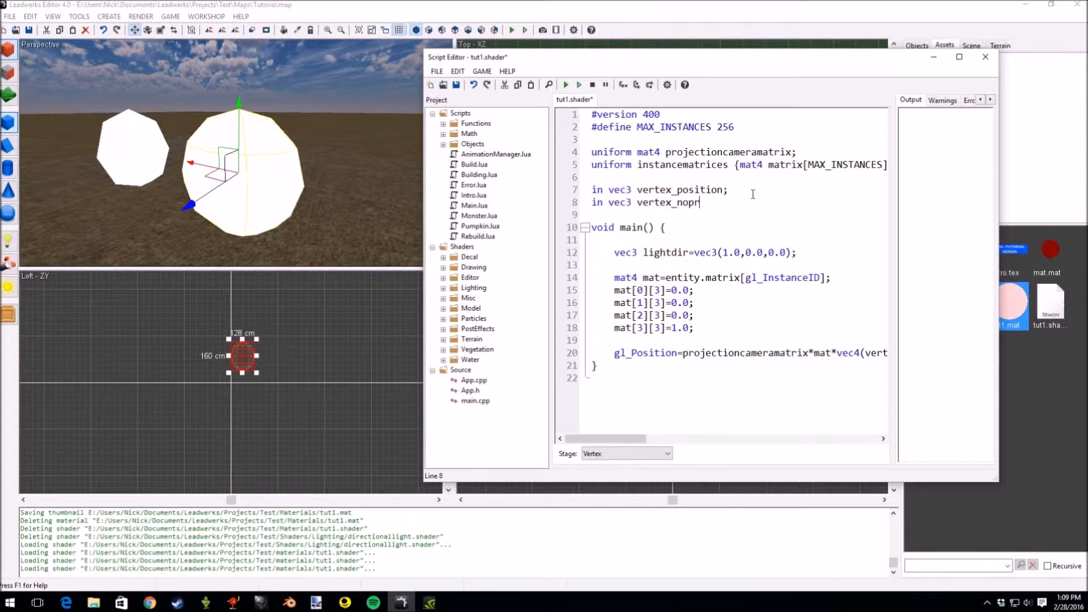
pyautogui.write('mal;')
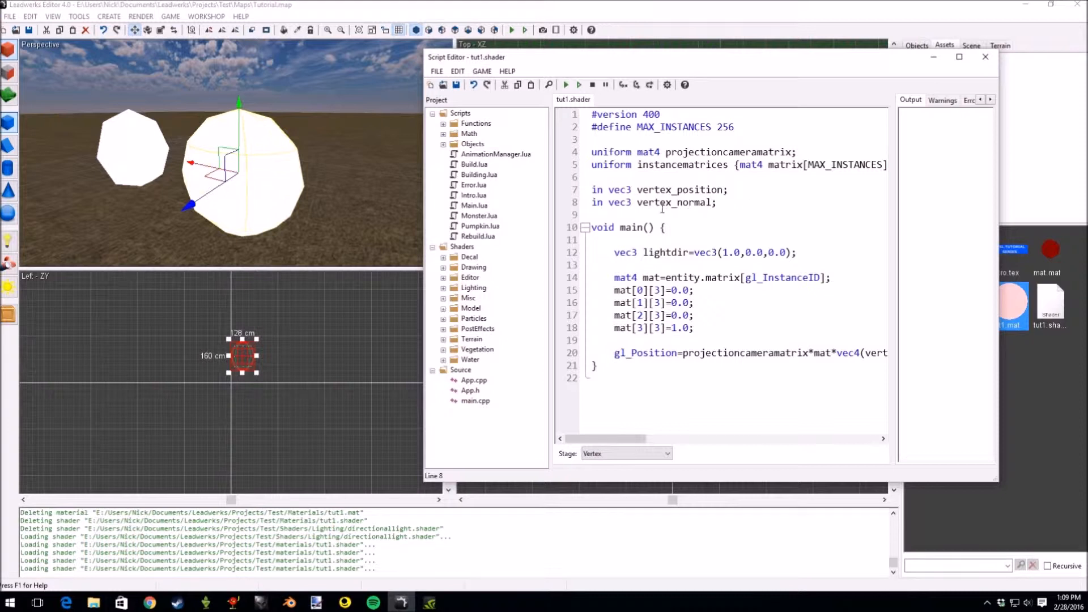
pyautogui.doubleClick(673, 201)
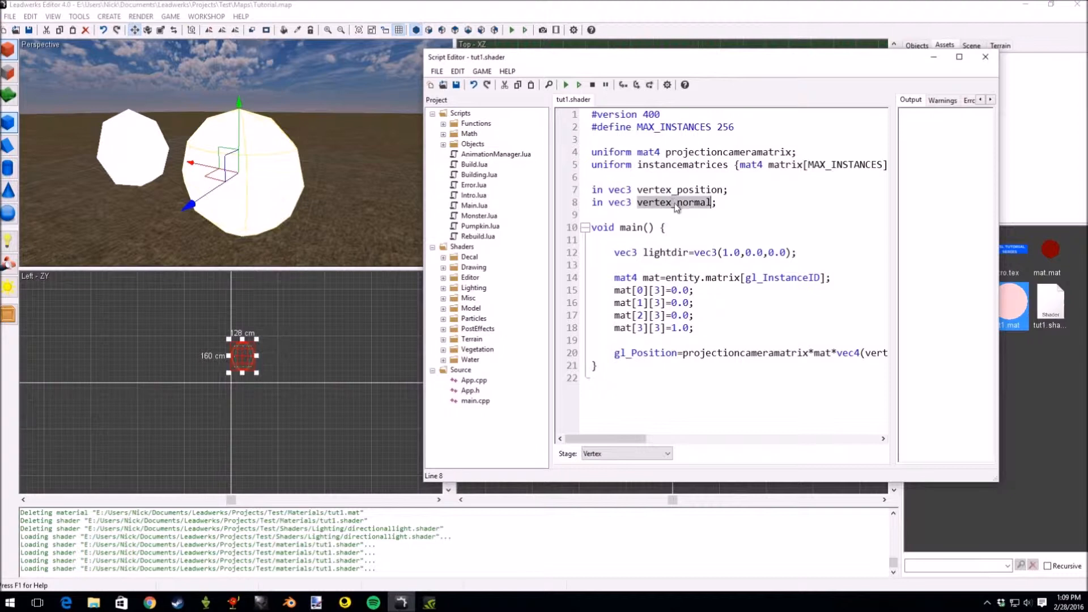
pyautogui.moveTo(707, 213)
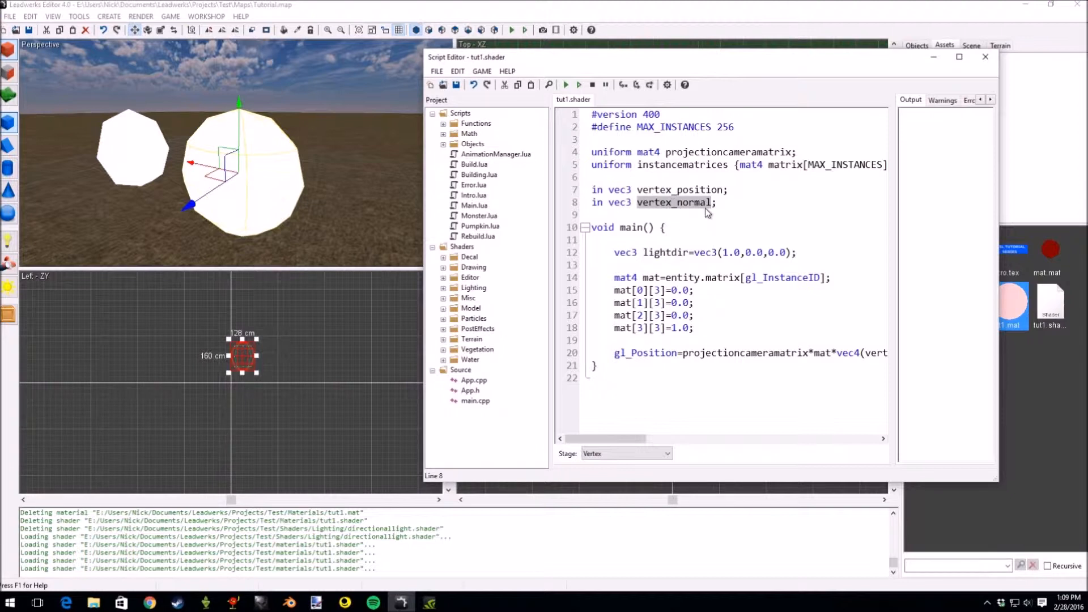
pyautogui.moveTo(693, 265)
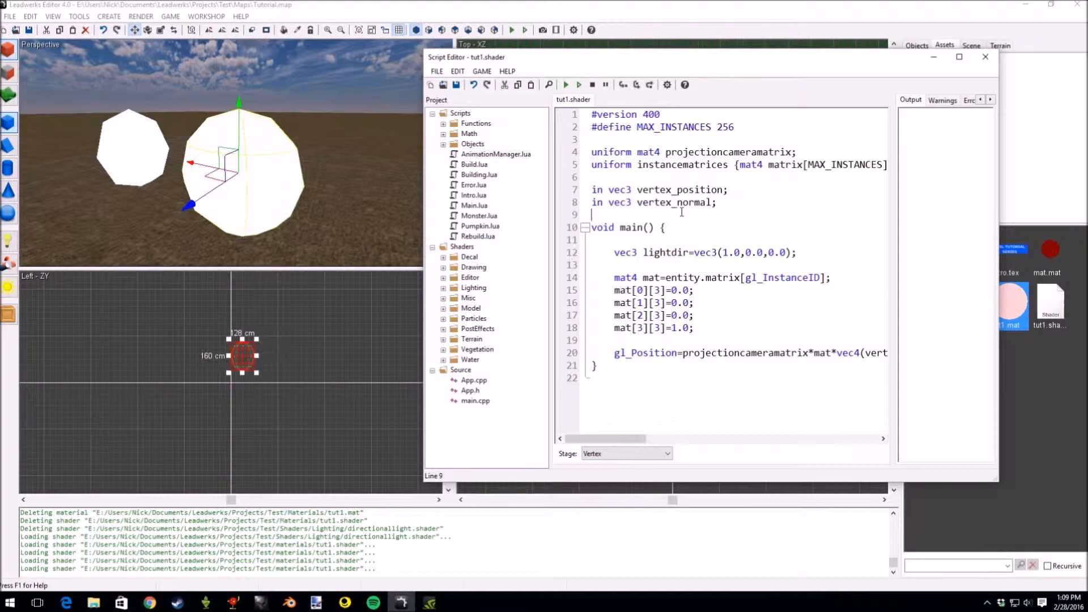
# Declare 'out float light;' above main in the vertex stage.
pyautogui.write('out f')
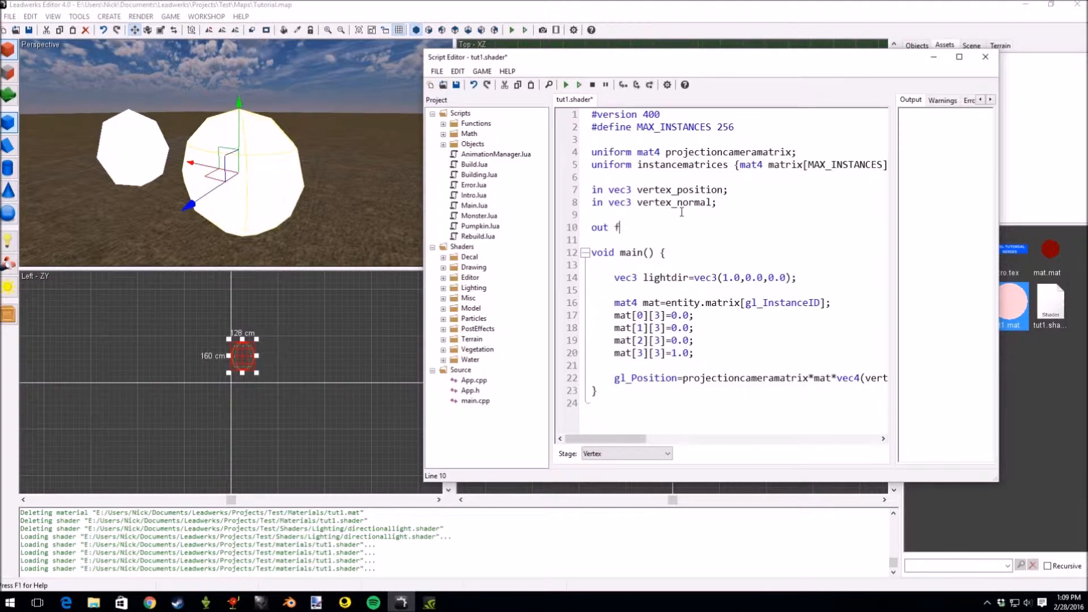
pyautogui.write('loat light')
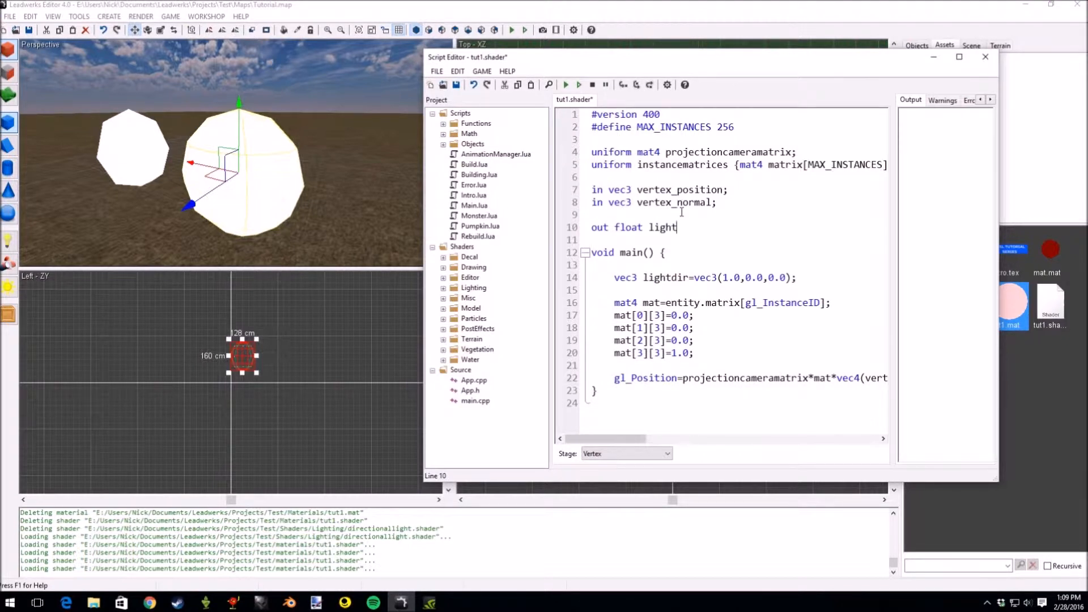
pyautogui.write(';')
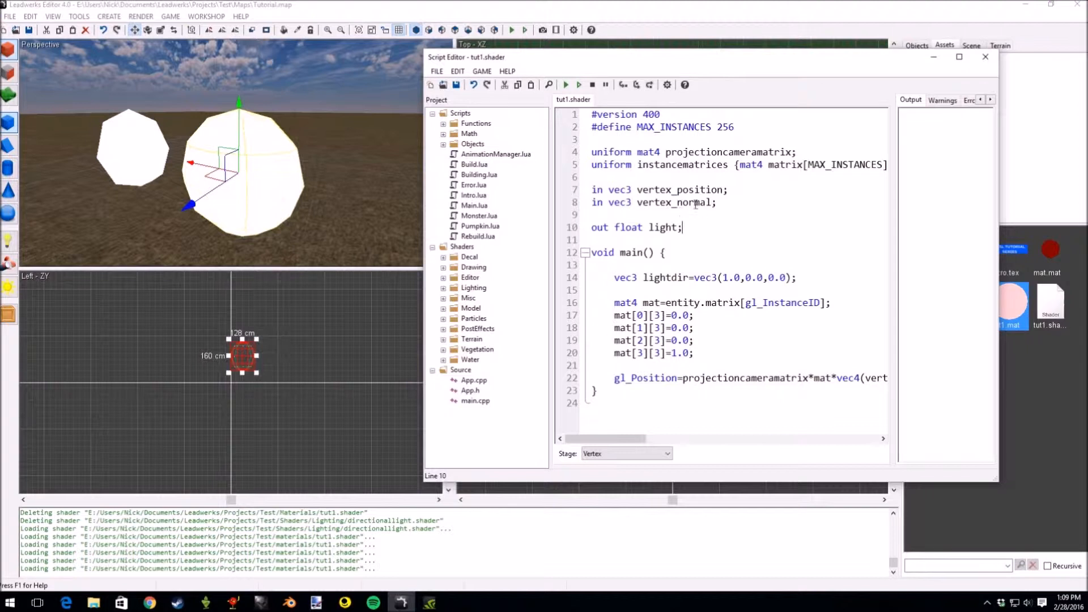
pyautogui.click(591, 366)
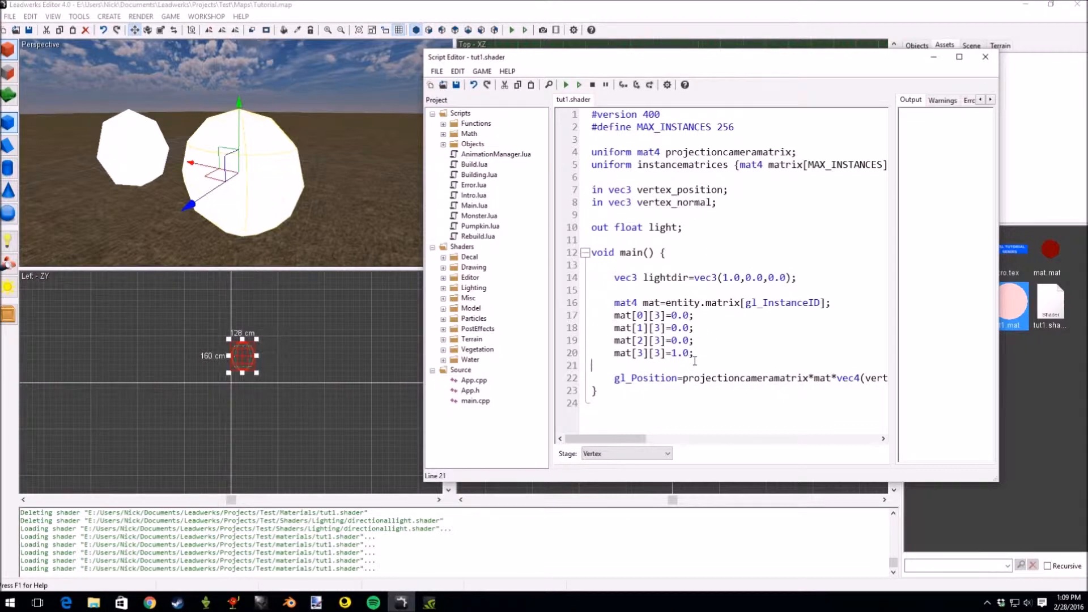
# Add 'vec3 normal=mat*vec4(vertex_normal,1.0);' before gl_Position in main.
pyautogui.write('vec')
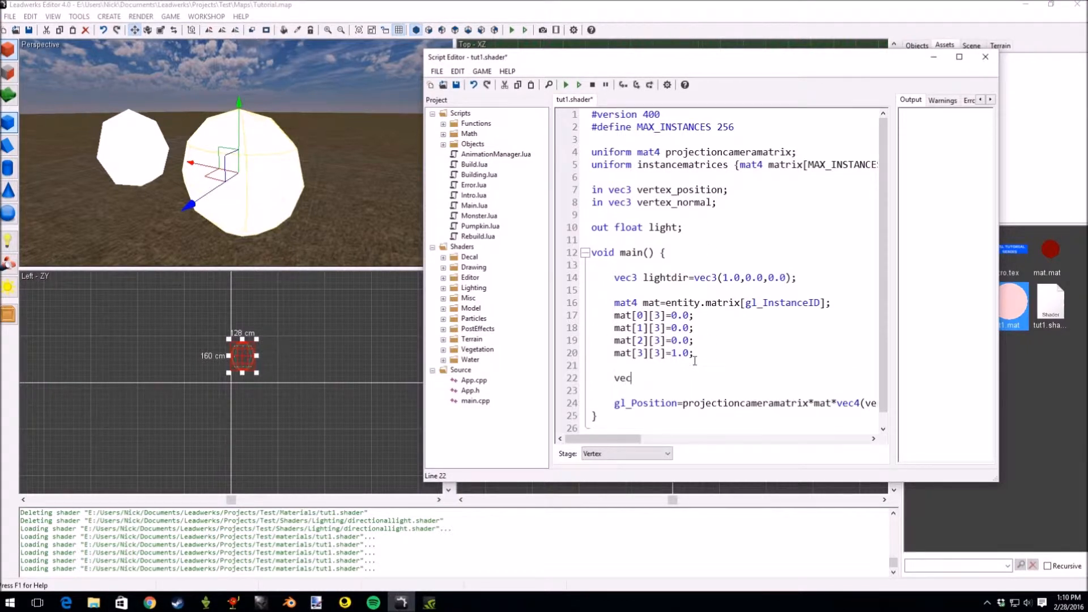
pyautogui.write('3 normal')
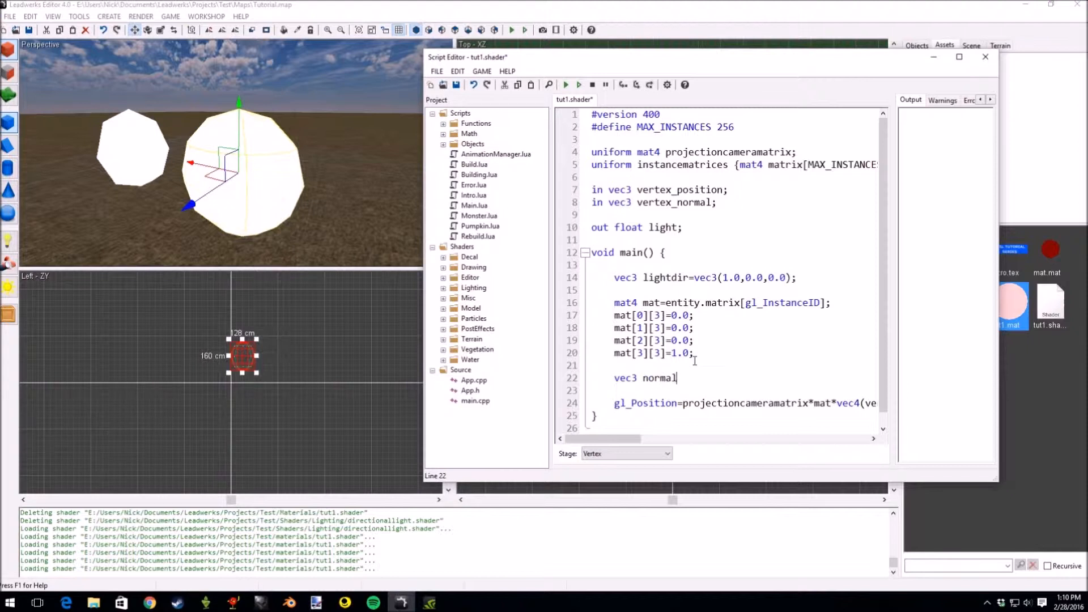
pyautogui.press('Backspace')
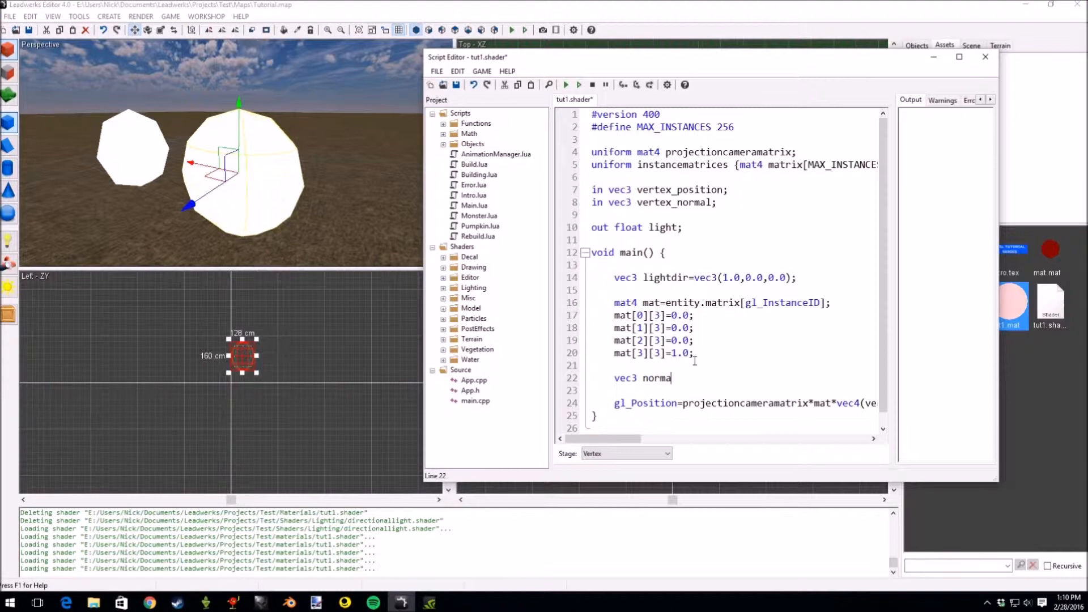
pyautogui.write('l=')
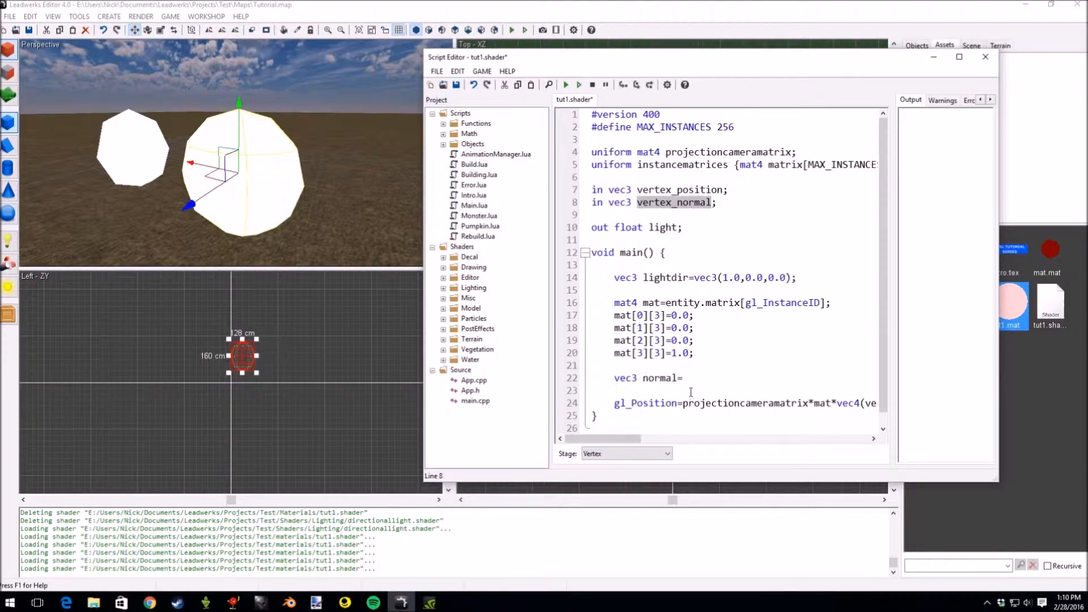
pyautogui.write('vertex_normal;')
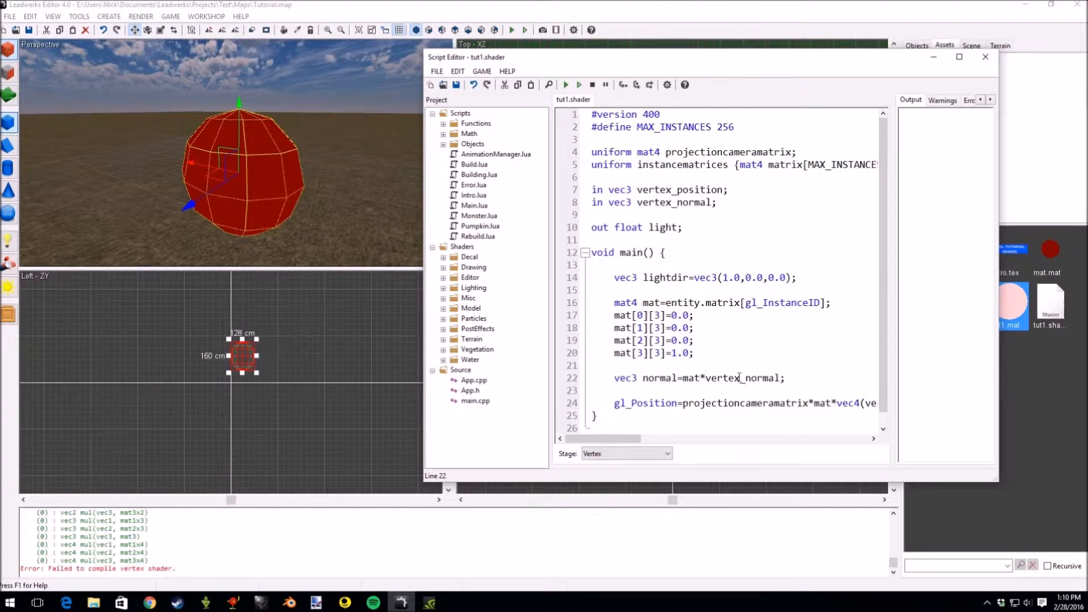
pyautogui.write('vec4(ve')
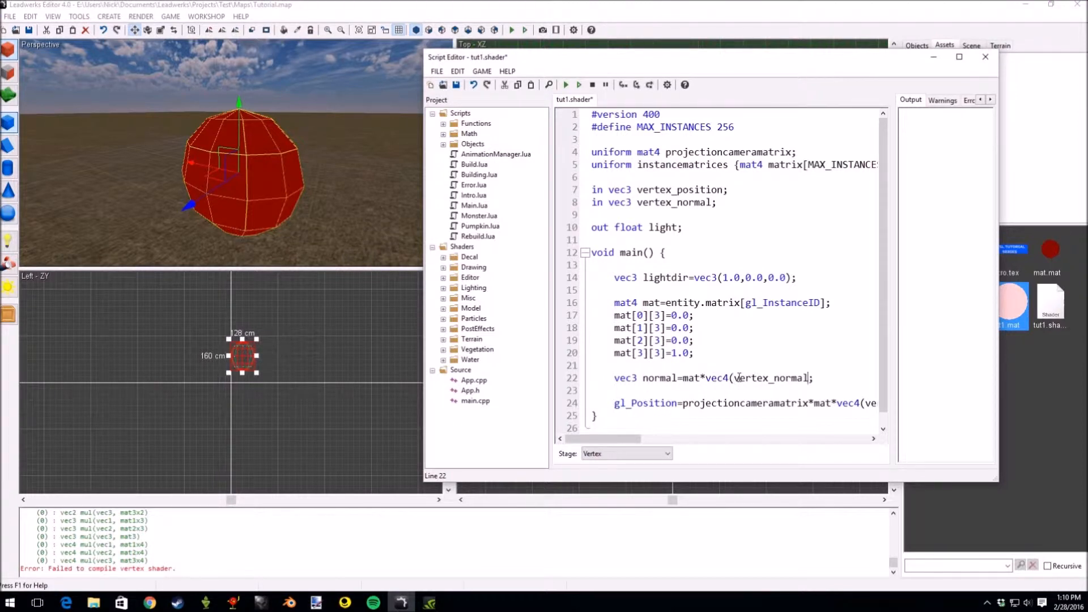
pyautogui.write(',1')
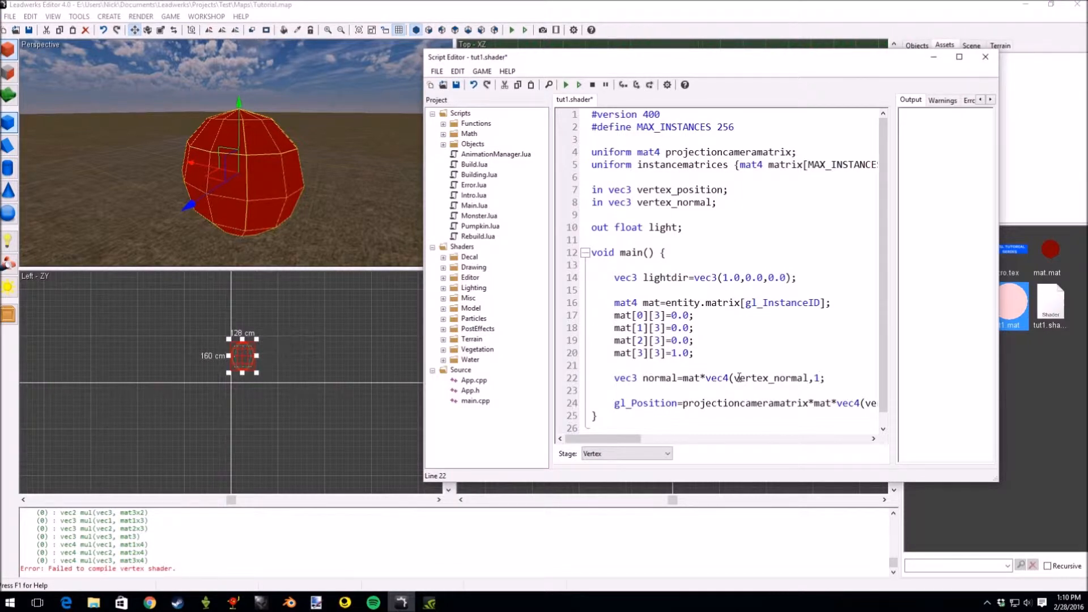
pyautogui.write('.0')
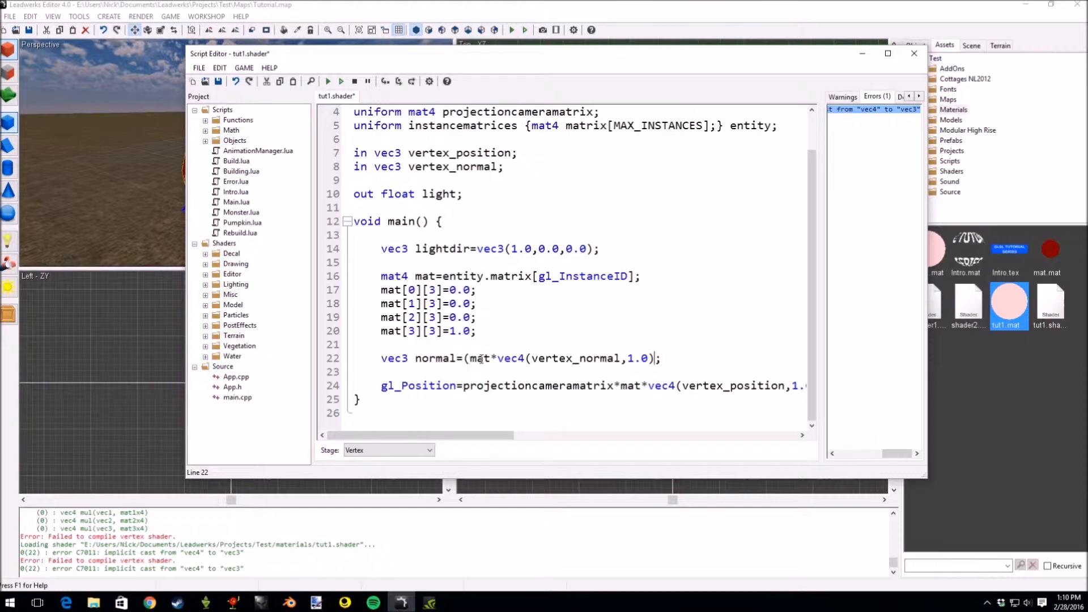
# Change the normal line's component suffix to .xyz and save the shader.
pyautogui.write('.xyzw')
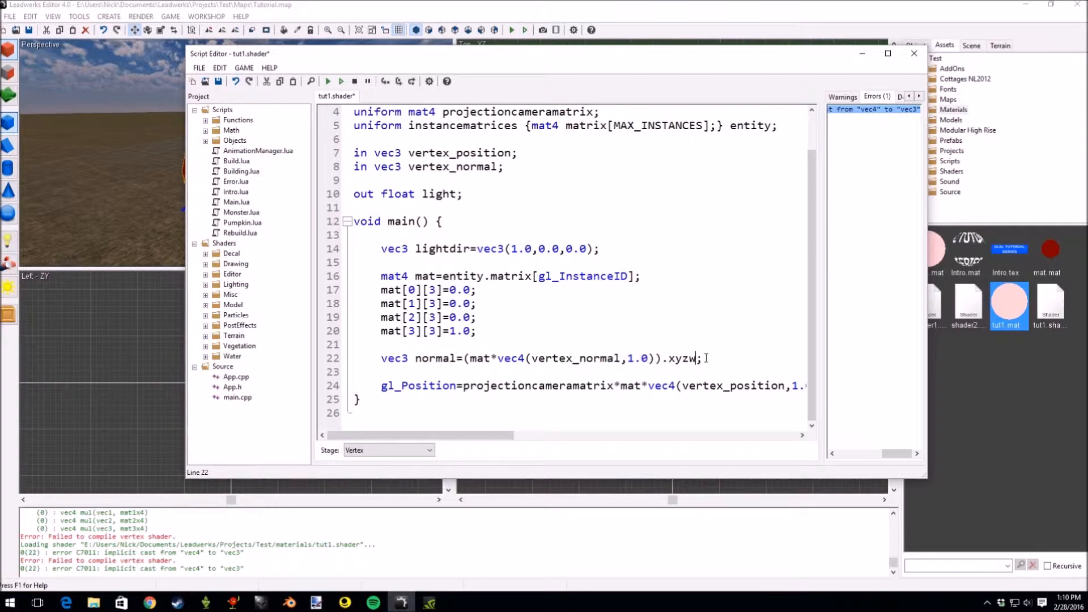
pyautogui.doubleClick(682, 358)
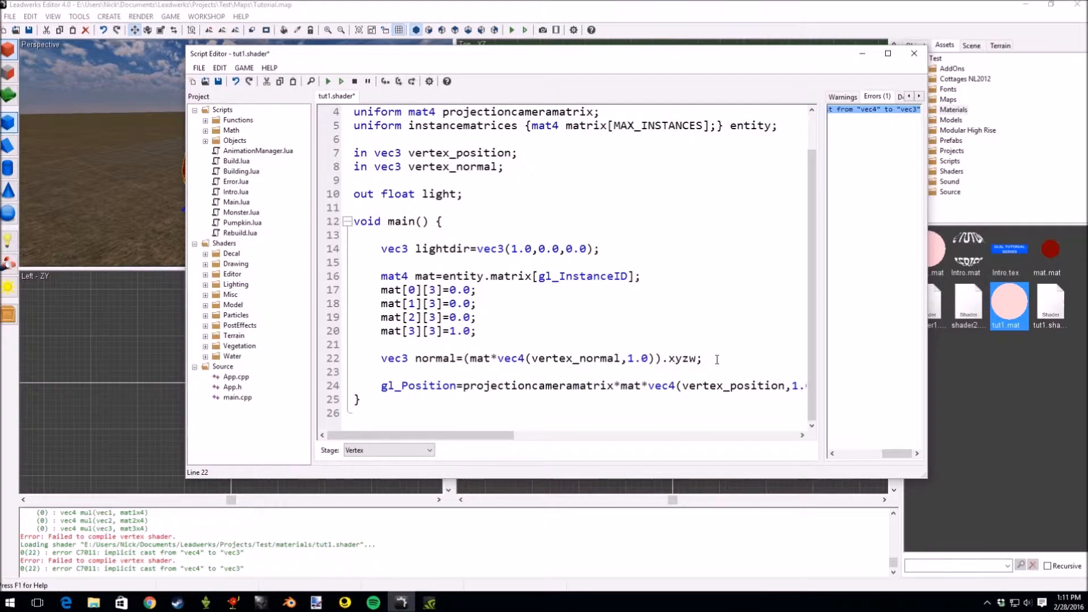
pyautogui.press('Backspace')
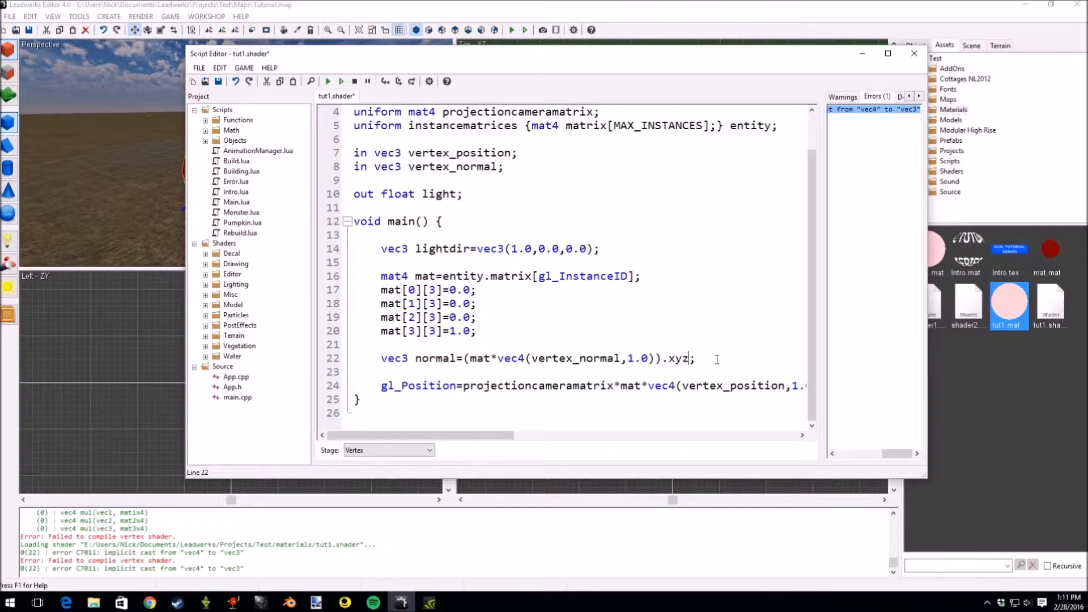
pyautogui.write('rgba')
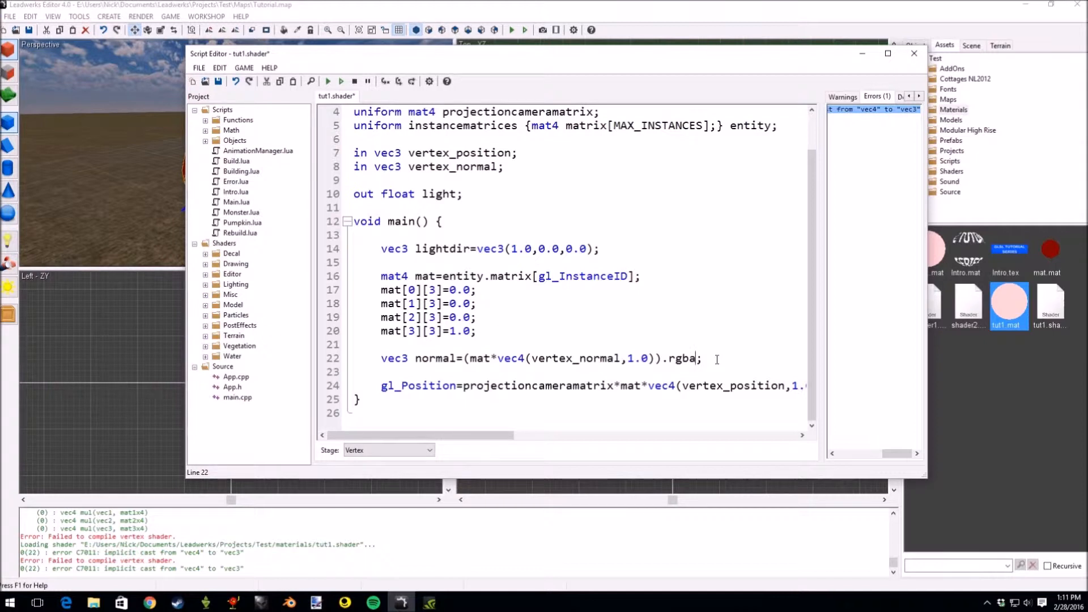
pyautogui.doubleClick(683, 359)
pyautogui.write('x')
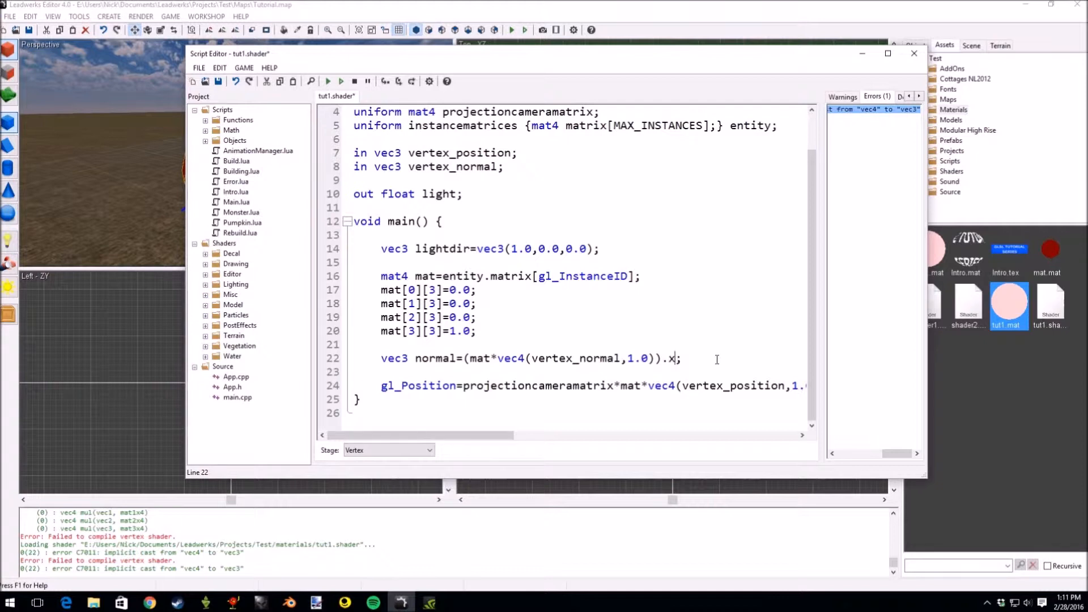
pyautogui.write('yz')
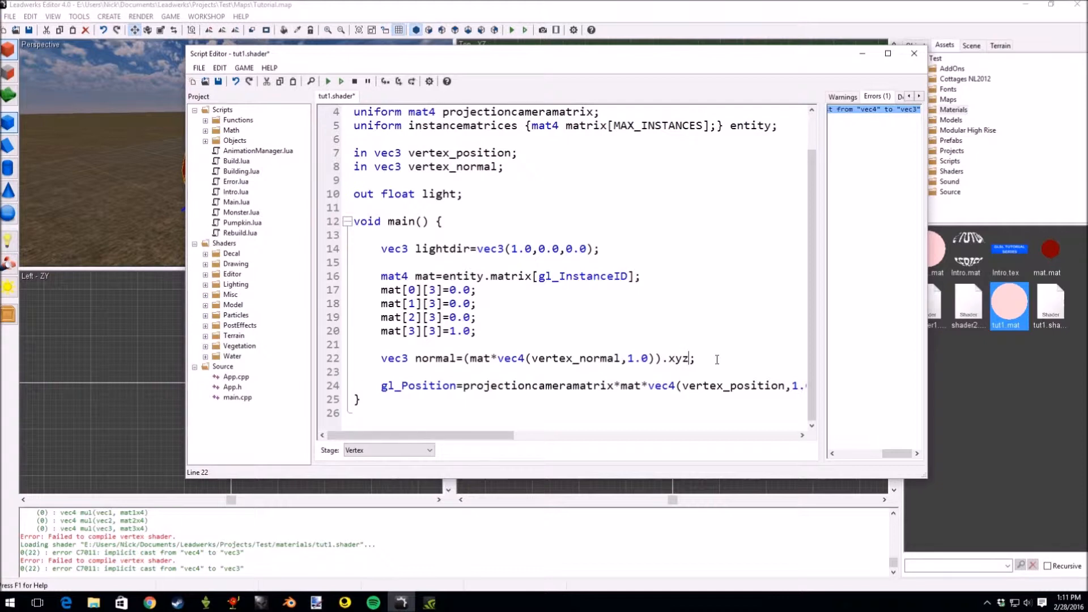
pyautogui.click(310, 81)
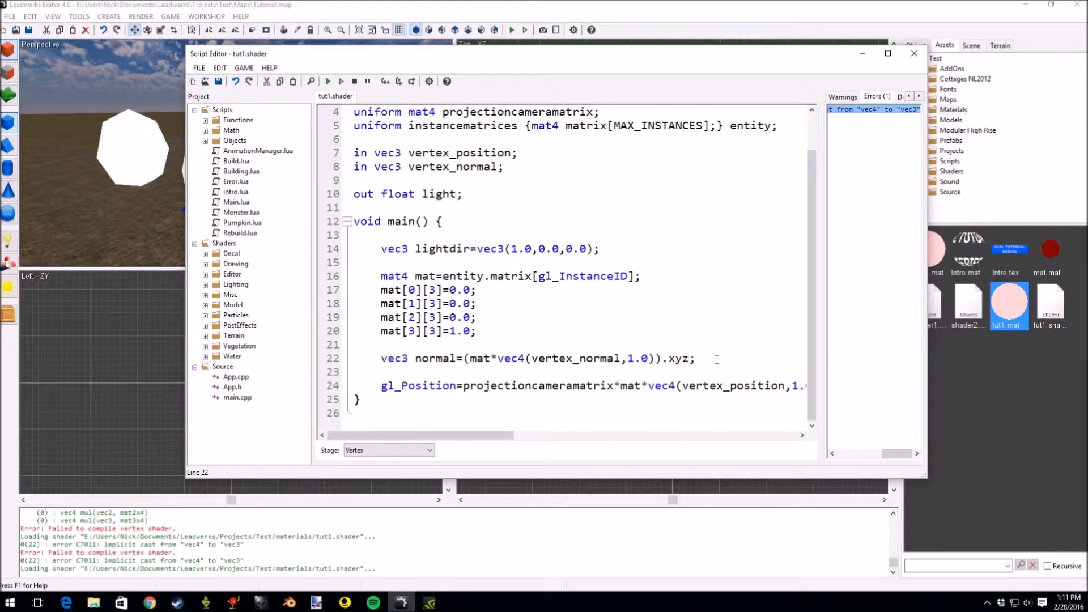
pyautogui.doubleClick(435, 359)
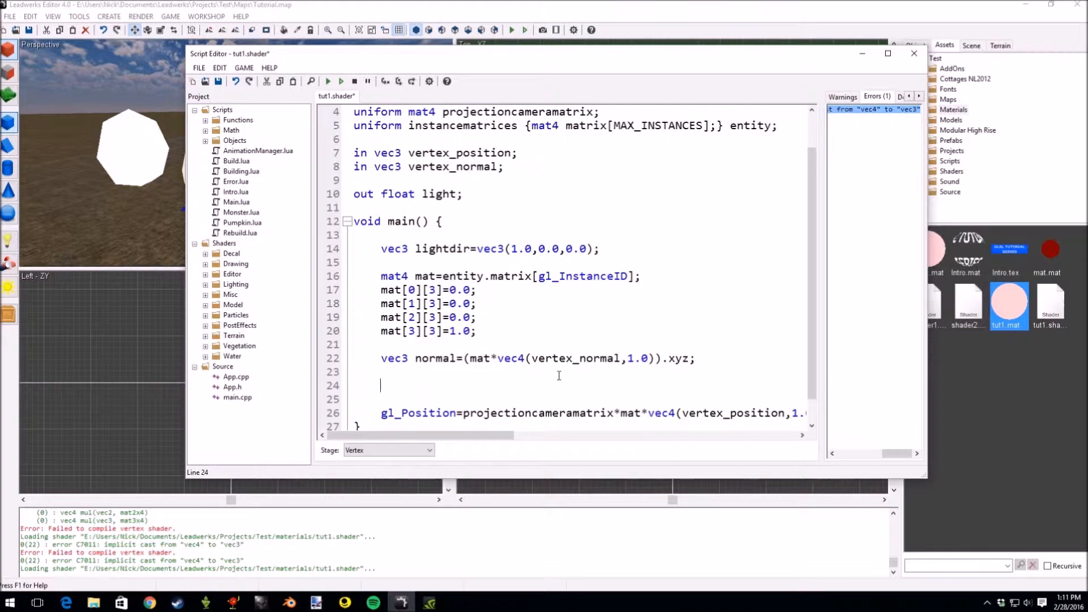
# Start line 24 as light=dot() and inspect the lightdir variable.
pyautogui.write('1')
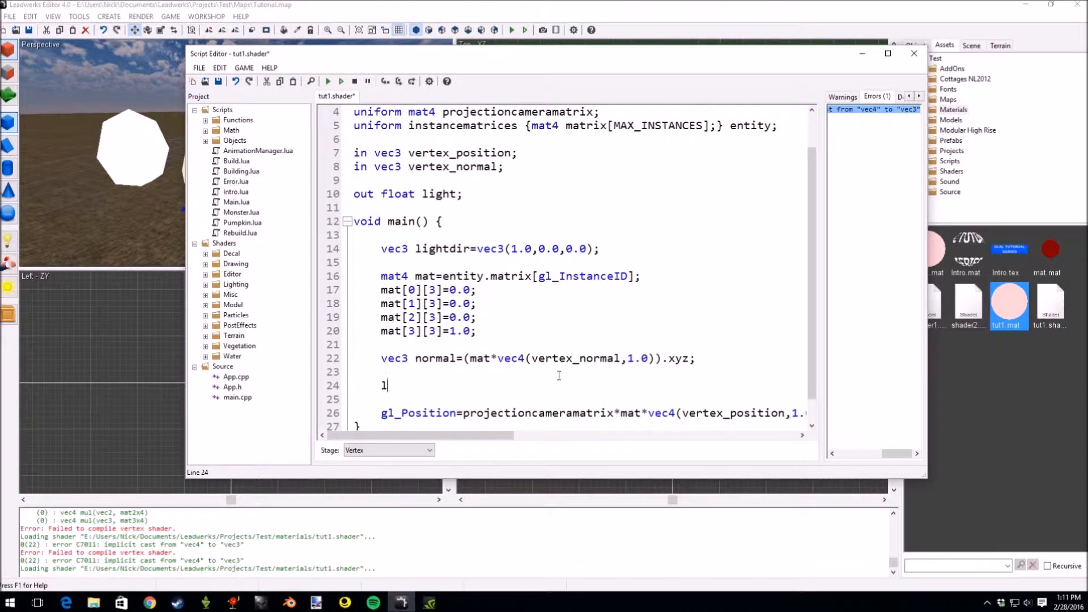
pyautogui.write('ight=')
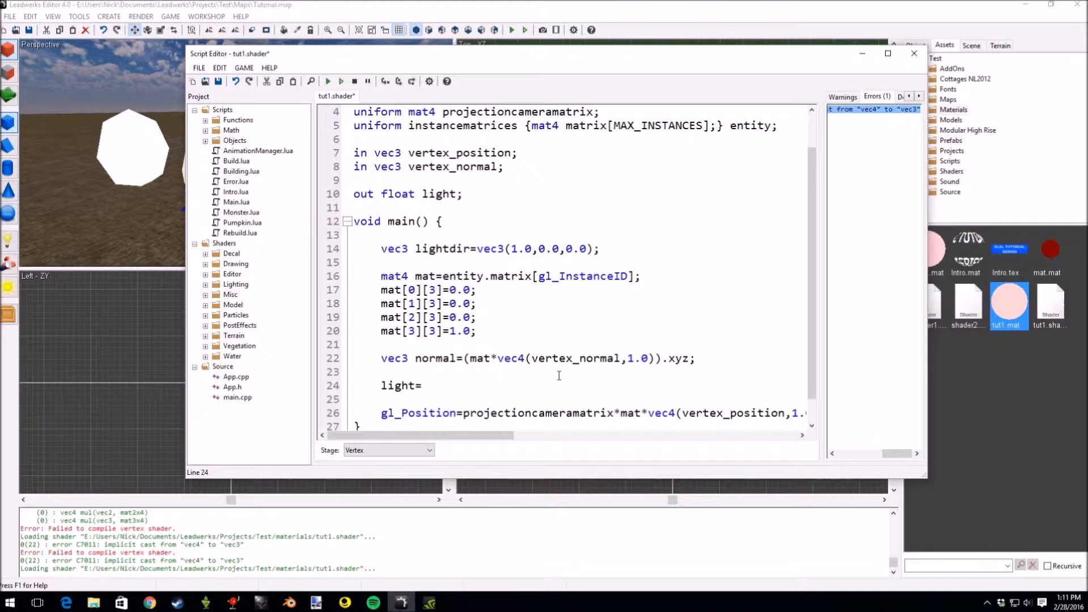
pyautogui.write('dot();')
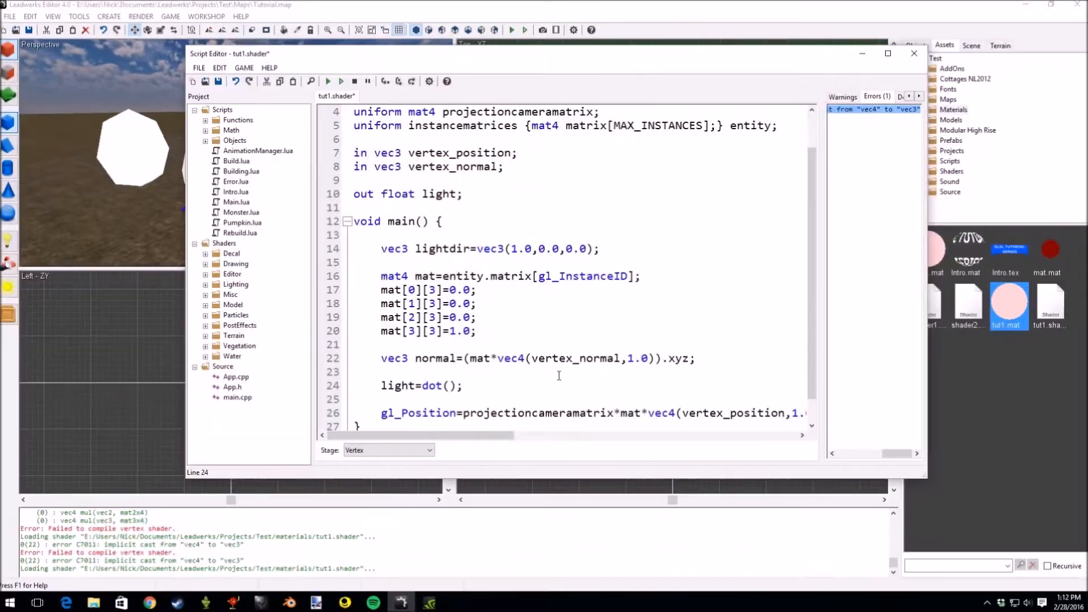
pyautogui.click(460, 248)
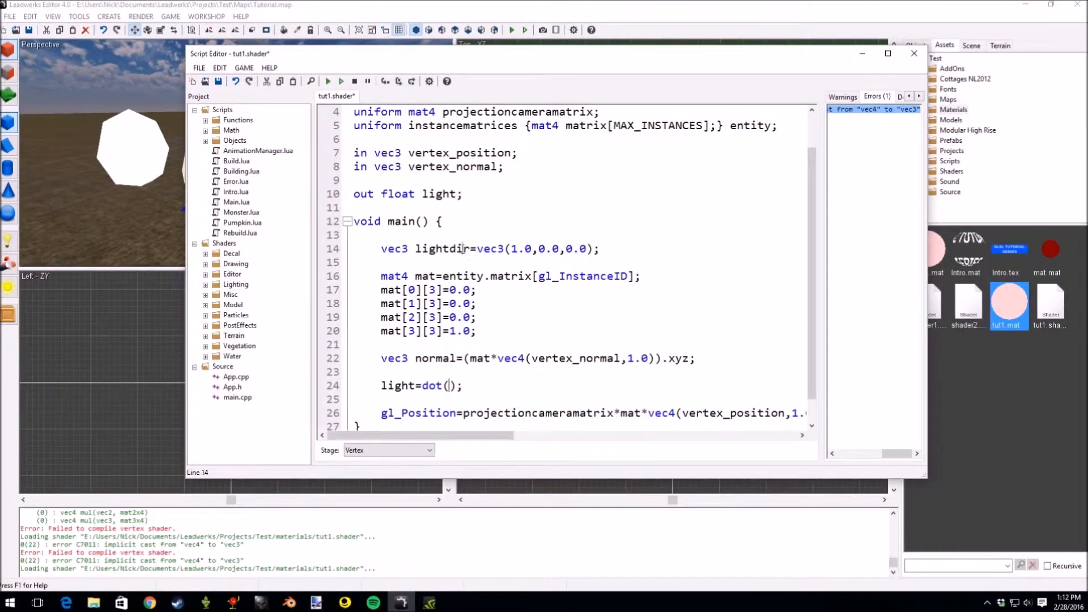
pyautogui.doubleClick(442, 248)
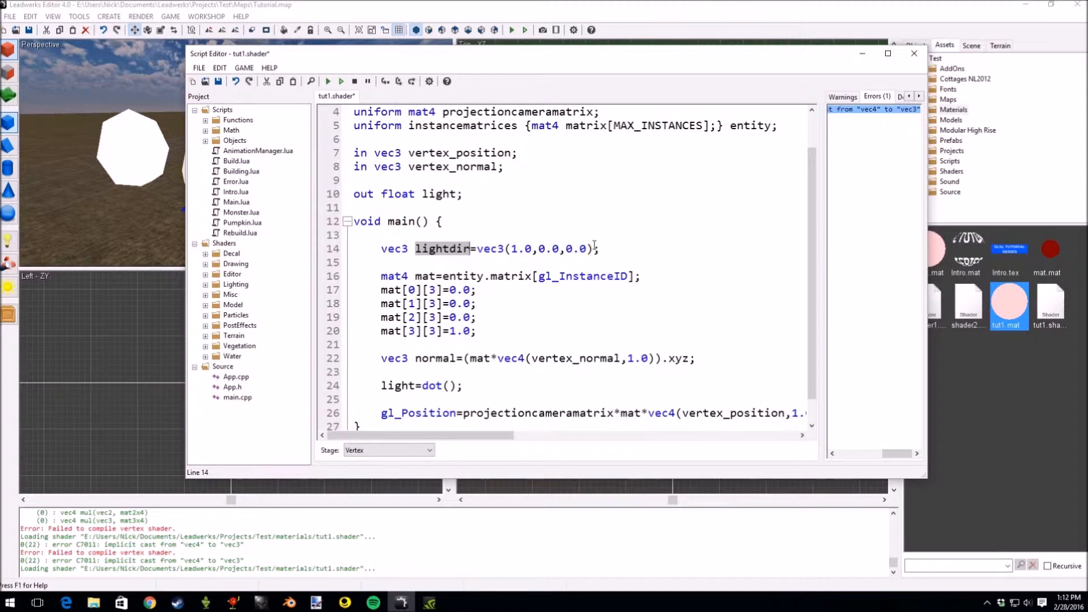
pyautogui.click(485, 289)
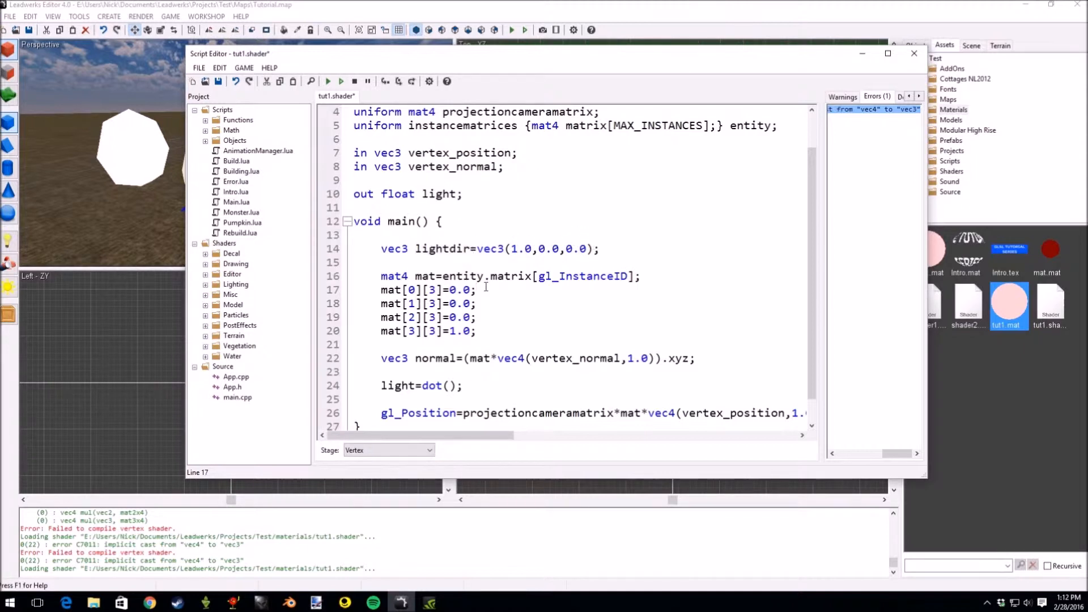
pyautogui.click(510, 249)
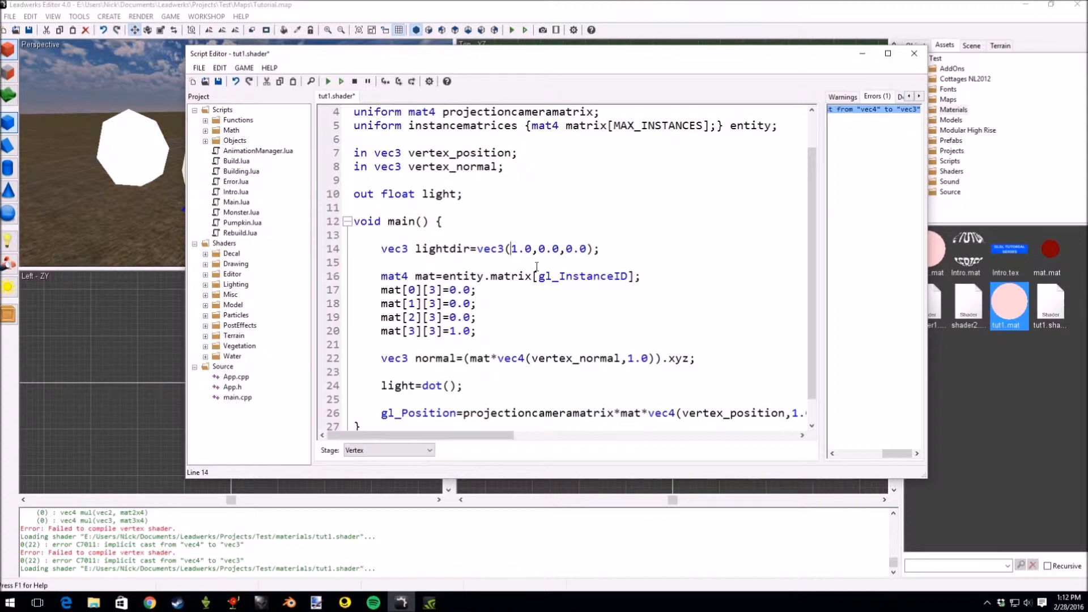
pyautogui.doubleClick(441, 248)
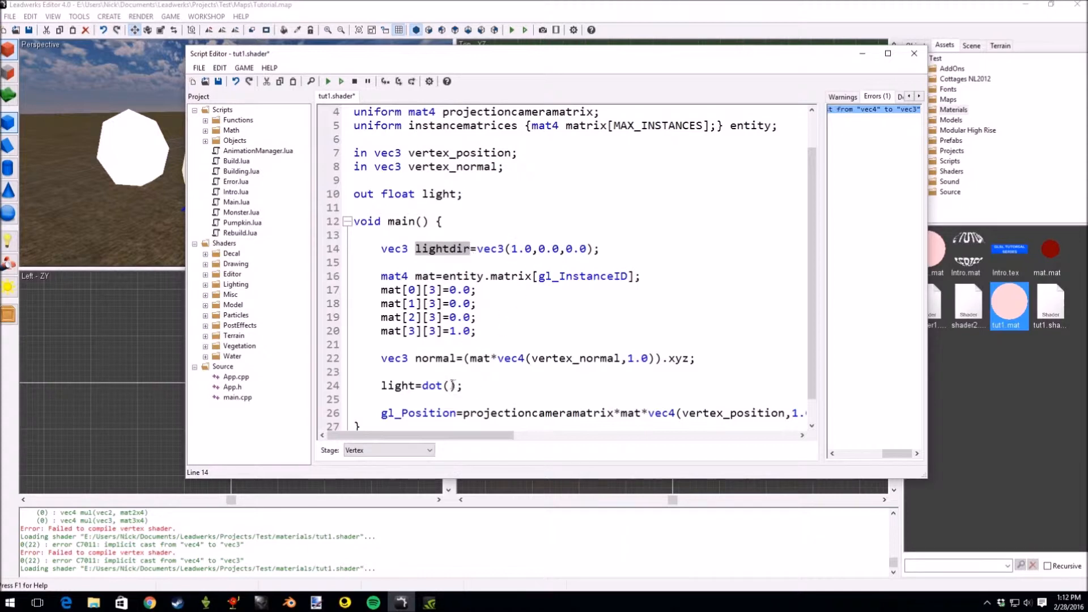
# Fill dot() with the normalized normal and normalized lightdir arguments.
pyautogui.click(450, 358)
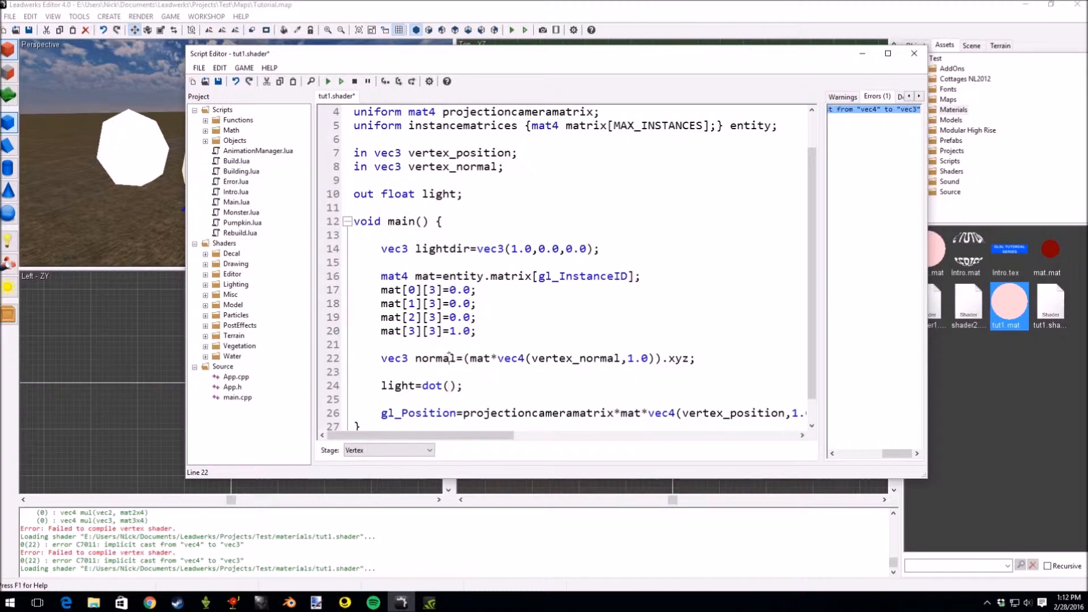
pyautogui.click(450, 386)
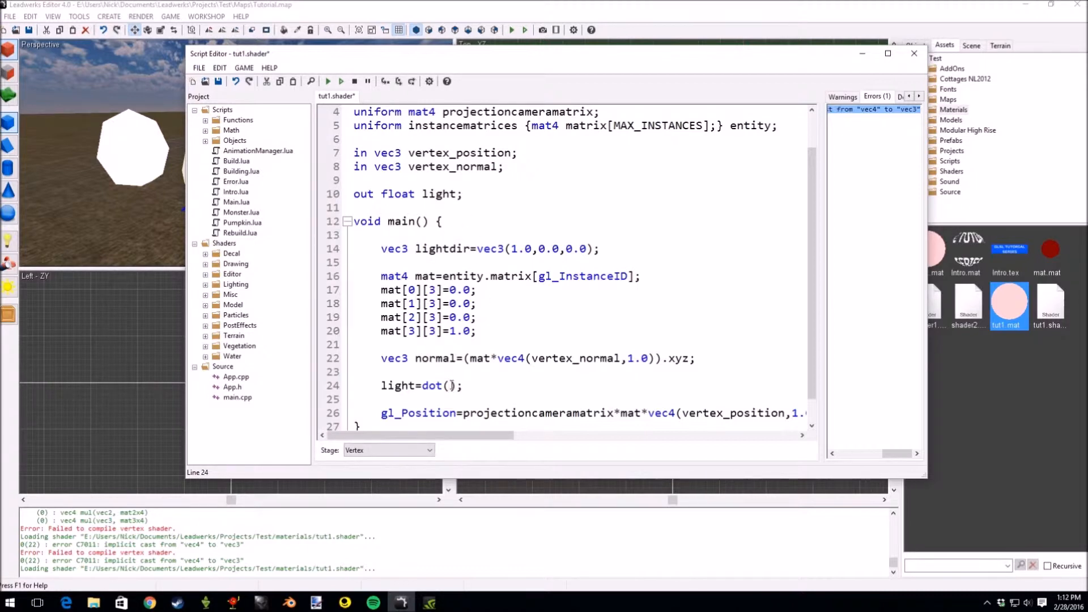
pyautogui.write('normal,')
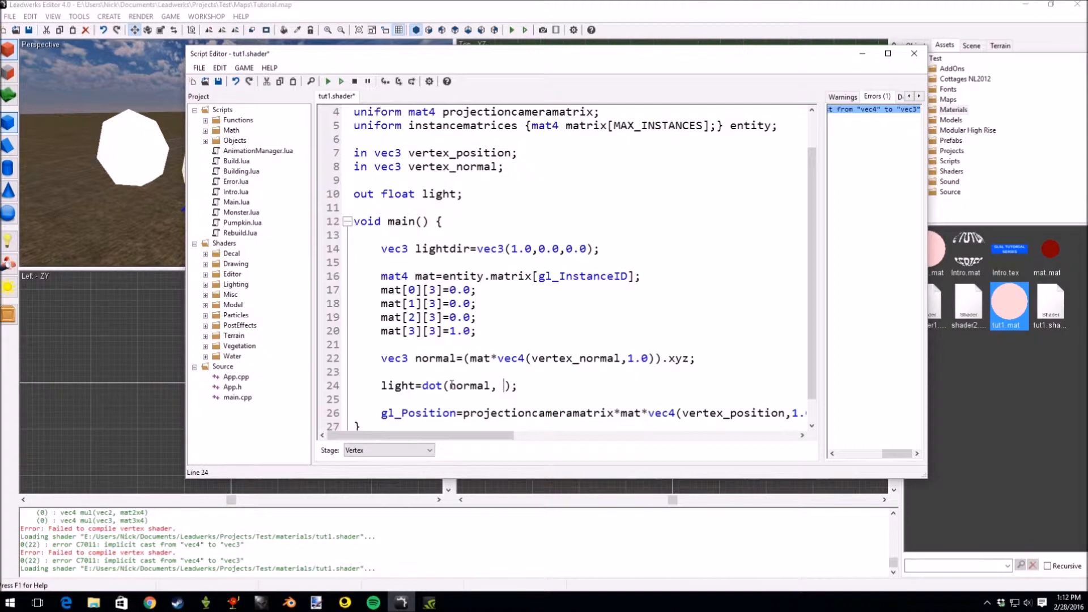
pyautogui.write('lightin')
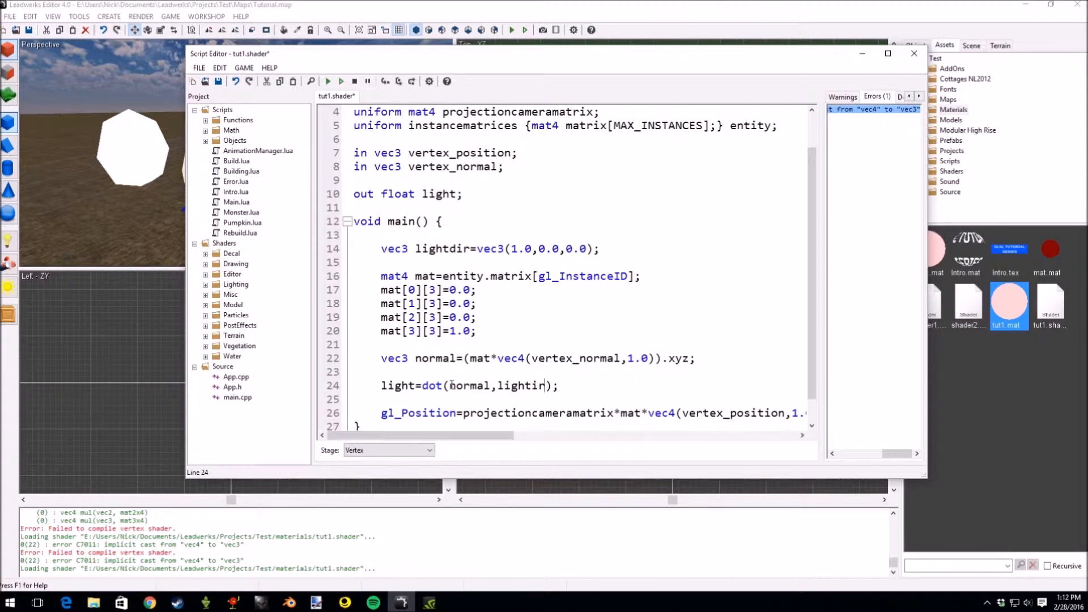
pyautogui.write('d')
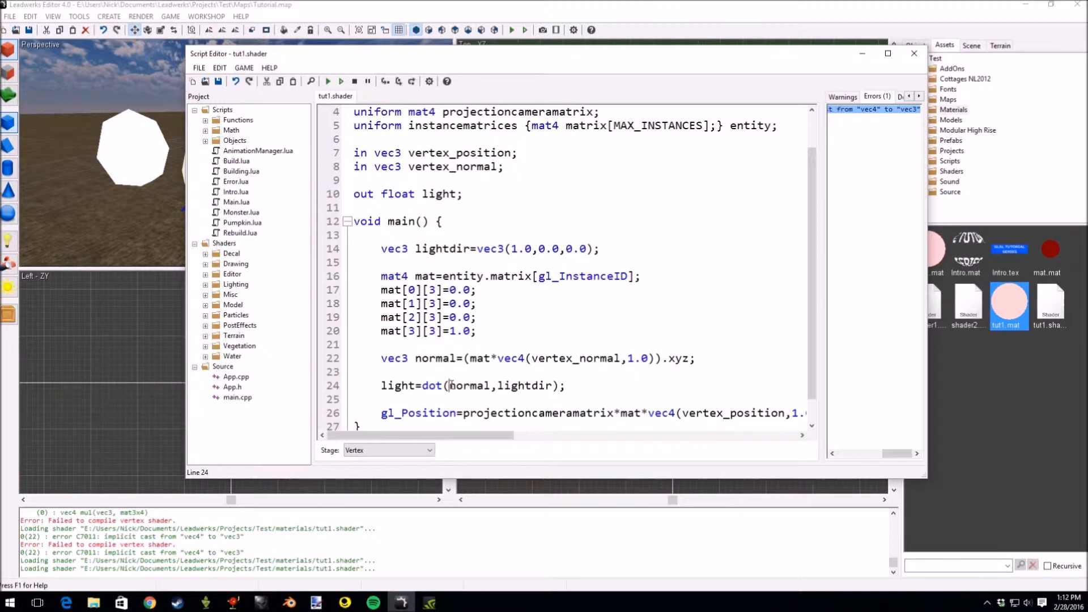
pyautogui.write('normal)')
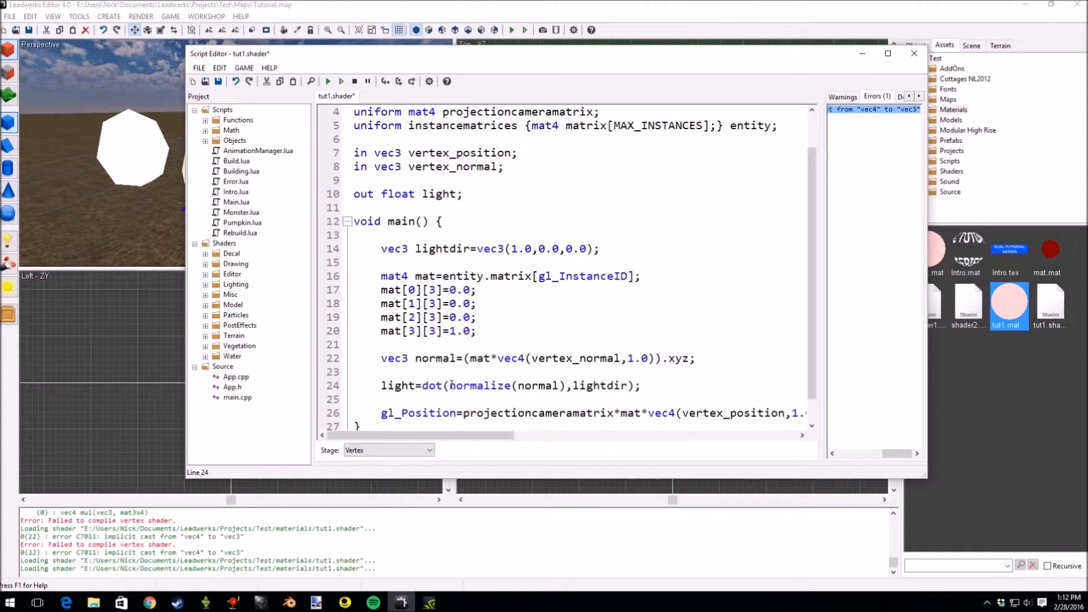
pyautogui.write('normalize(')
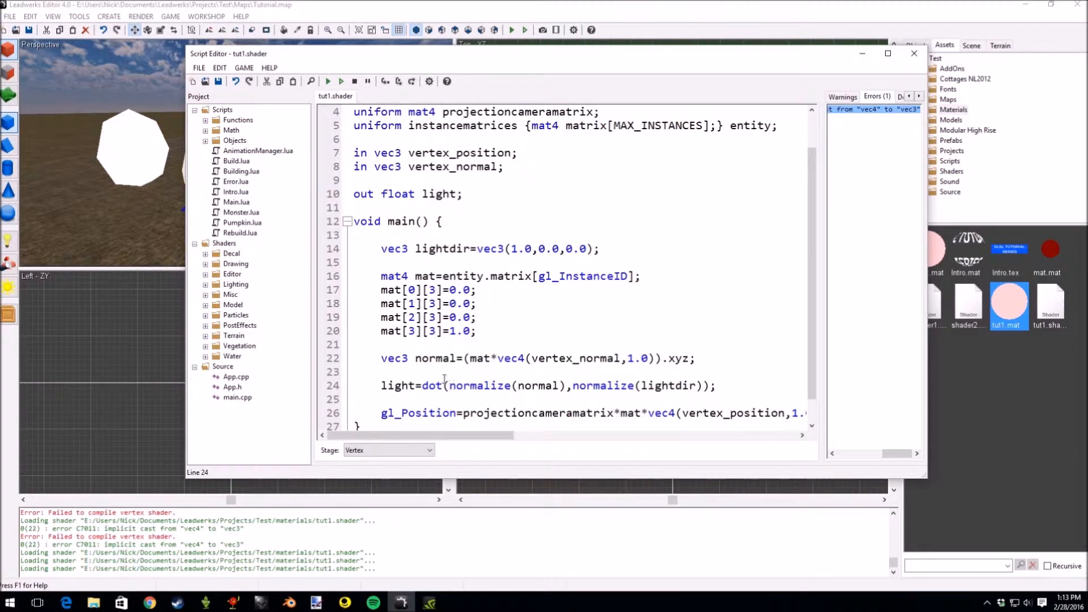
pyautogui.doubleClick(432, 386)
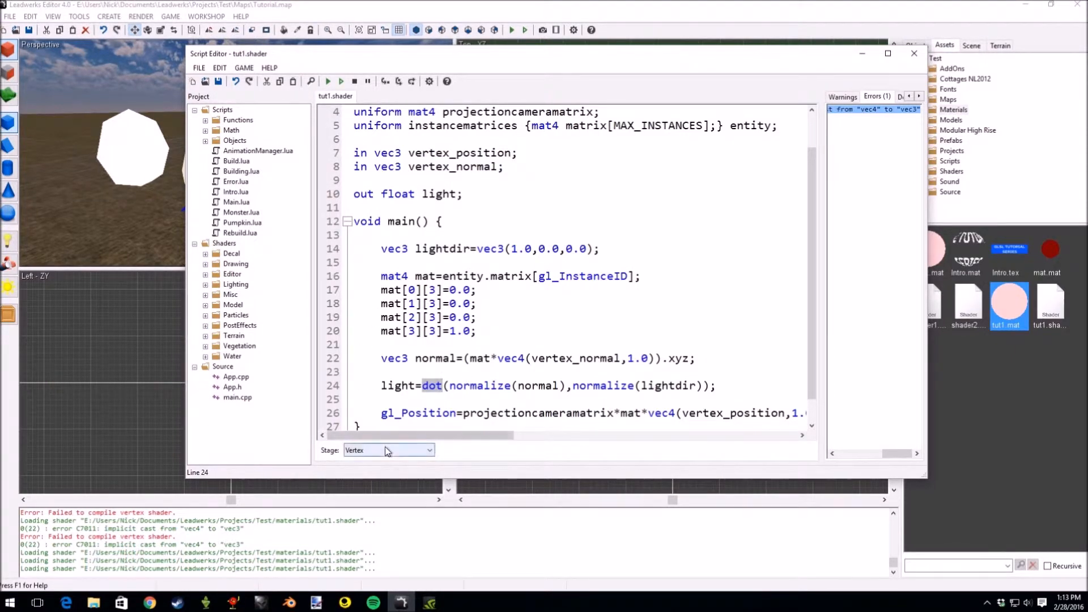
pyautogui.click(387, 450)
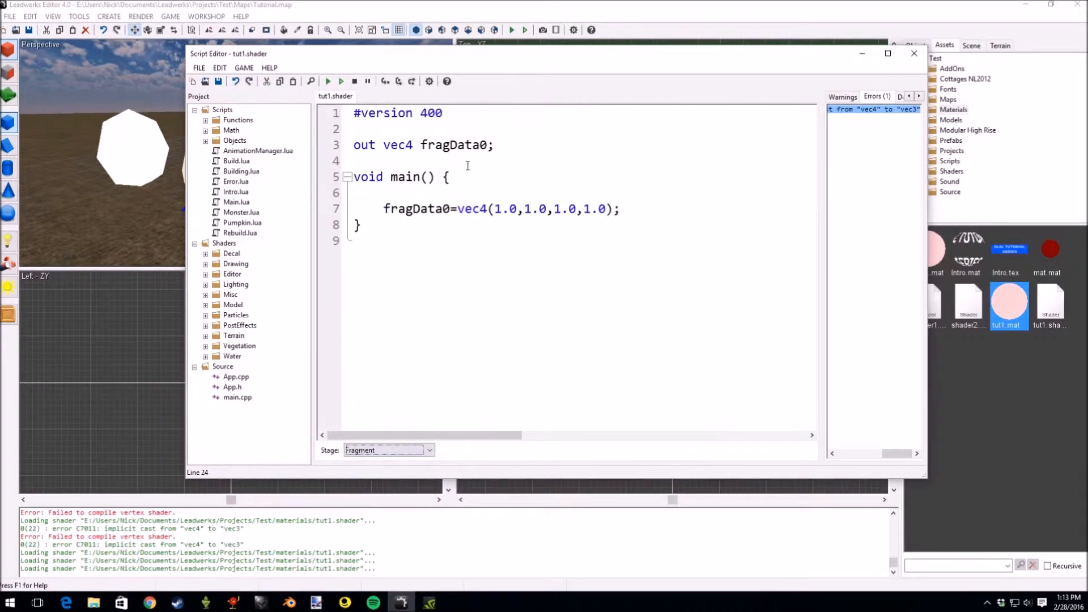
pyautogui.press('Return')
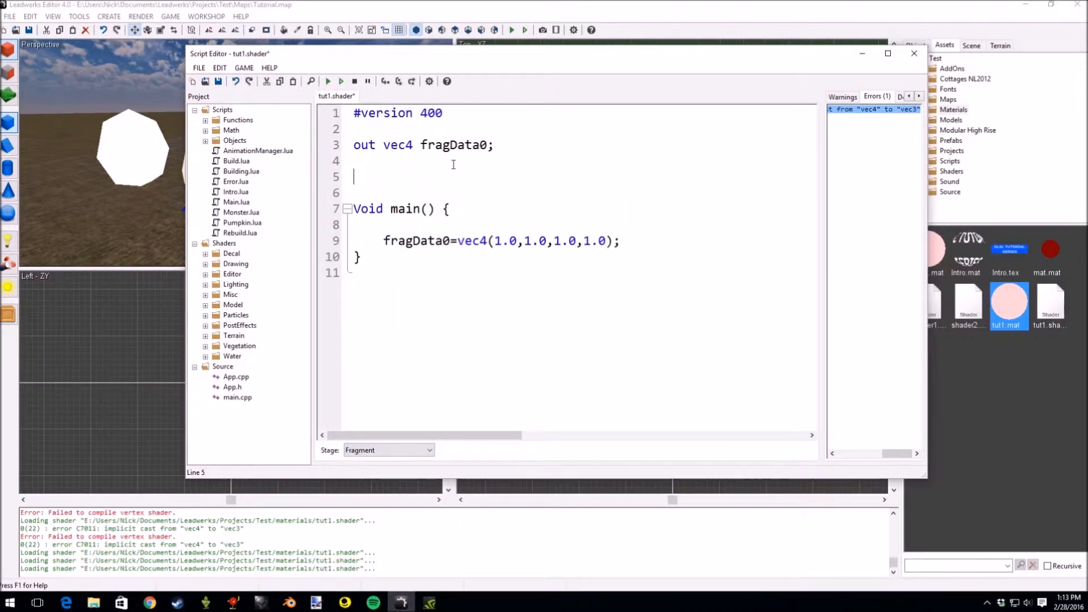
pyautogui.write('in')
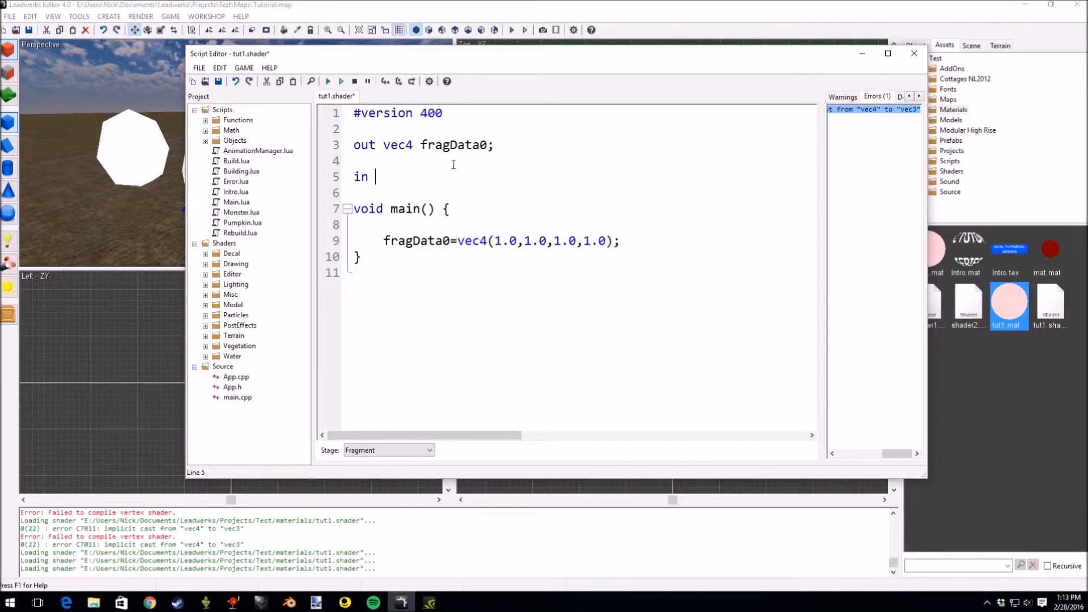
pyautogui.write('fl')
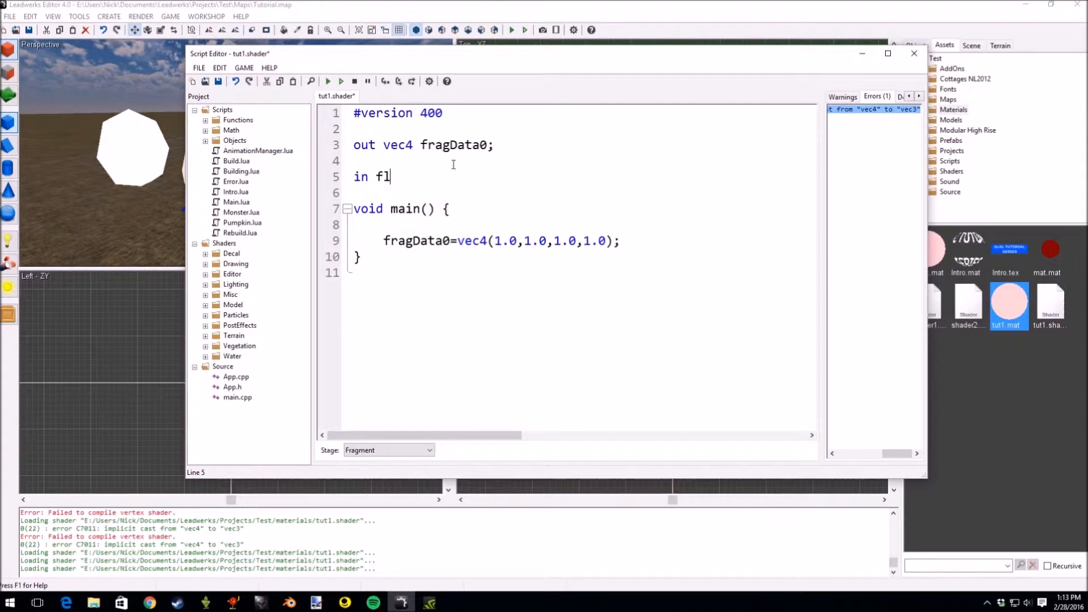
pyautogui.write('oat')
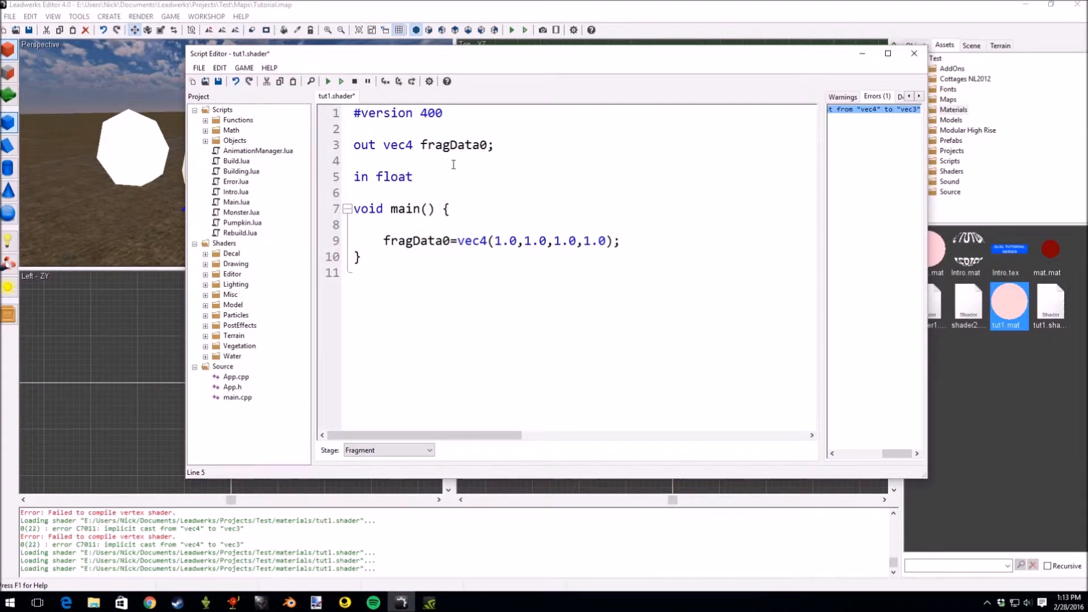
pyautogui.click(417, 176)
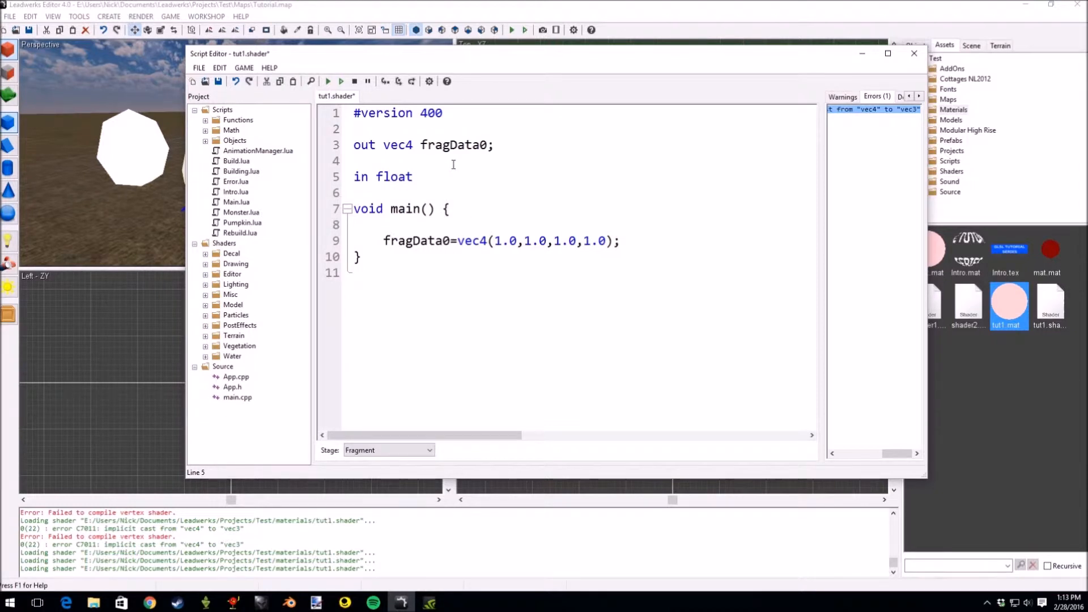
pyautogui.write('light;')
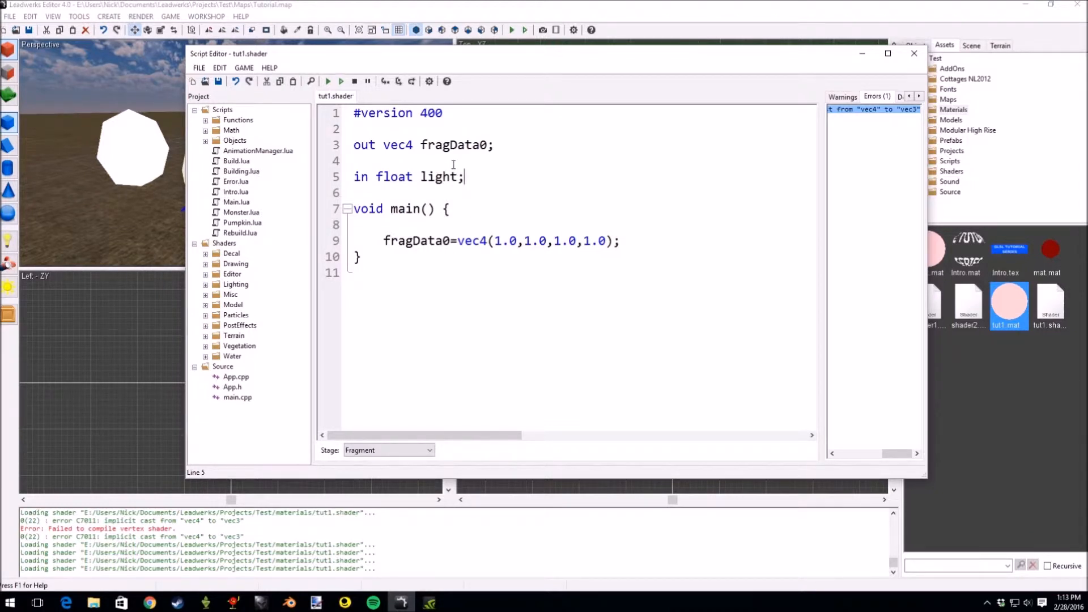
pyautogui.click(355, 225)
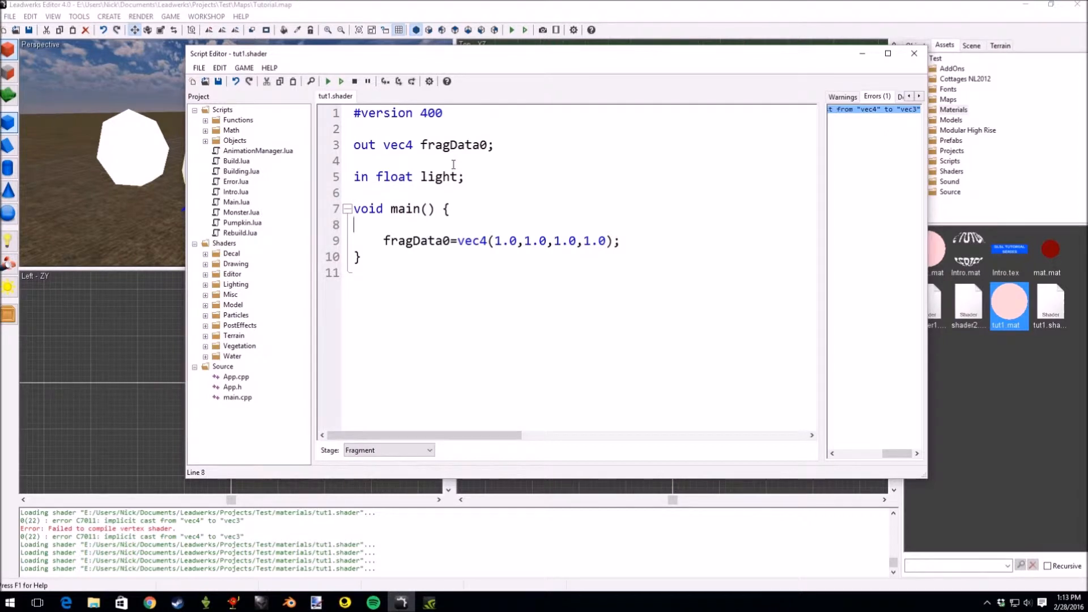
pyautogui.click(617, 240)
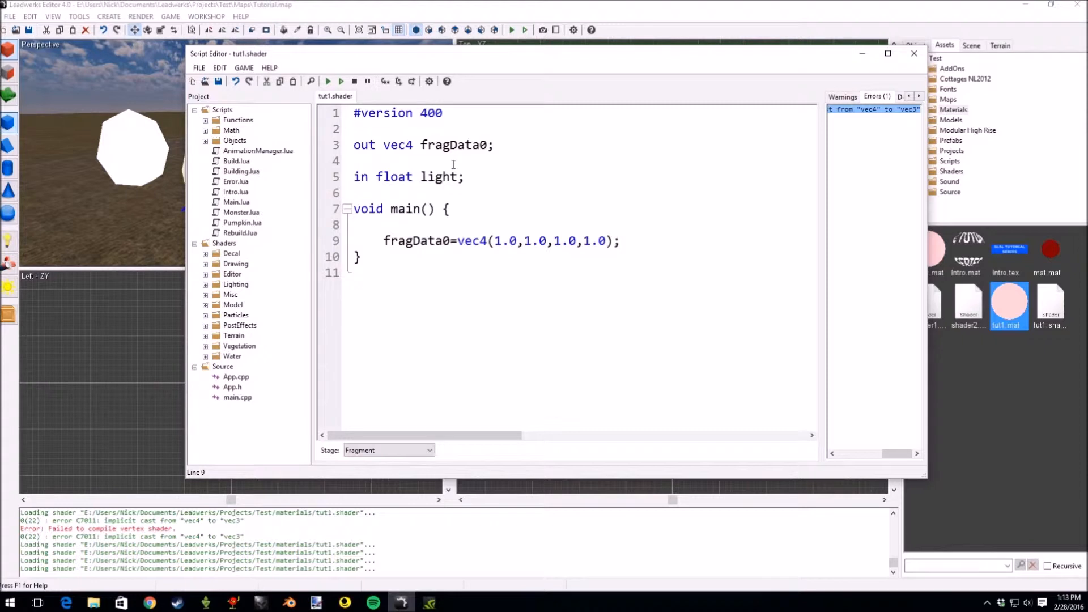
pyautogui.click(616, 241)
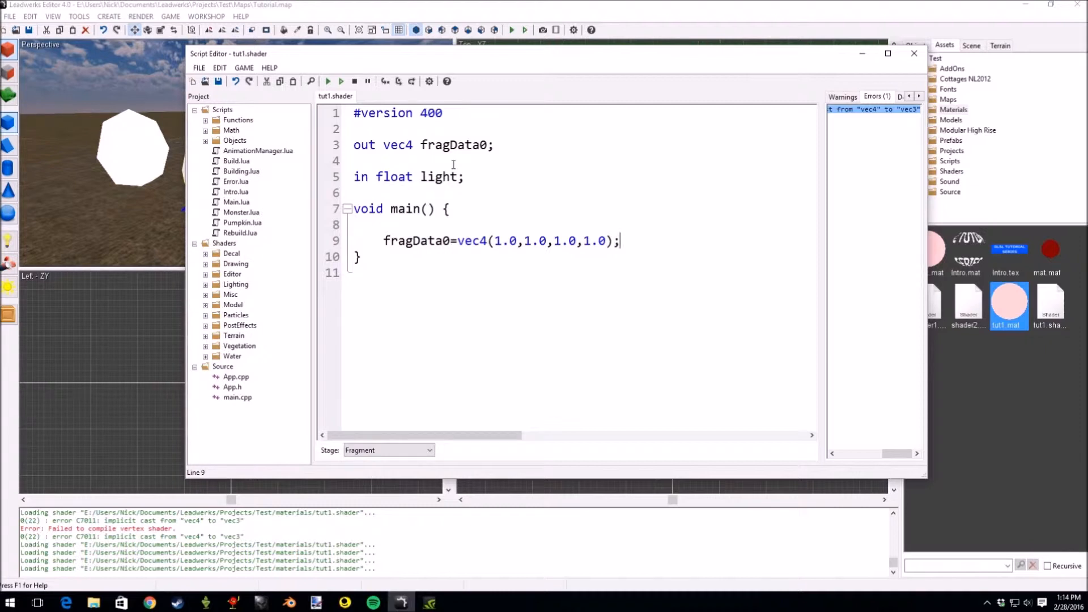
pyautogui.doubleClick(472, 241)
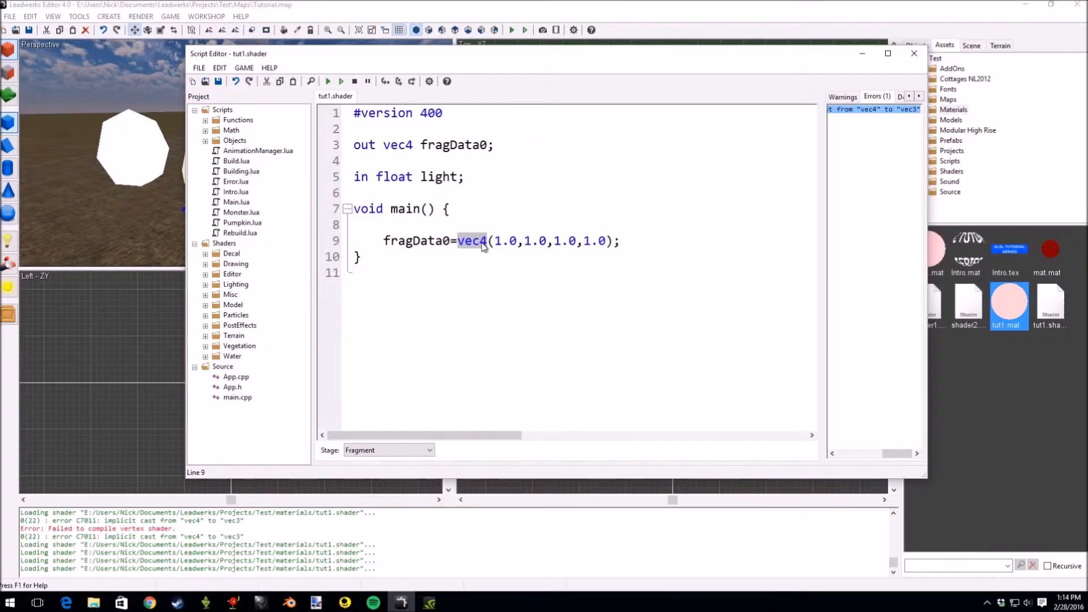
pyautogui.click(647, 251)
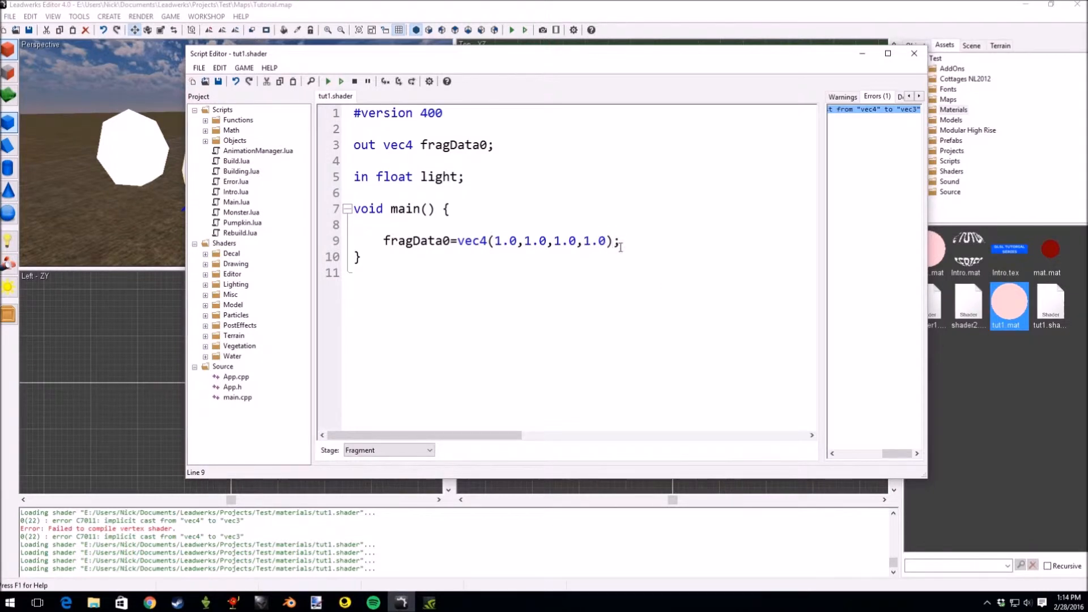
pyautogui.doubleClick(439, 176)
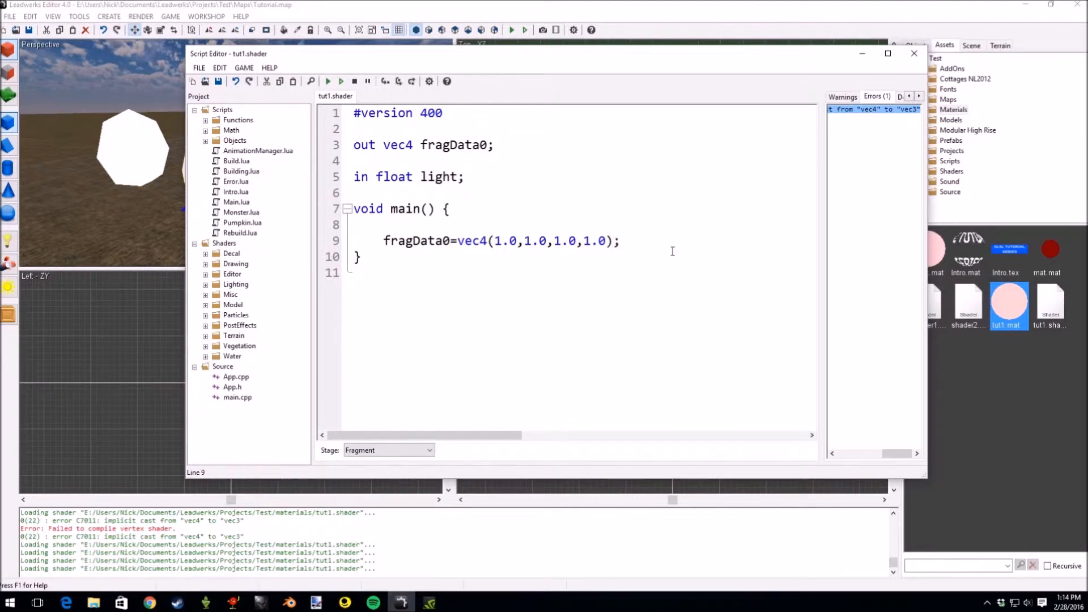
# Append *light to the fragData0 output line.
pyautogui.write('*light')
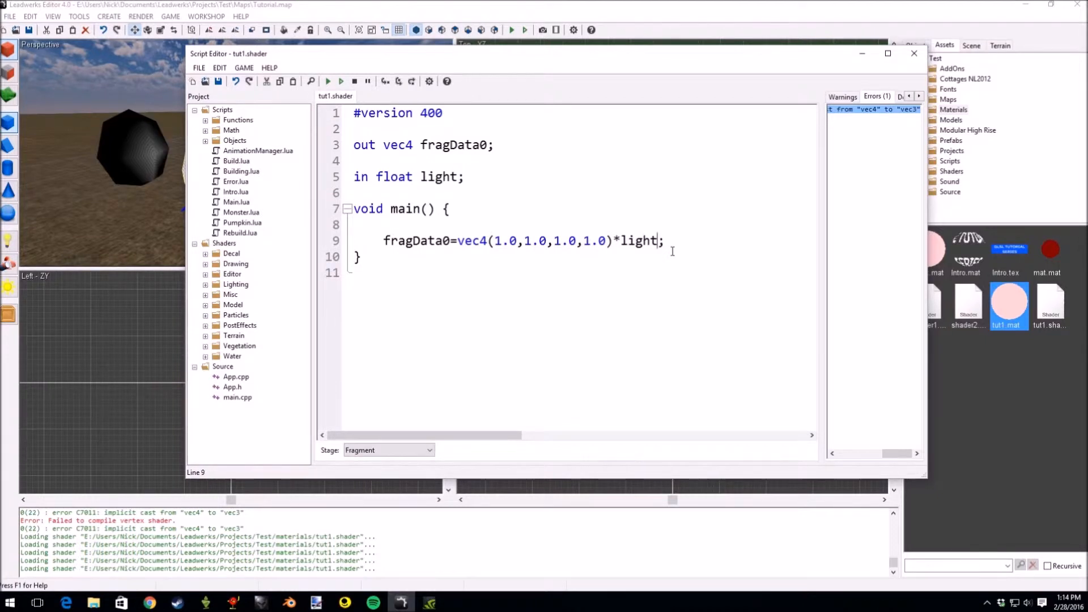
pyautogui.moveTo(522, 64)
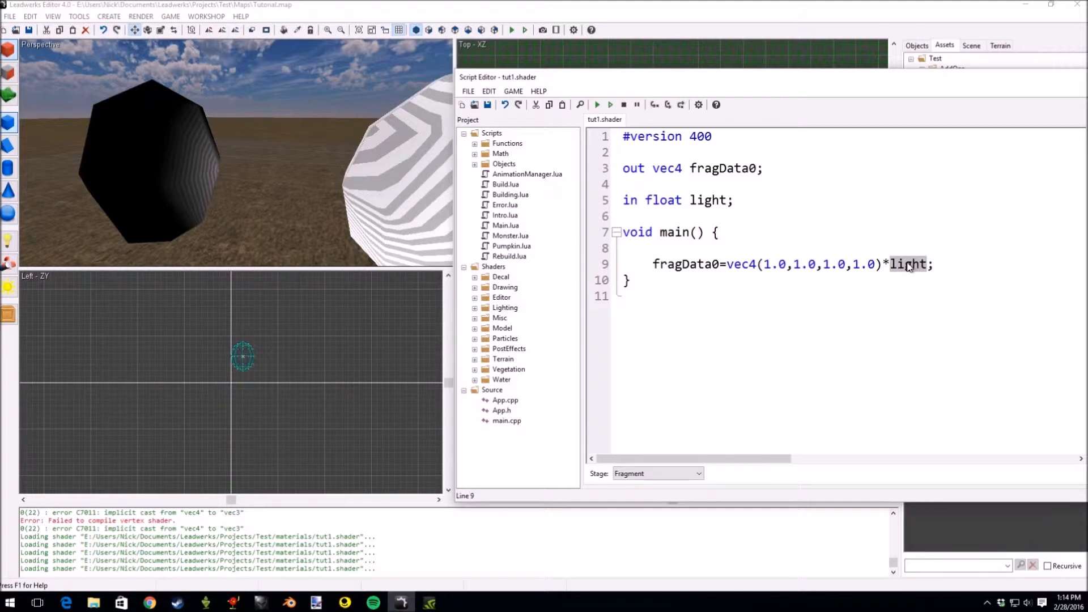
# Remove *light and set the fragment output to vec4(light,light,light,1.0).
pyautogui.press('Delete')
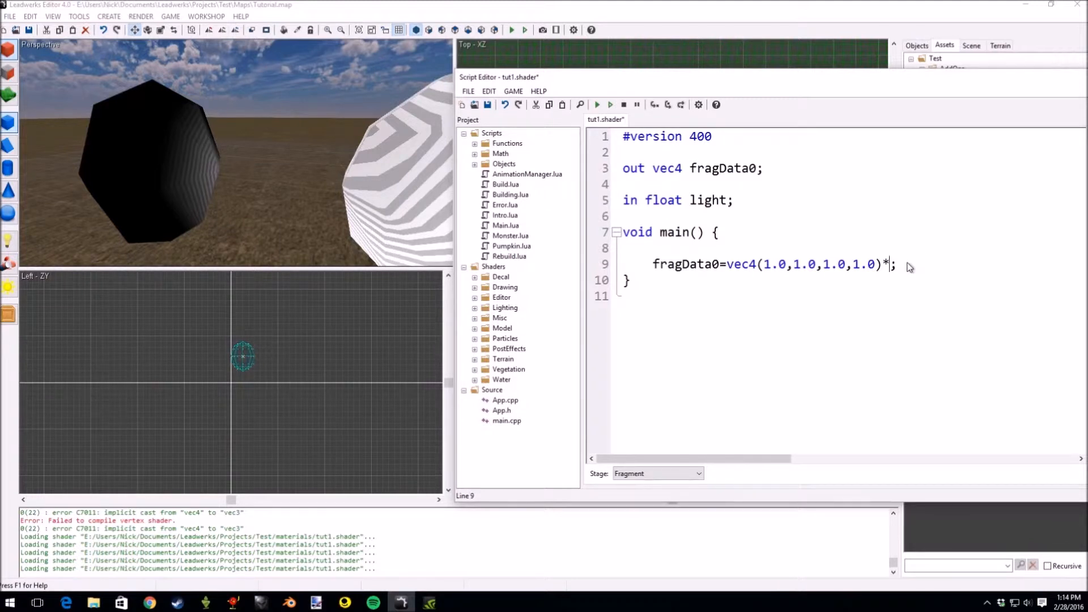
pyautogui.press('Backspace')
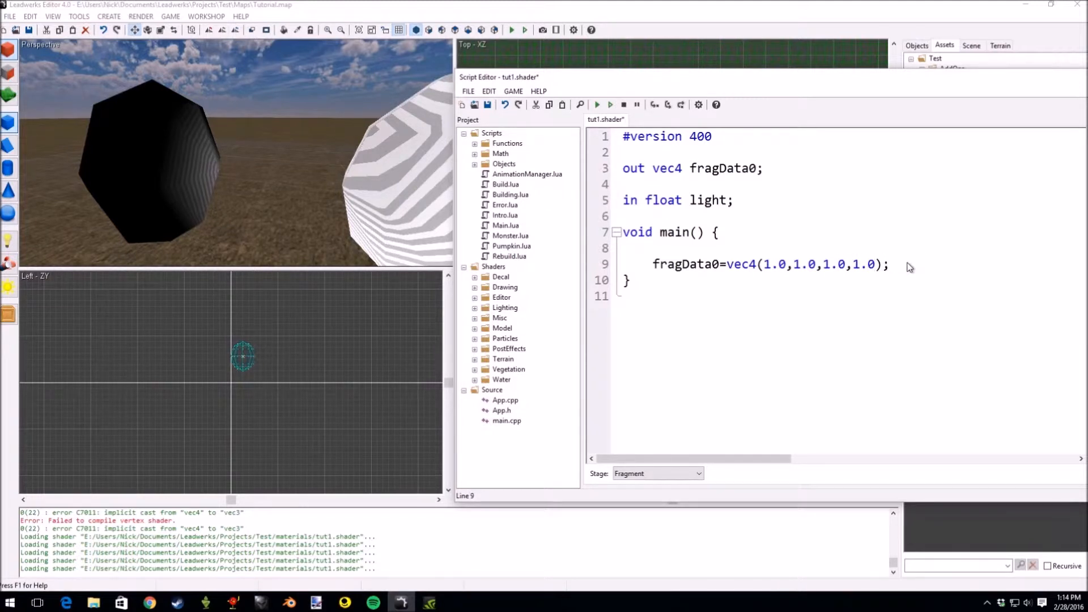
pyautogui.write('light')
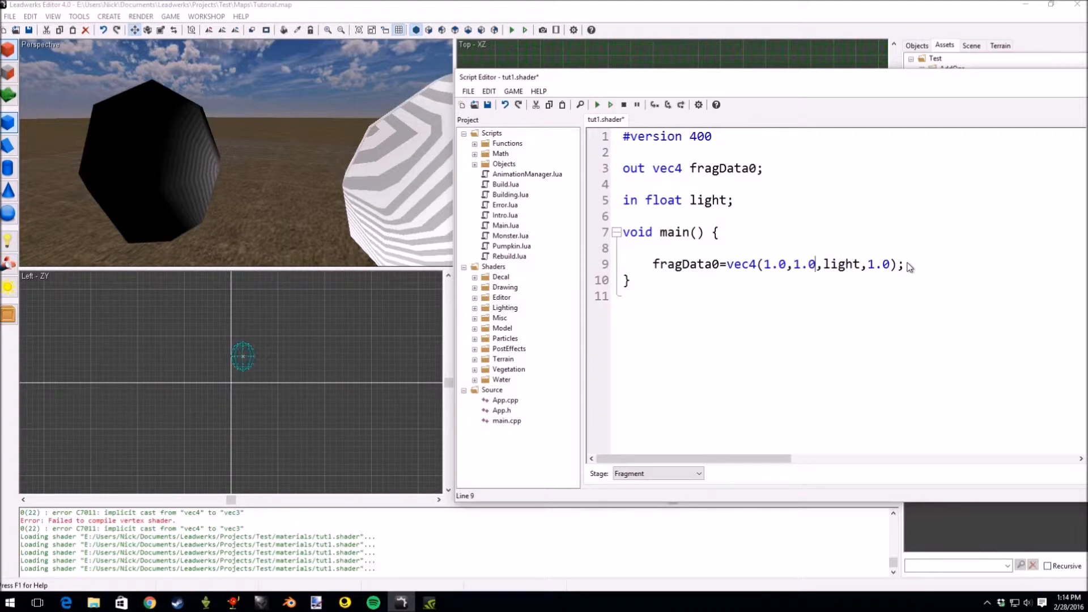
pyautogui.write('light')
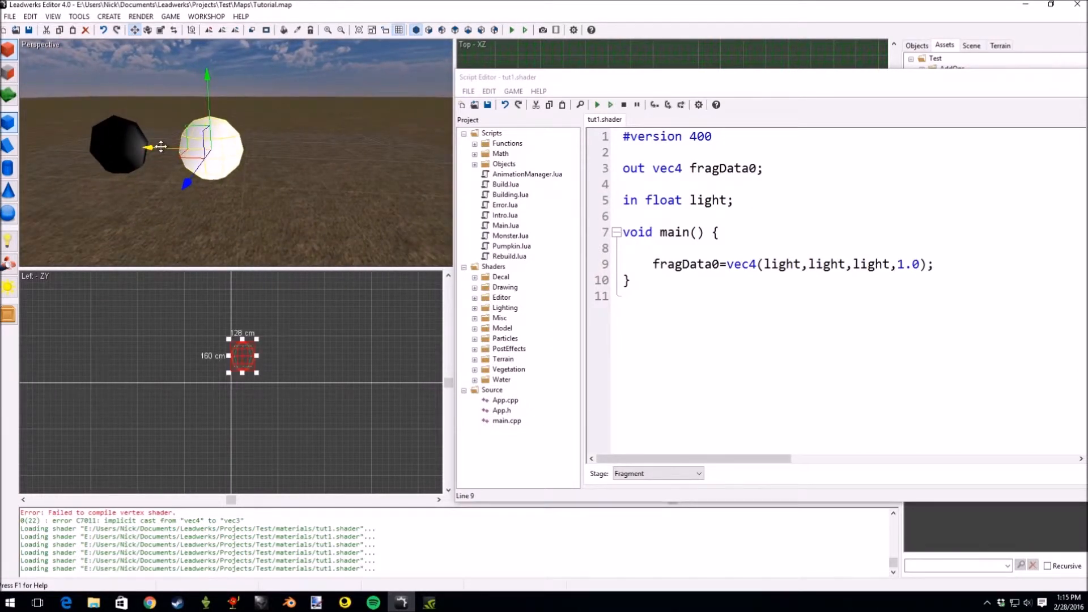
# Drag the white sphere along its X axis, then deselect it.
pyautogui.moveTo(208, 149); pyautogui.dragTo(138, 143)
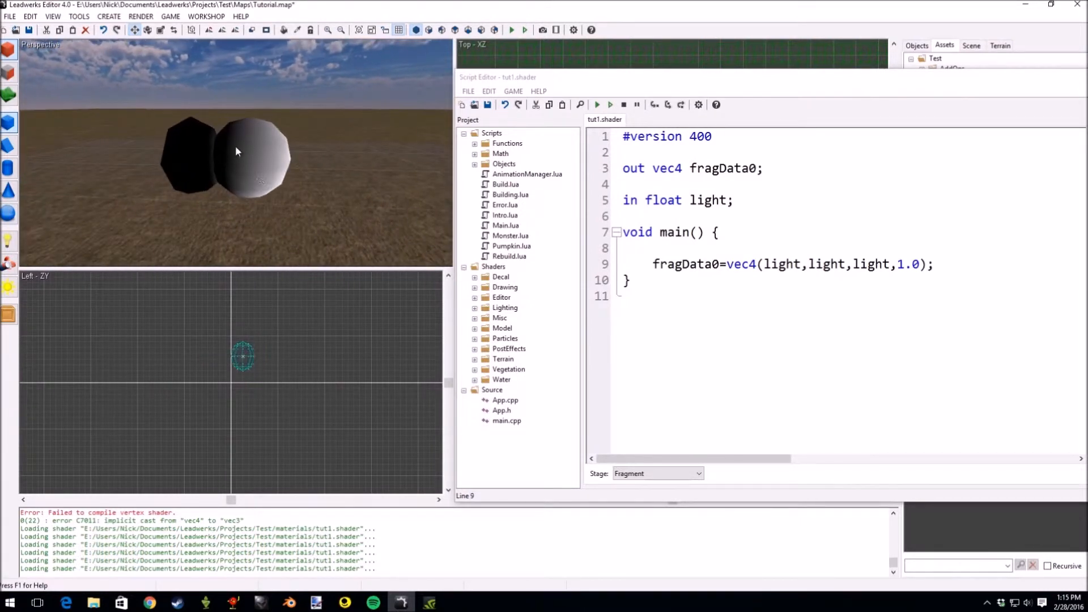
pyautogui.click(260, 157)
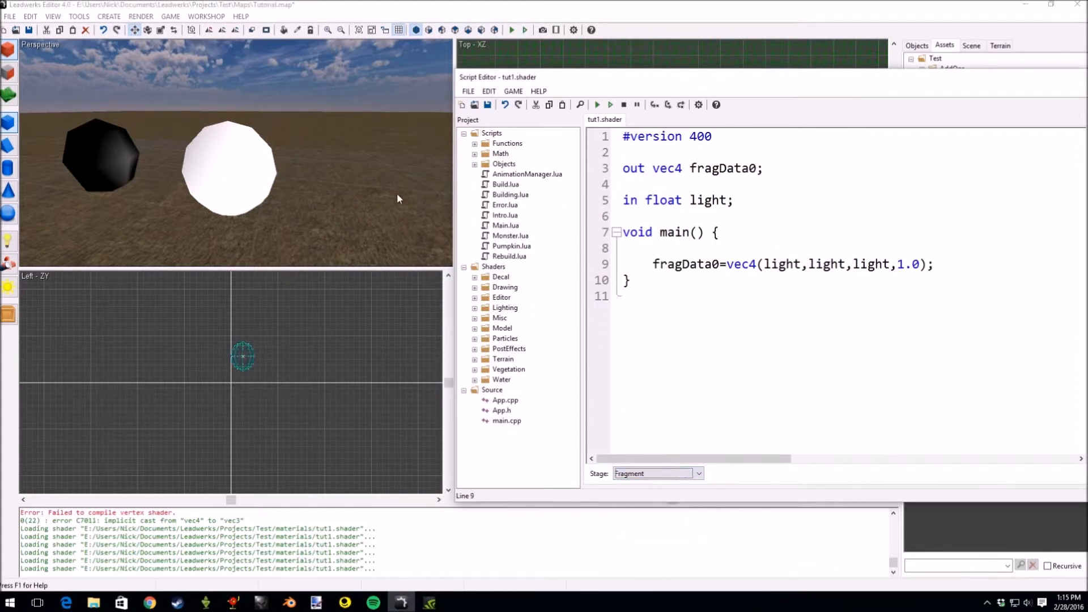
pyautogui.moveTo(219, 191)
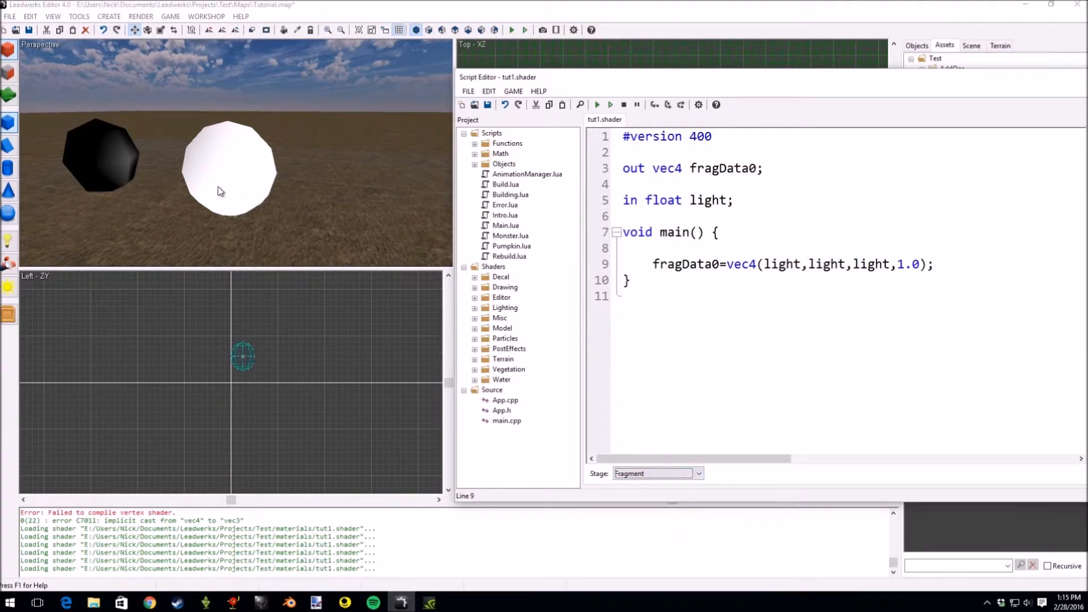
pyautogui.moveTo(238, 165)
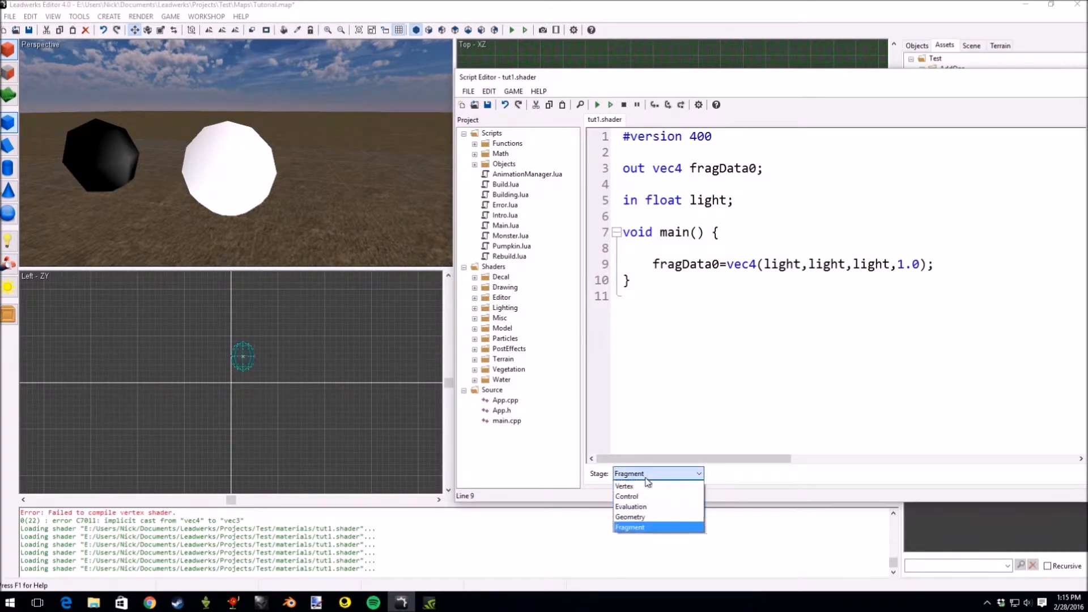
# In the vertex stage, append -(mat*vec4(0)).xyz to the normal calculation on line 22.
pyautogui.click(624, 486)
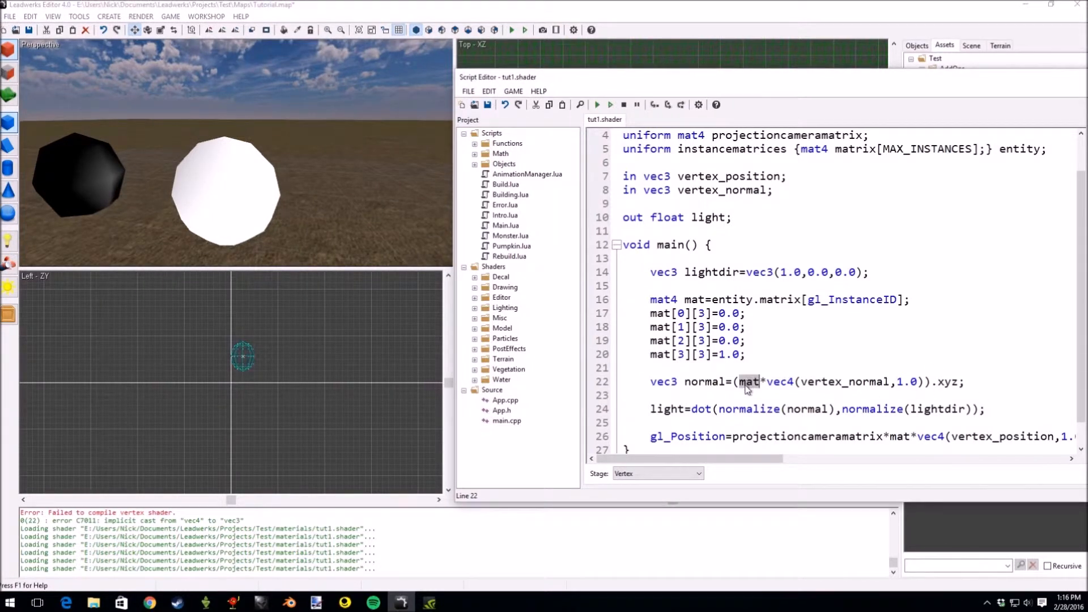
pyautogui.doubleClick(844, 381)
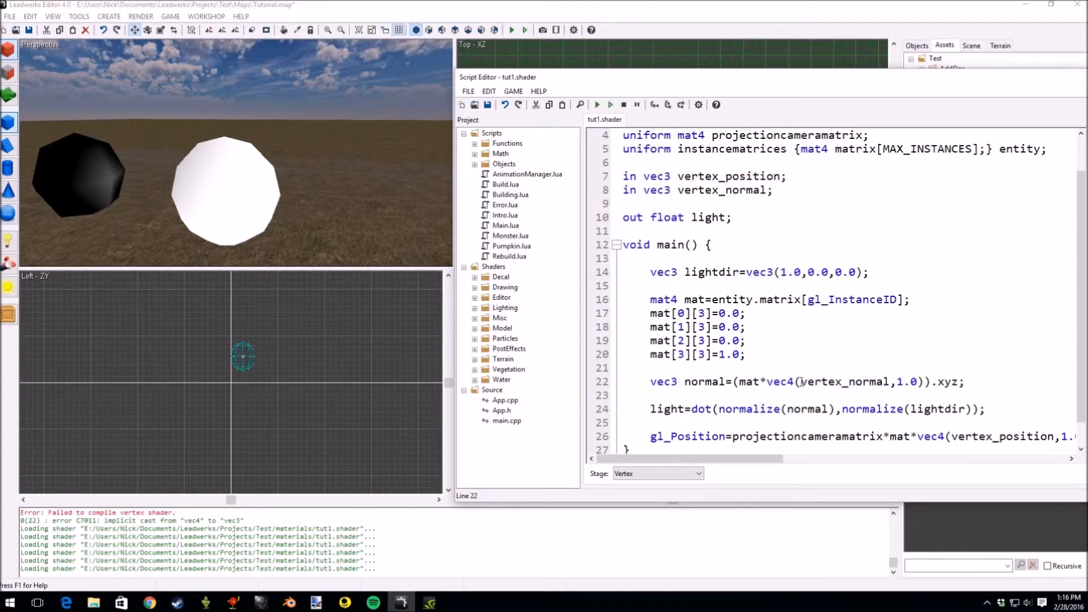
pyautogui.doubleClick(844, 381)
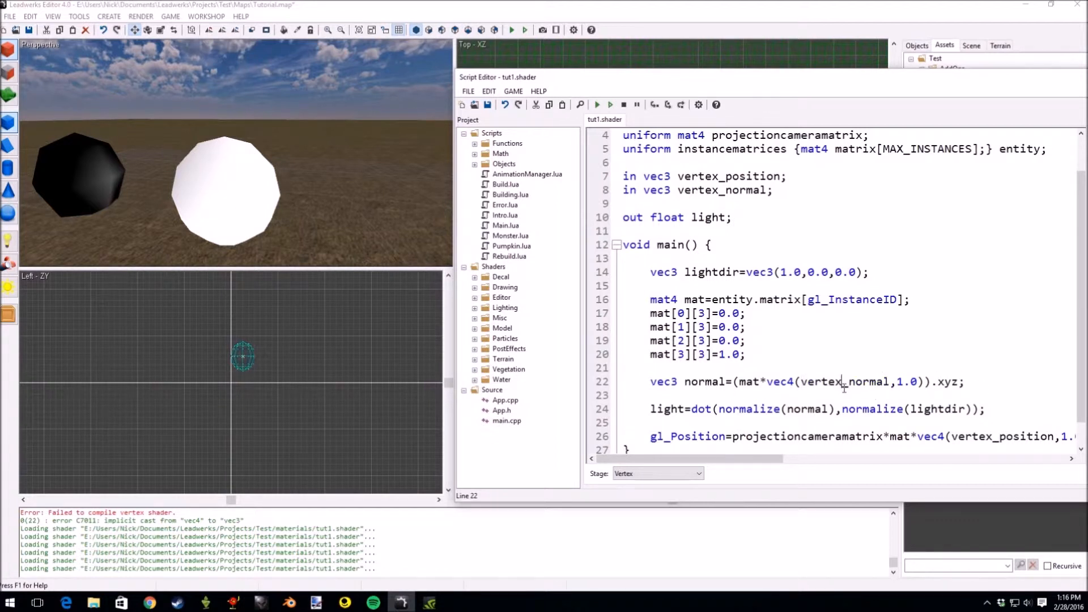
pyautogui.click(739, 382)
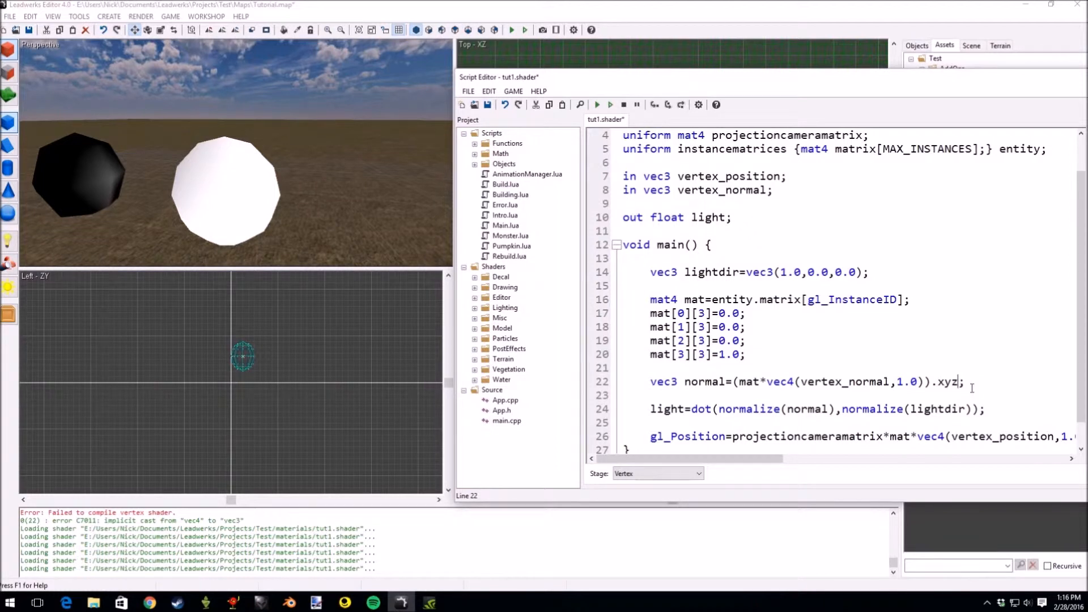
pyautogui.write('-mat*vec4(0))')
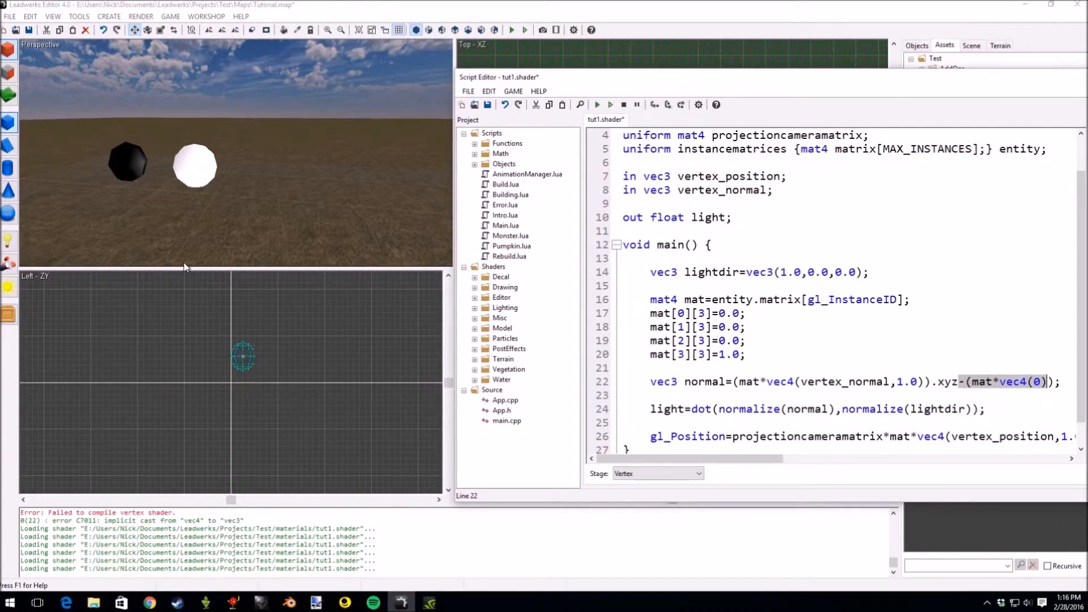
pyautogui.moveTo(216, 139)
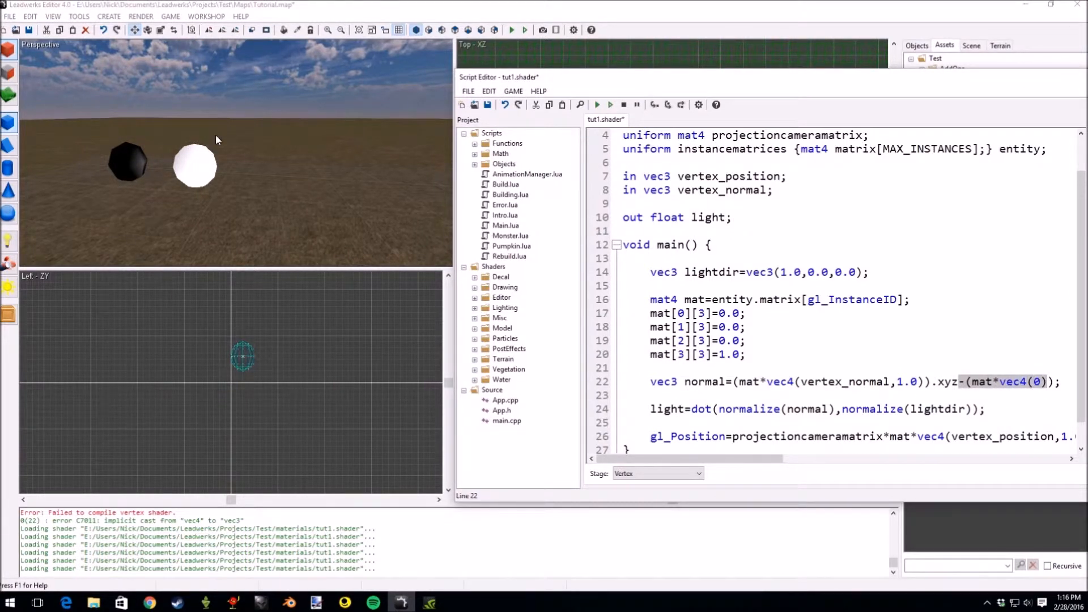
pyautogui.moveTo(172, 146)
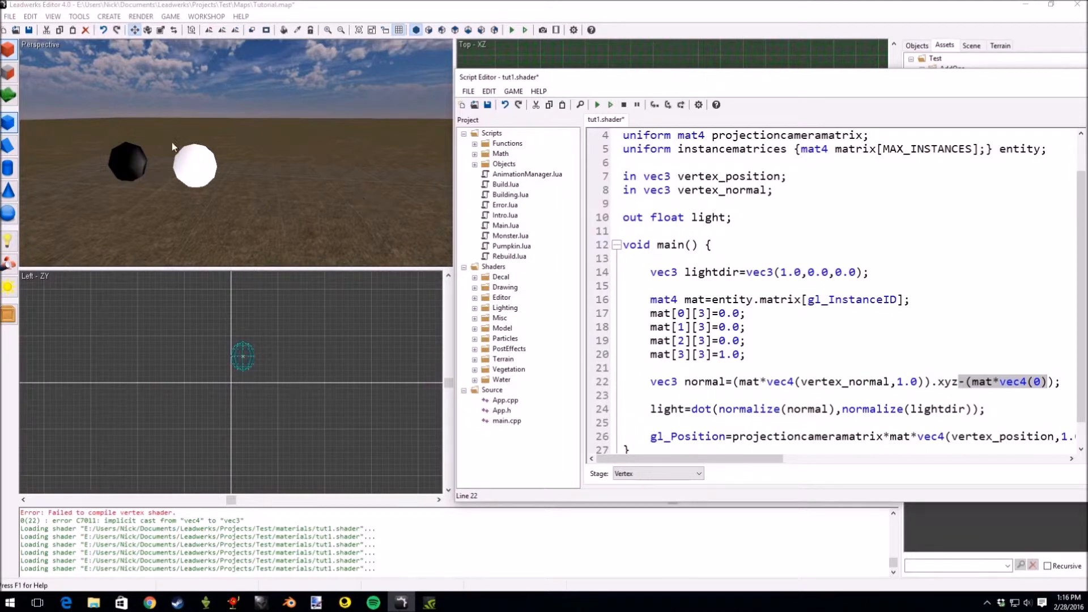
pyautogui.moveTo(401, 179)
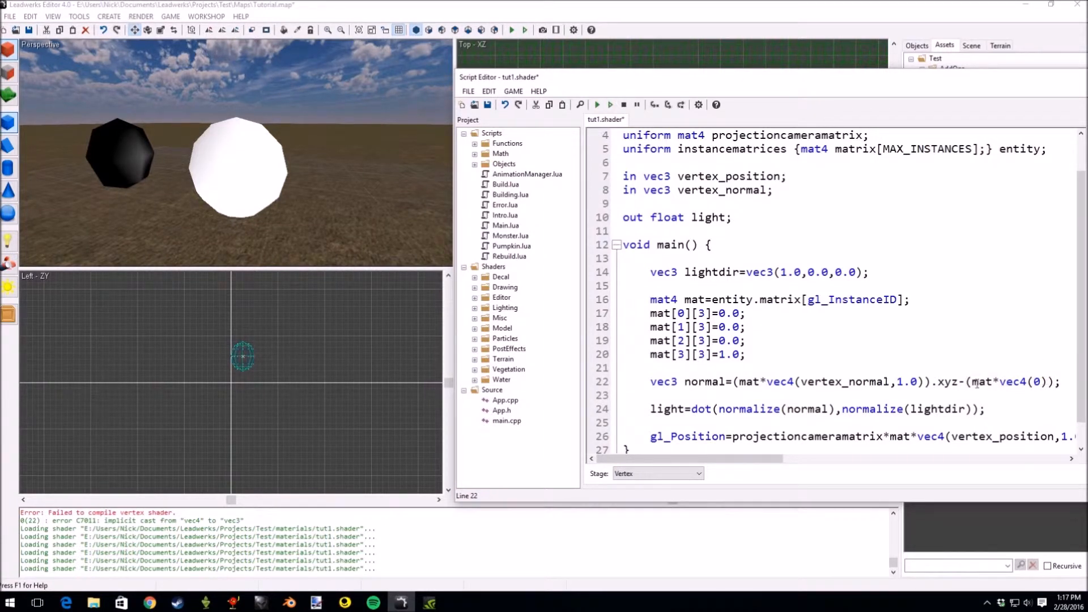
pyautogui.doubleClick(980, 381)
pyautogui.write('.xyz')
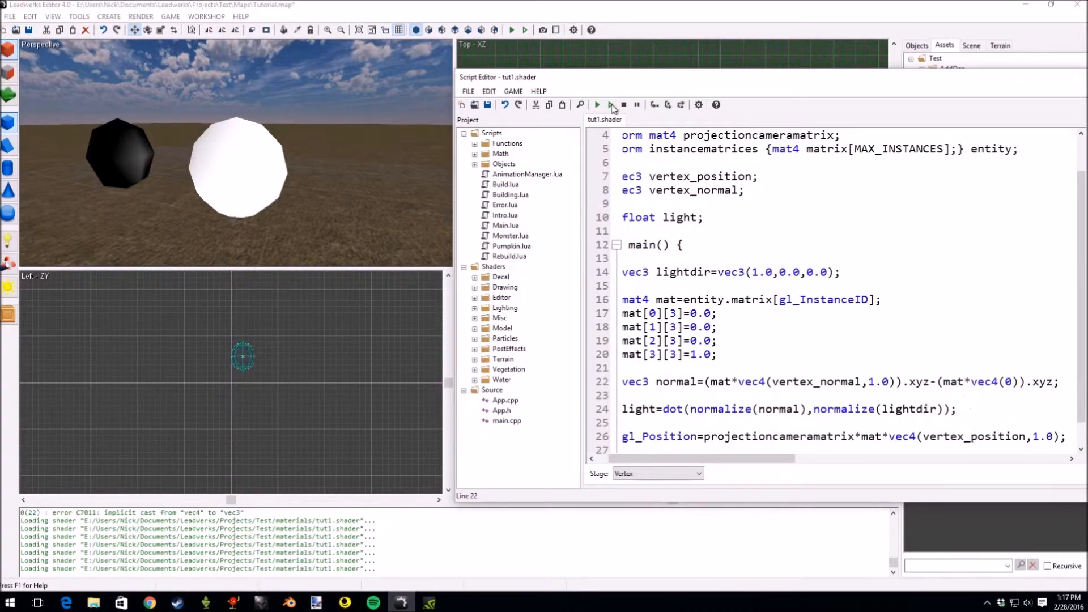
# Compile the edited shader and confirm 0 errors with the spheres shaded by light direction.
pyautogui.click(578, 105)
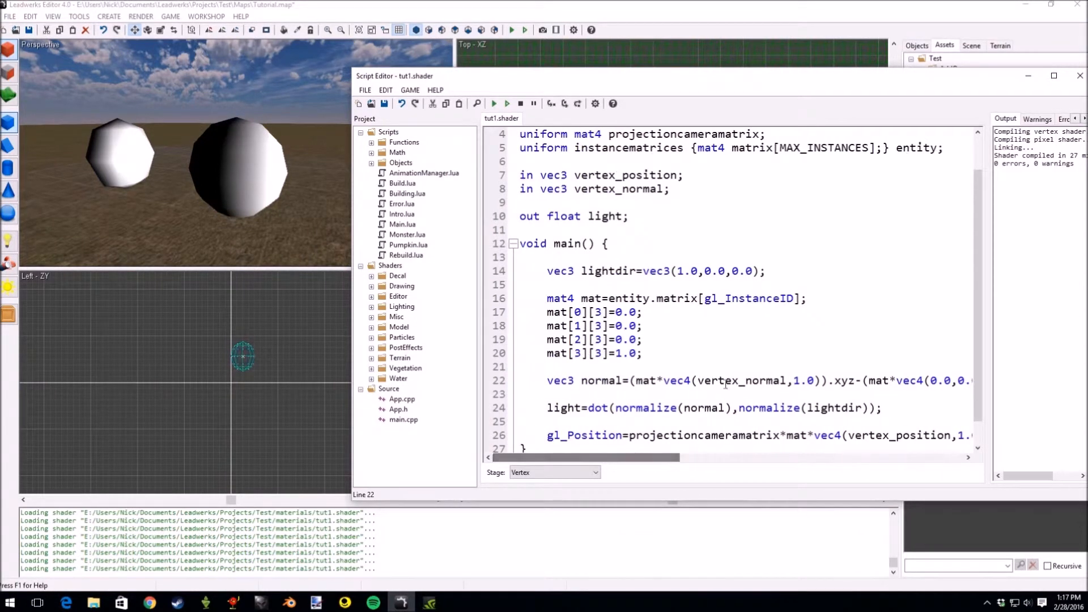
pyautogui.click(239, 173)
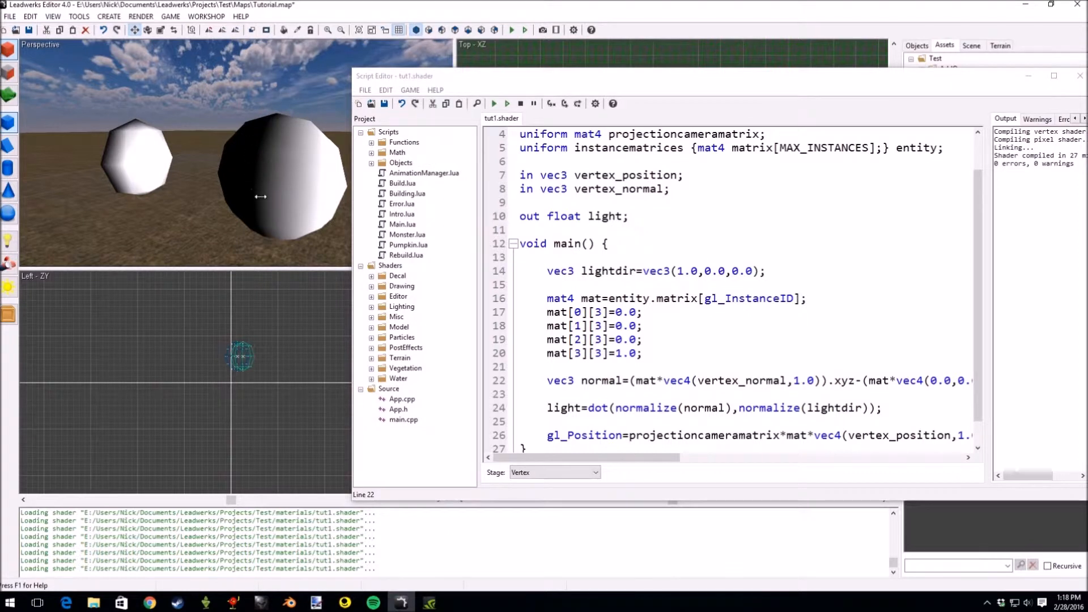
pyautogui.moveTo(238, 125)
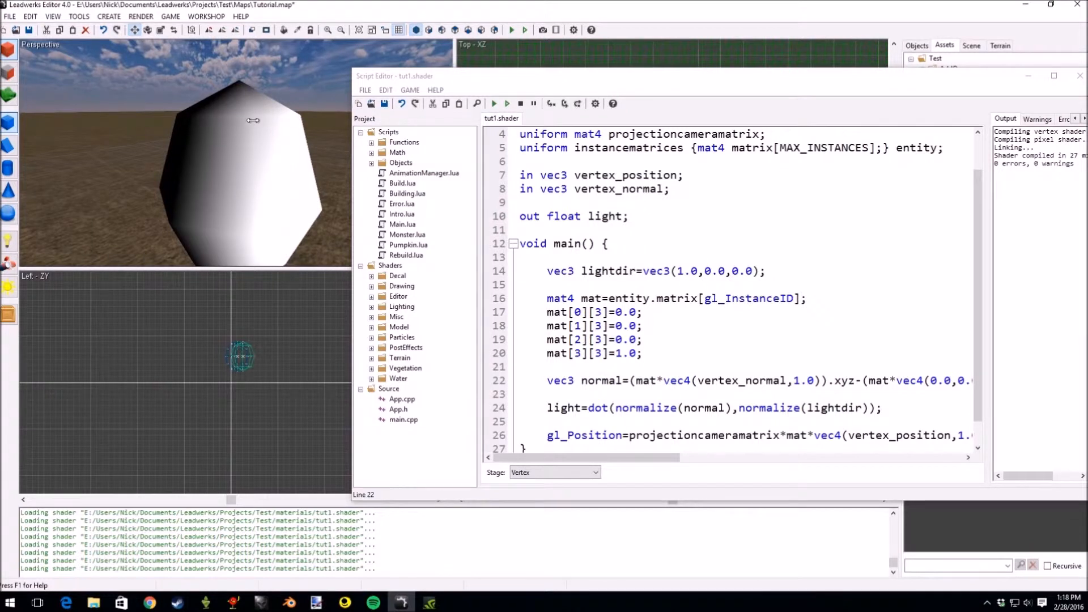
pyautogui.moveTo(210, 118)
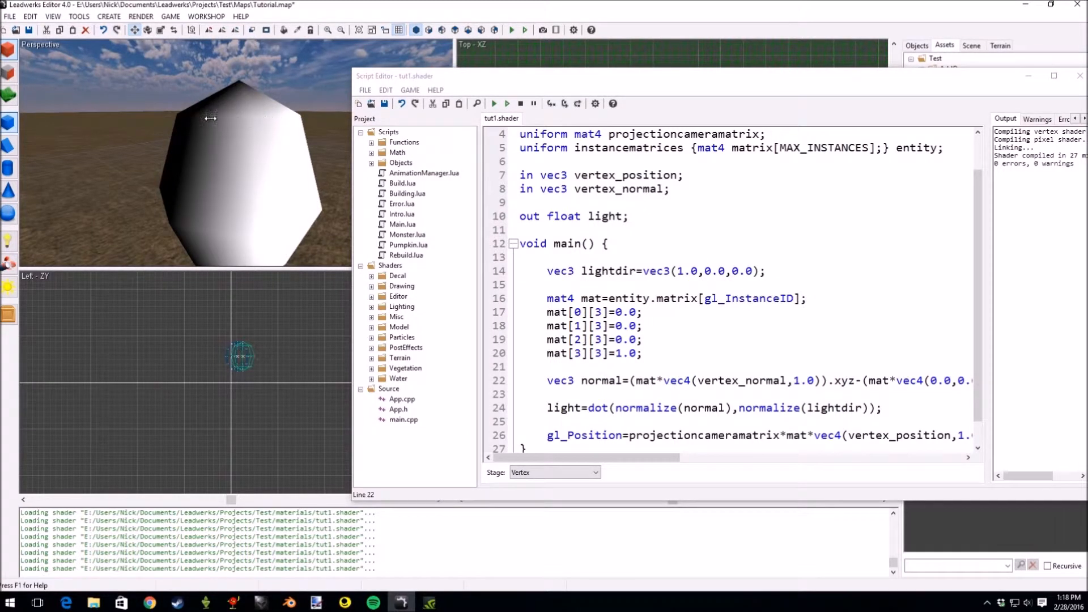
pyautogui.moveTo(254, 130)
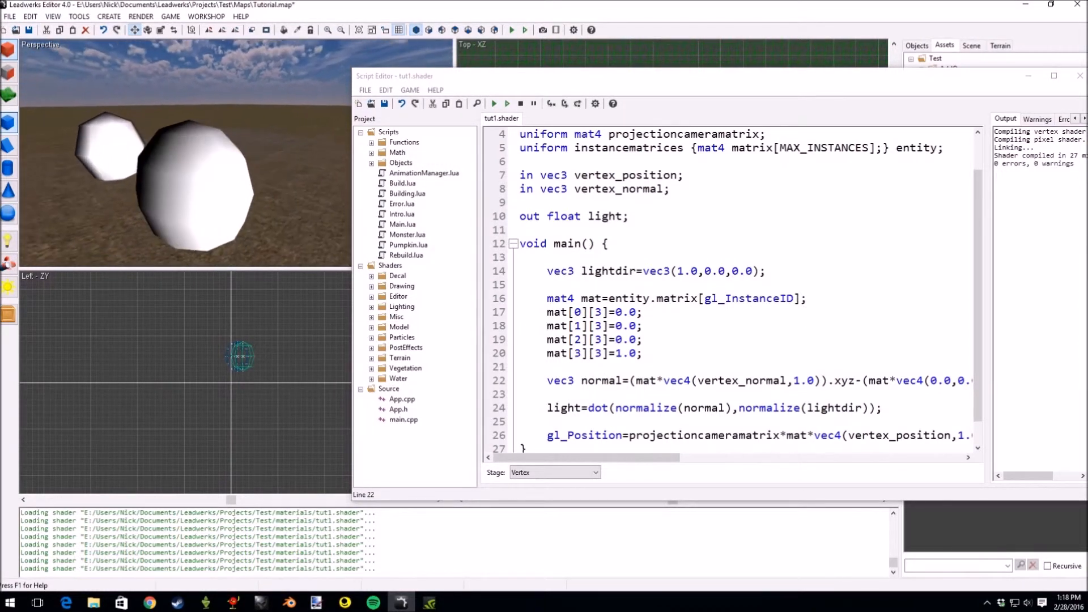
pyautogui.click(644, 299)
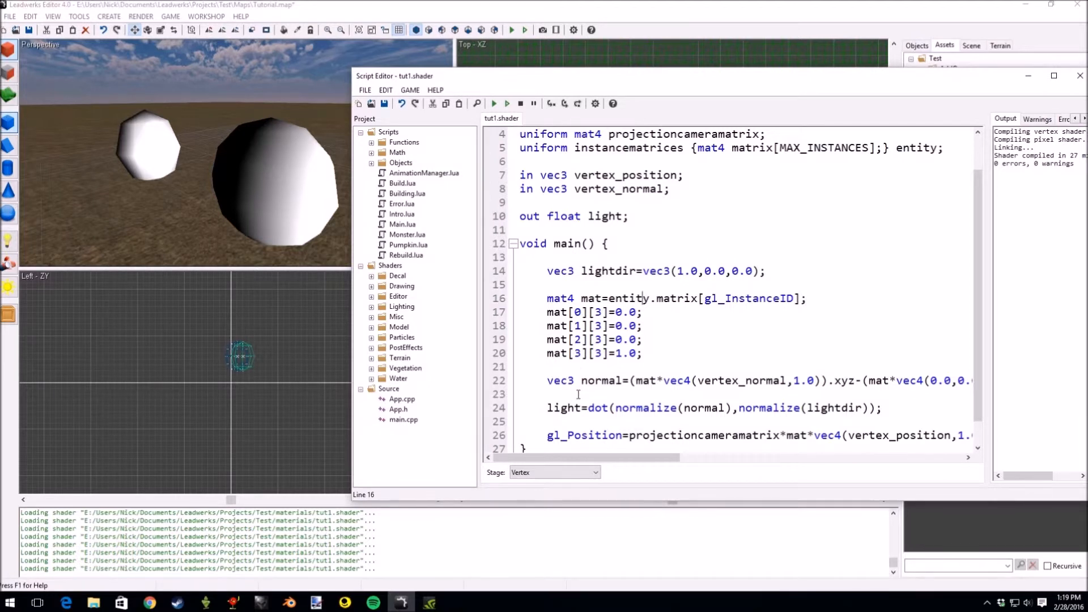
pyautogui.doubleClick(604, 216)
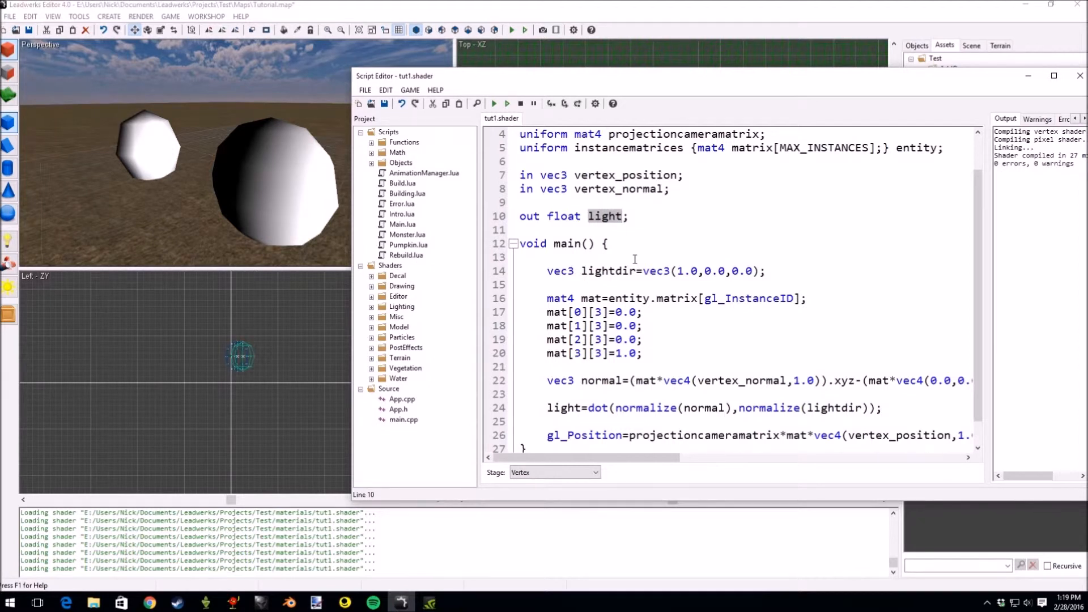
pyautogui.moveTo(610, 233)
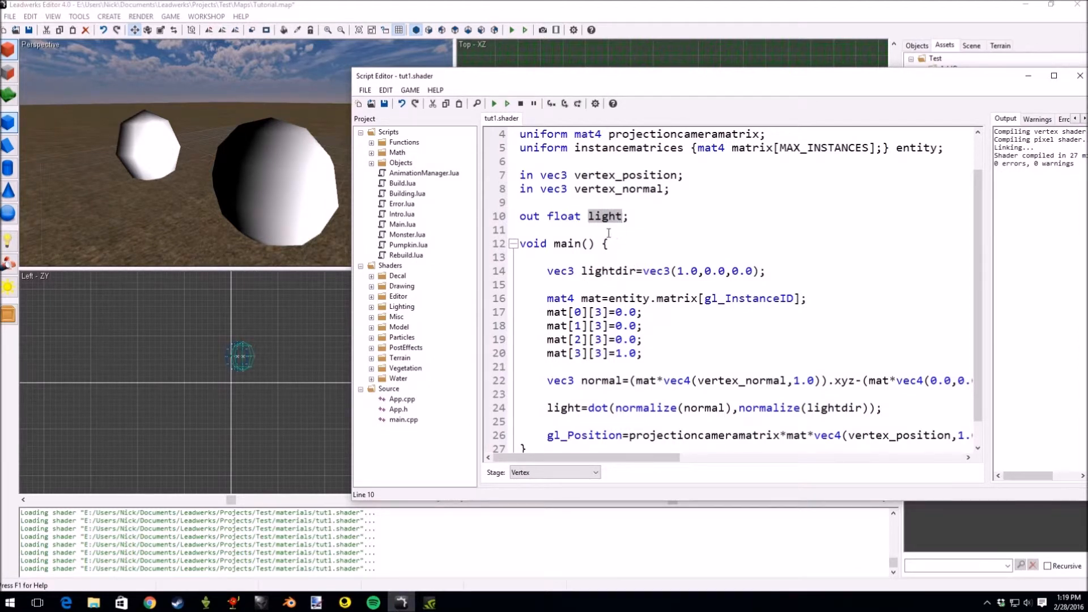
pyautogui.click(613, 243)
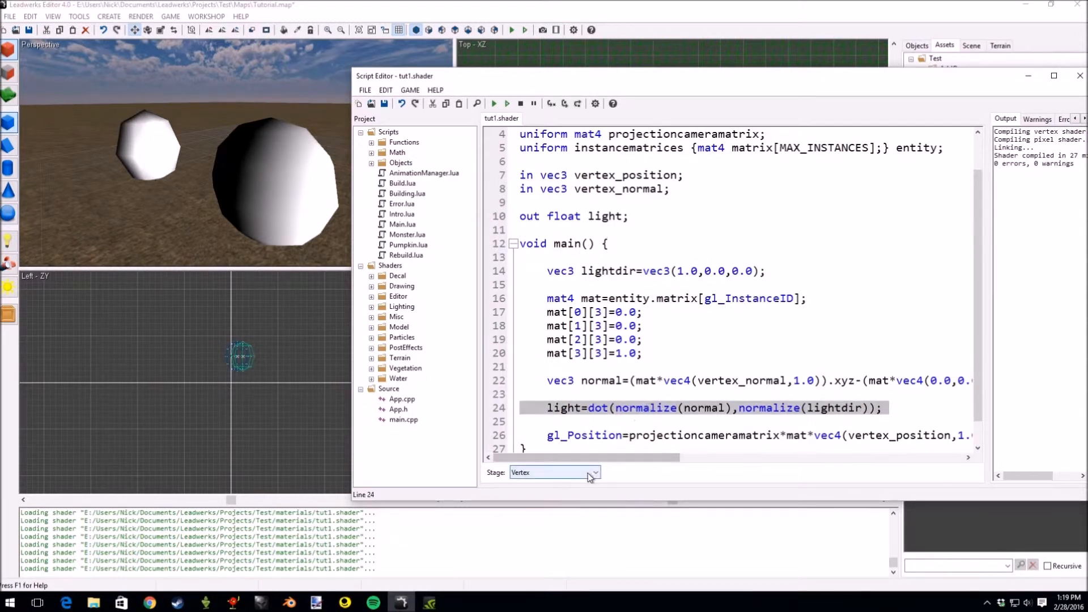
pyautogui.click(555, 472)
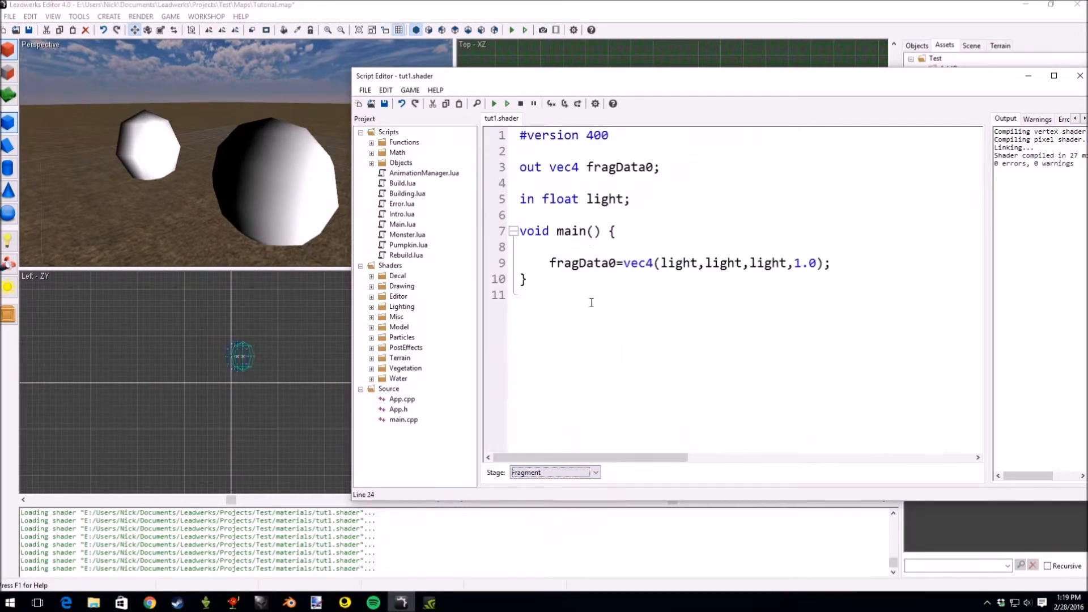
pyautogui.click(594, 473)
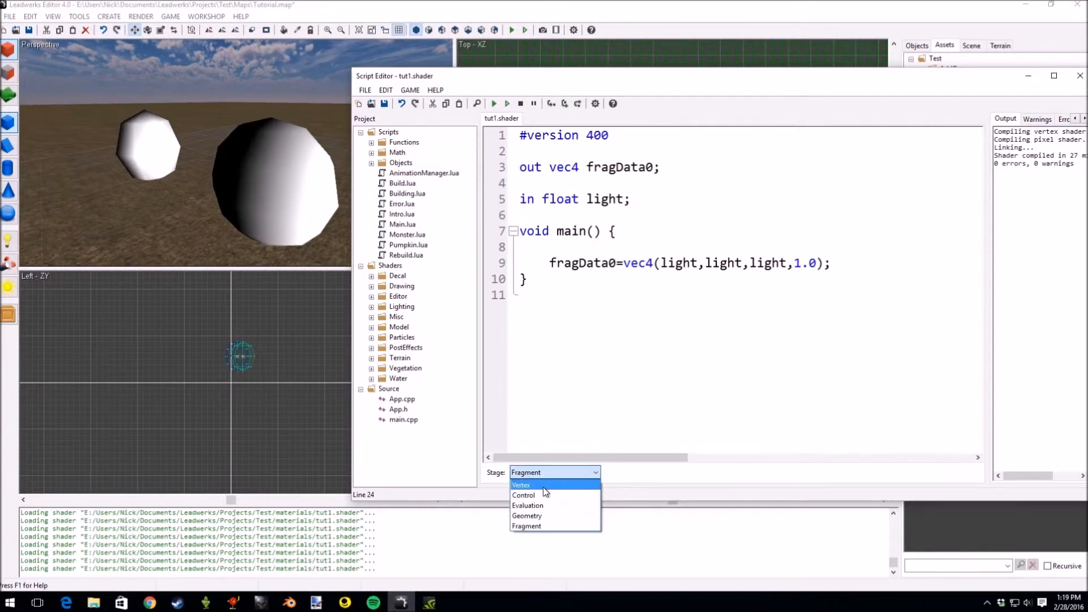
pyautogui.click(520, 484)
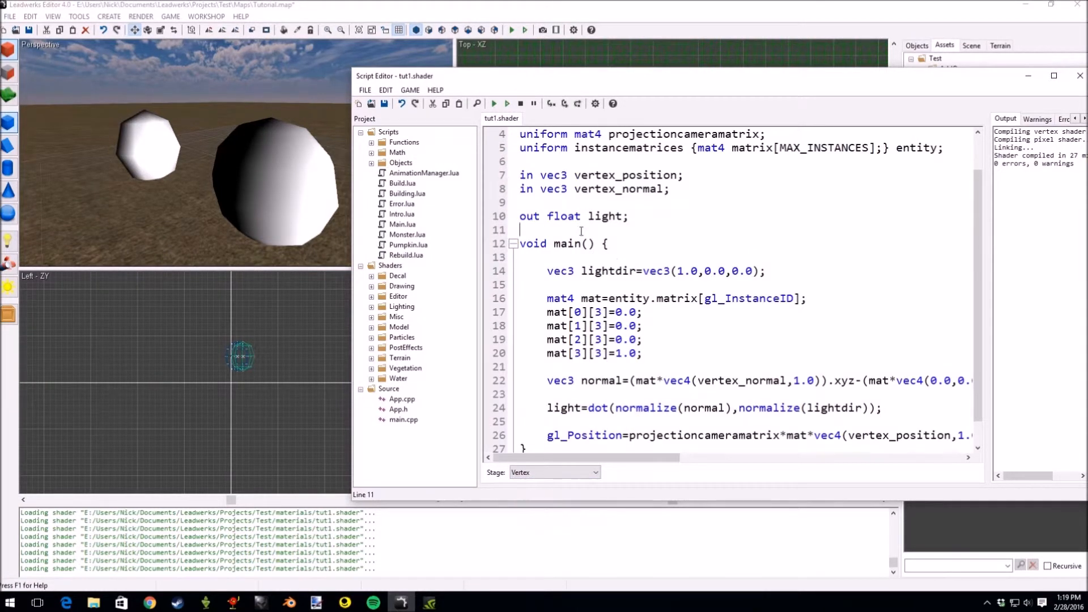
# Declare 'out float VNormal;' on line 11 of the vertex stage.
pyautogui.write('out')
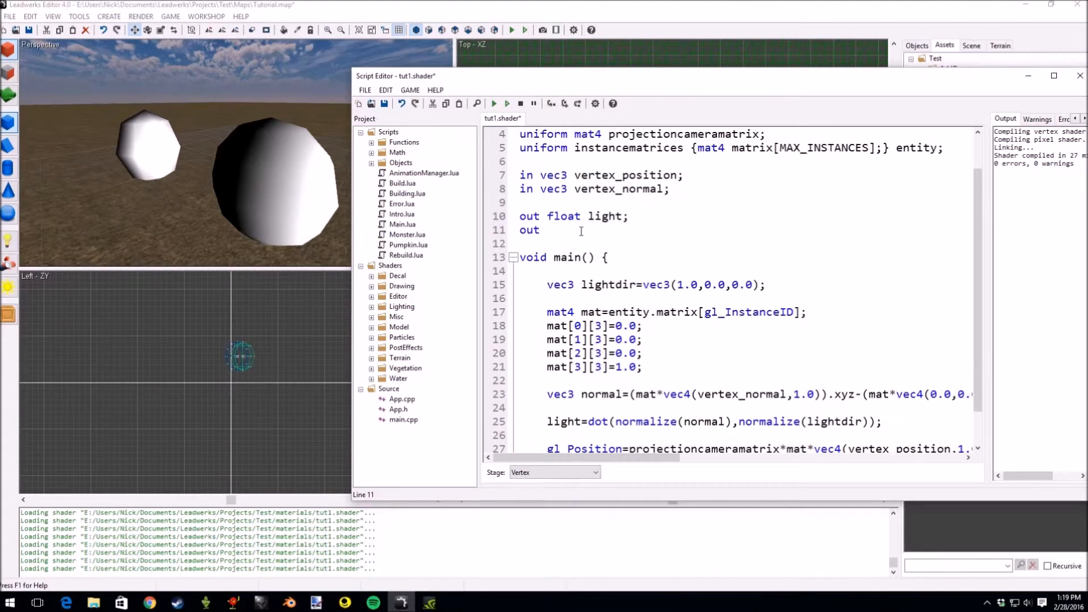
pyautogui.write('float VNR')
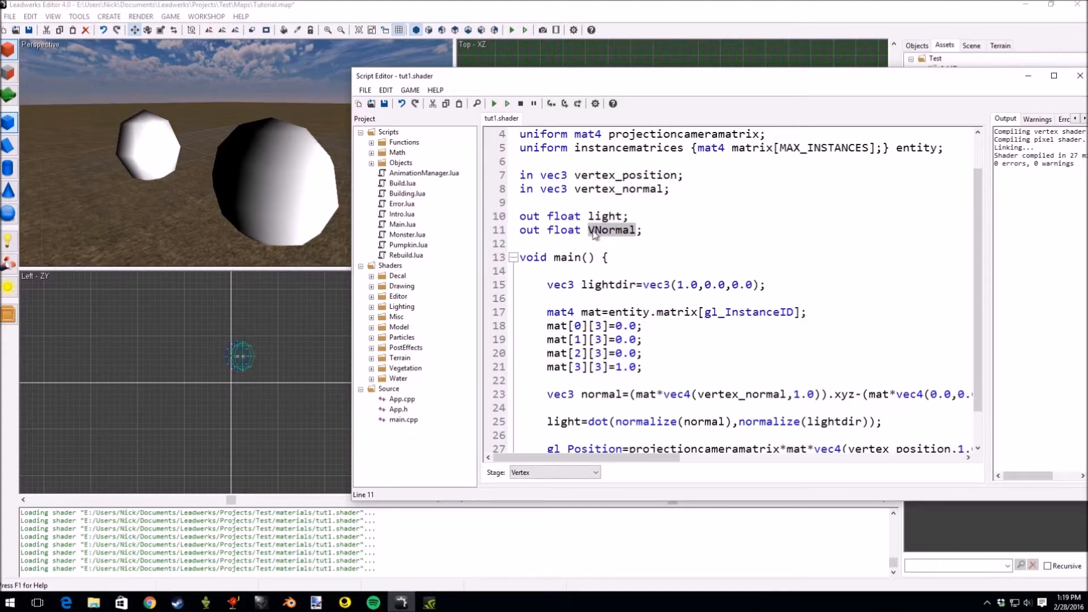
pyautogui.moveTo(581, 483)
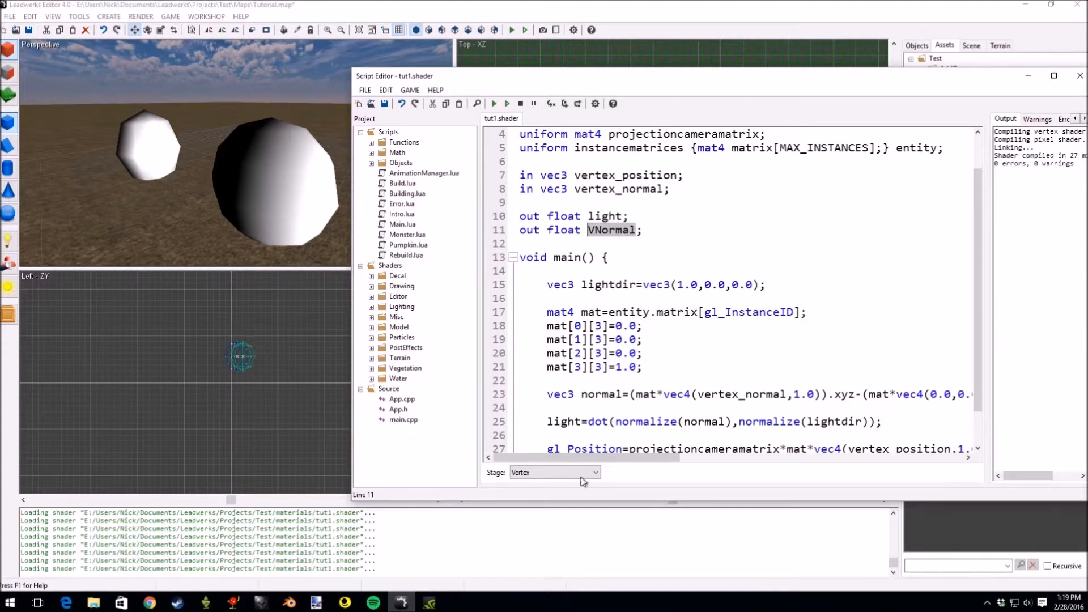
pyautogui.click(554, 473)
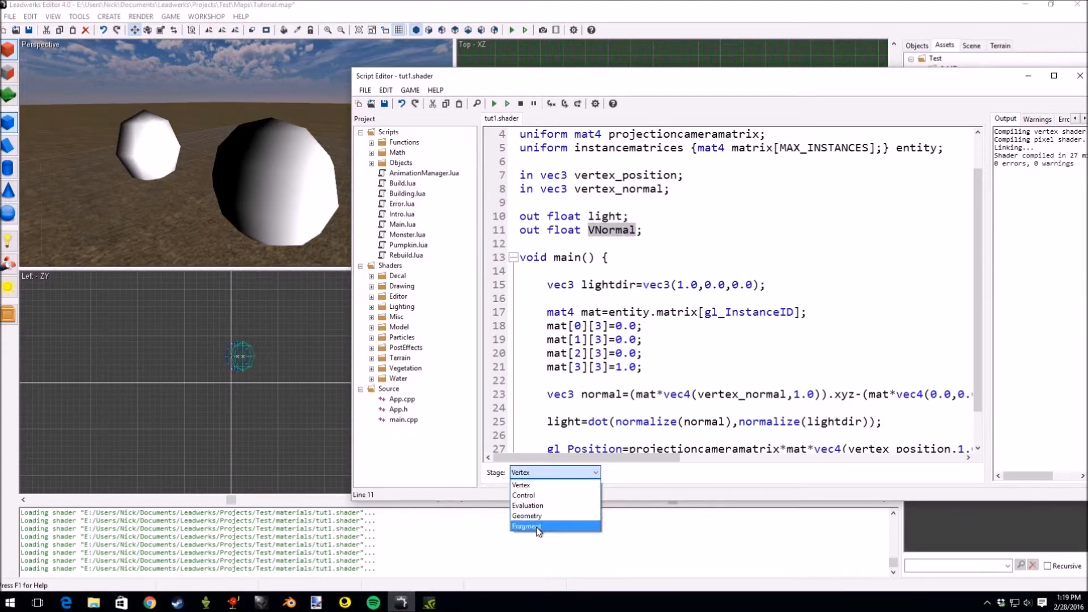
# Declare 'in vec3 VNormal;' in the fragment stage.
pyautogui.click(526, 526)
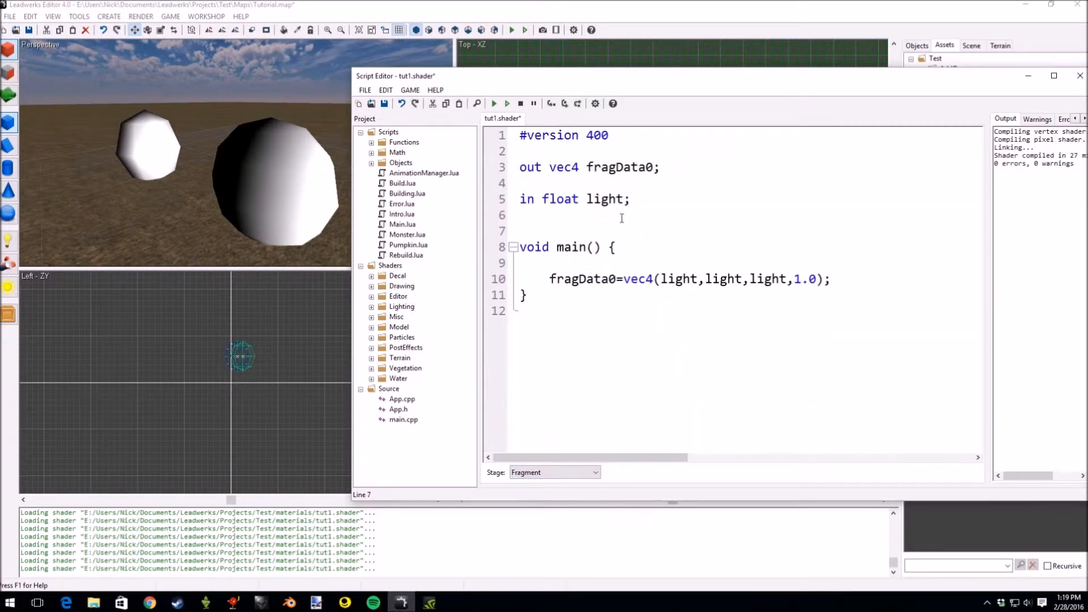
pyautogui.write('in ve')
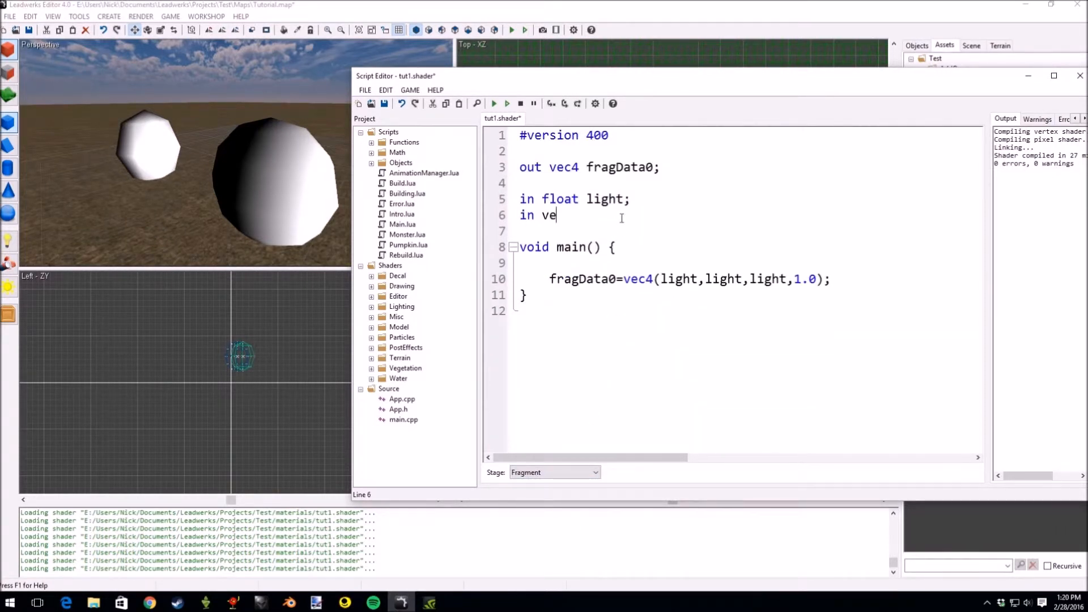
pyautogui.write('c3')
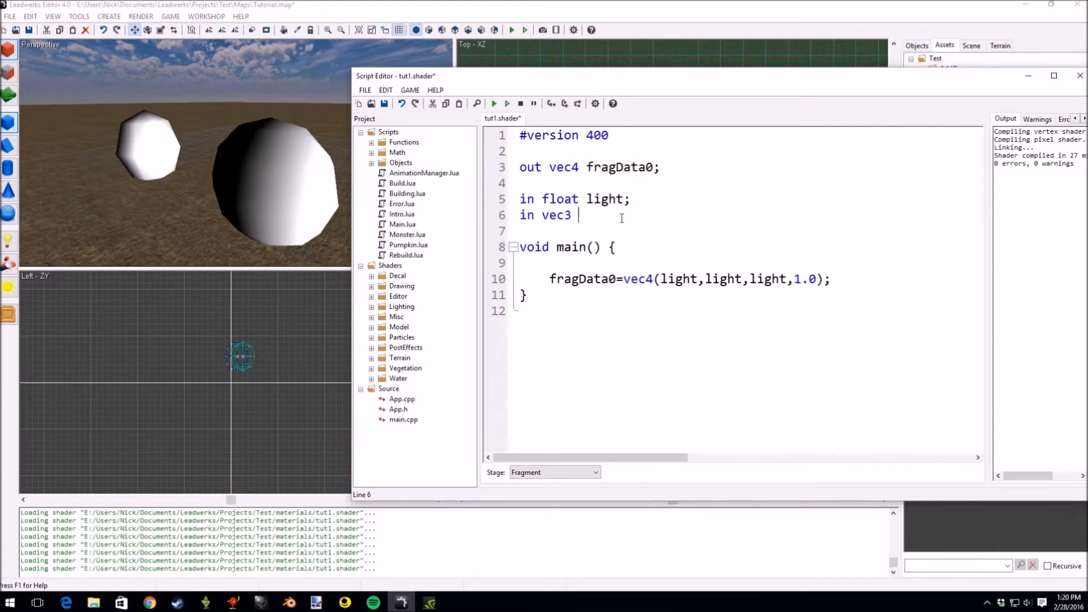
pyautogui.write('VNor')
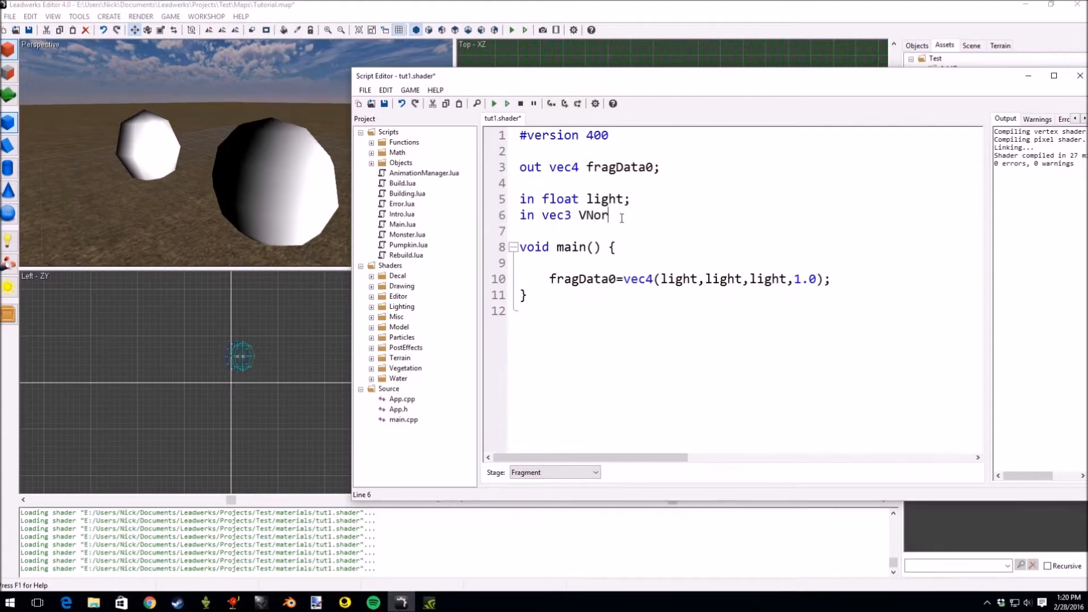
pyautogui.write('mal;')
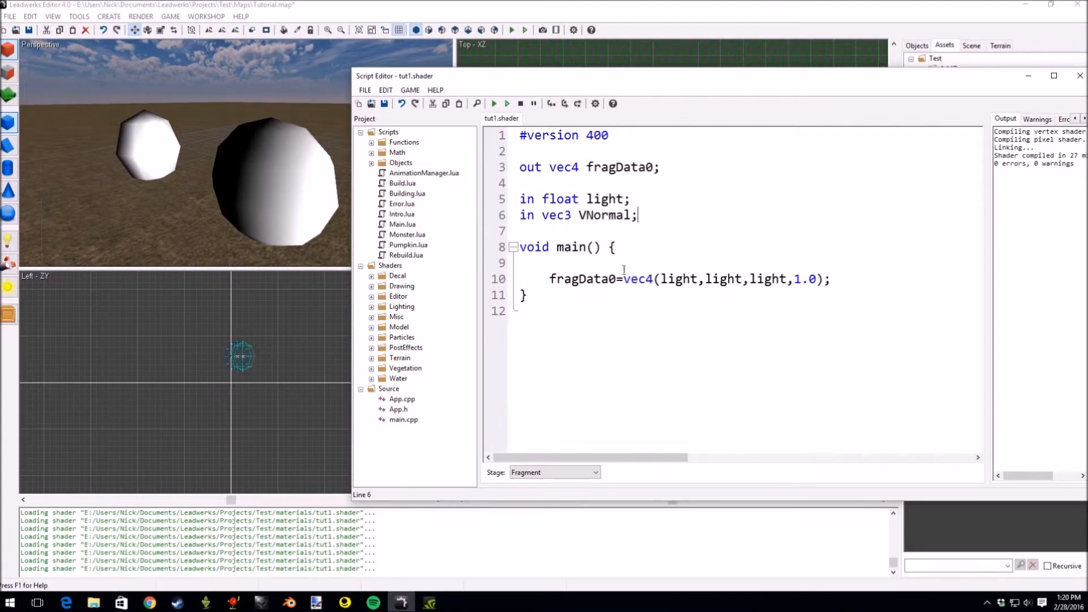
# In the vertex stage, change the VNormal output to vec3 and assign VNormal=normal.
pyautogui.click(554, 473)
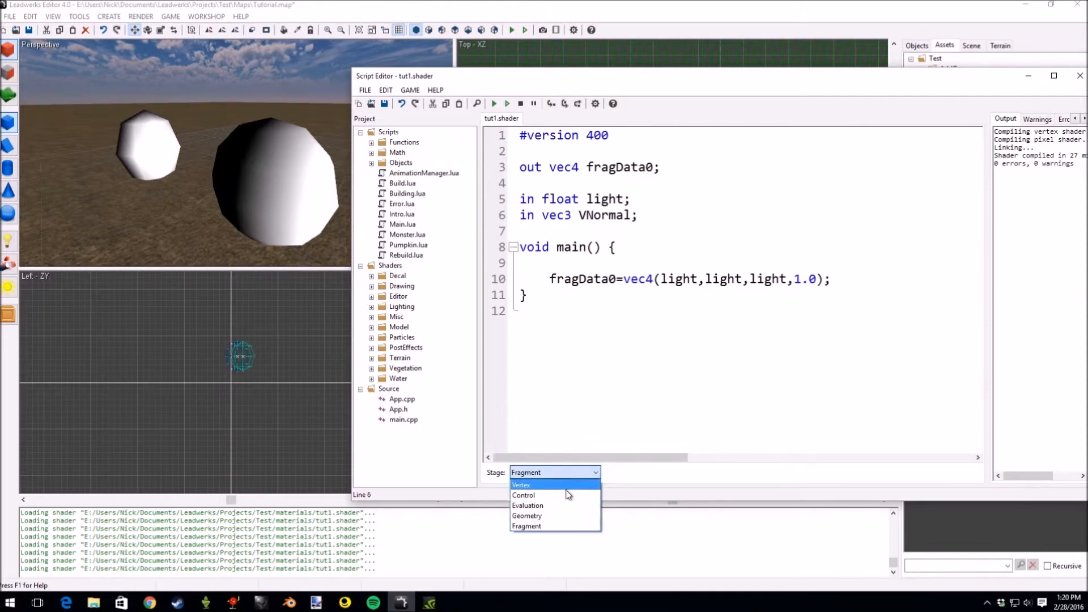
pyautogui.click(520, 484)
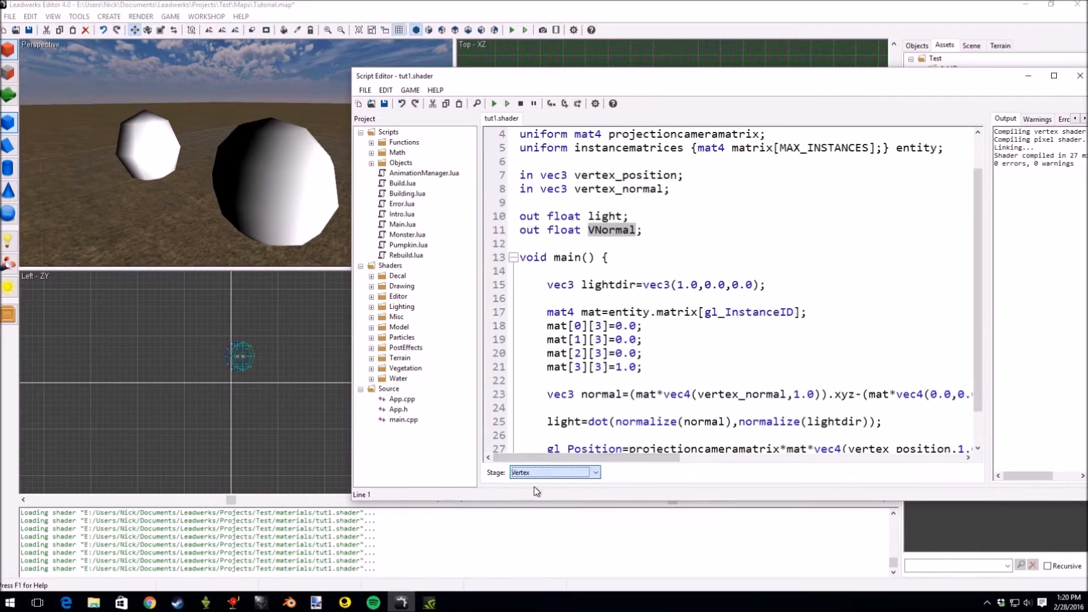
pyautogui.doubleClick(563, 230)
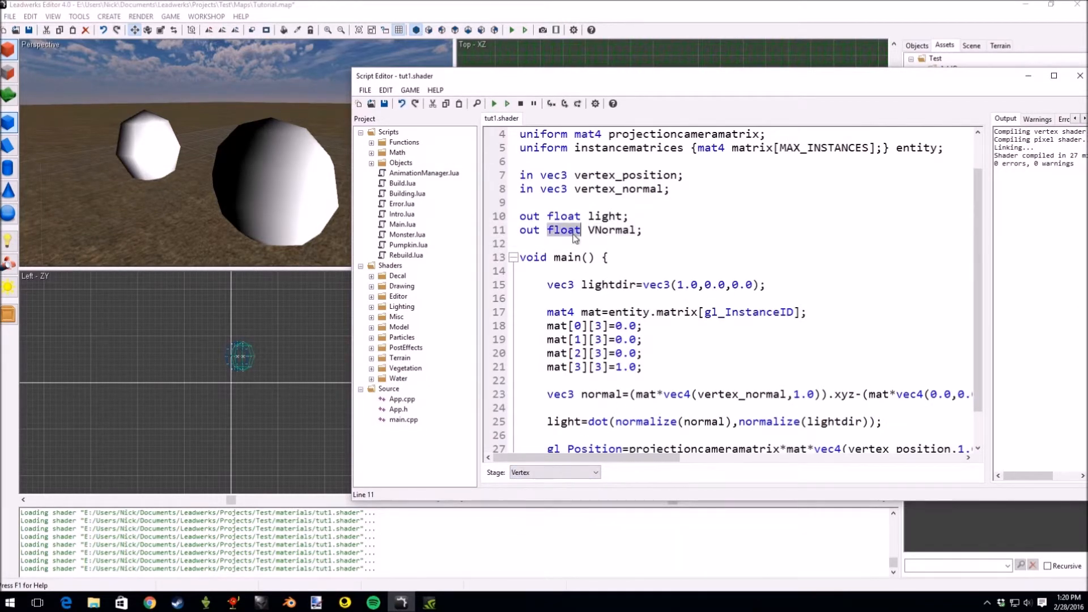
pyautogui.write('vec3')
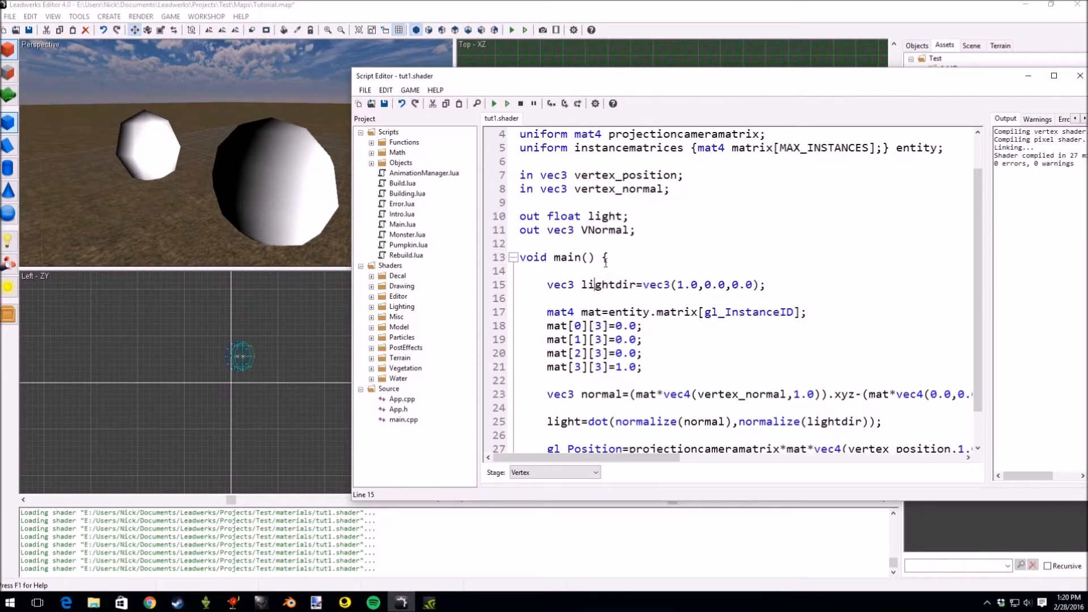
pyautogui.scroll(-3)
pyautogui.write('VNormal=normal;')
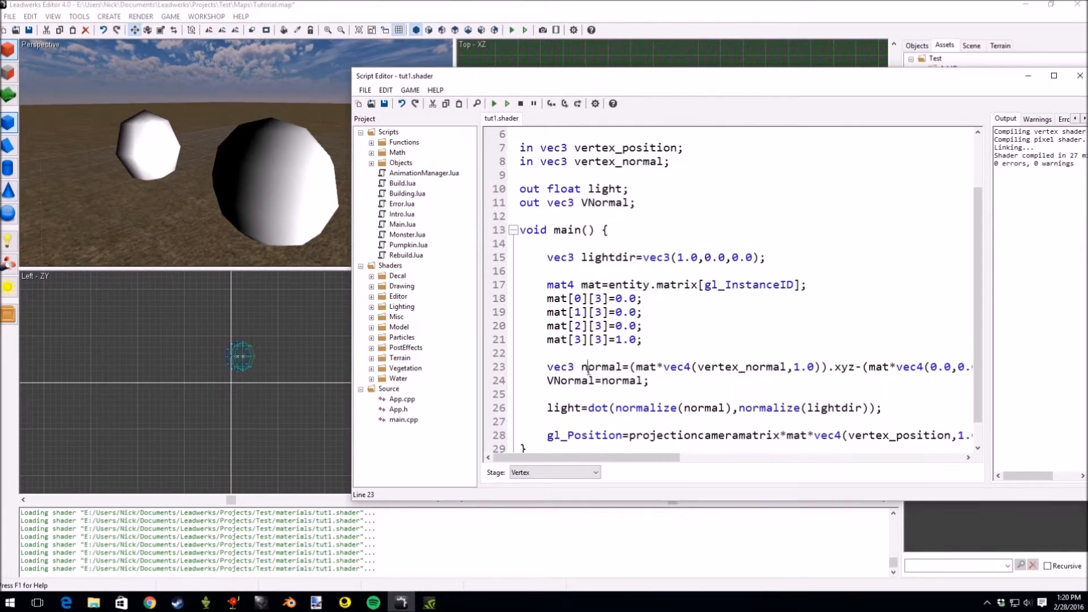
pyautogui.doubleClick(602, 367)
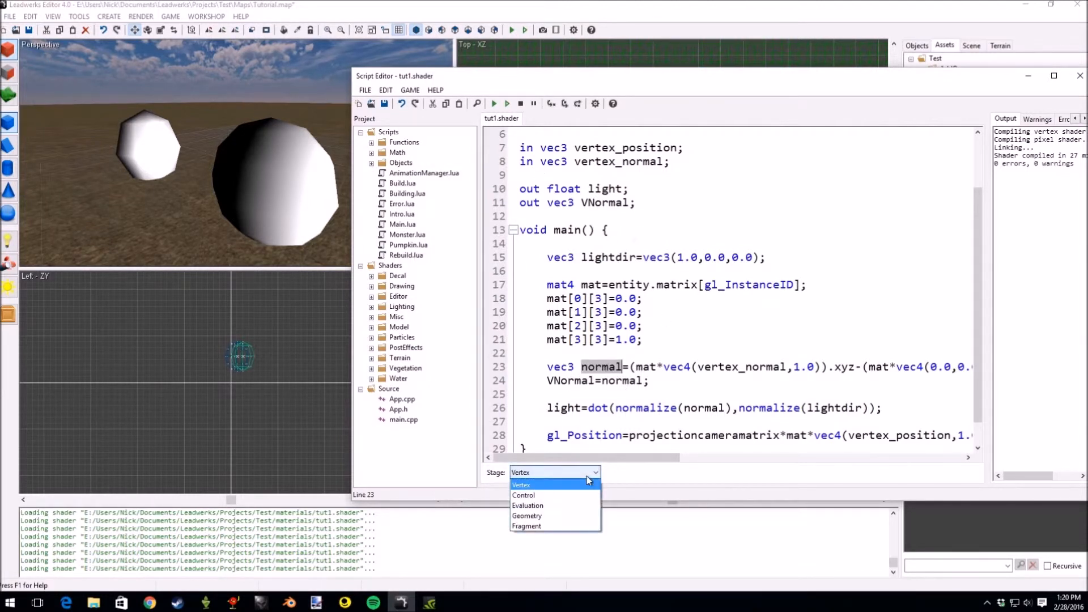
pyautogui.click(520, 485)
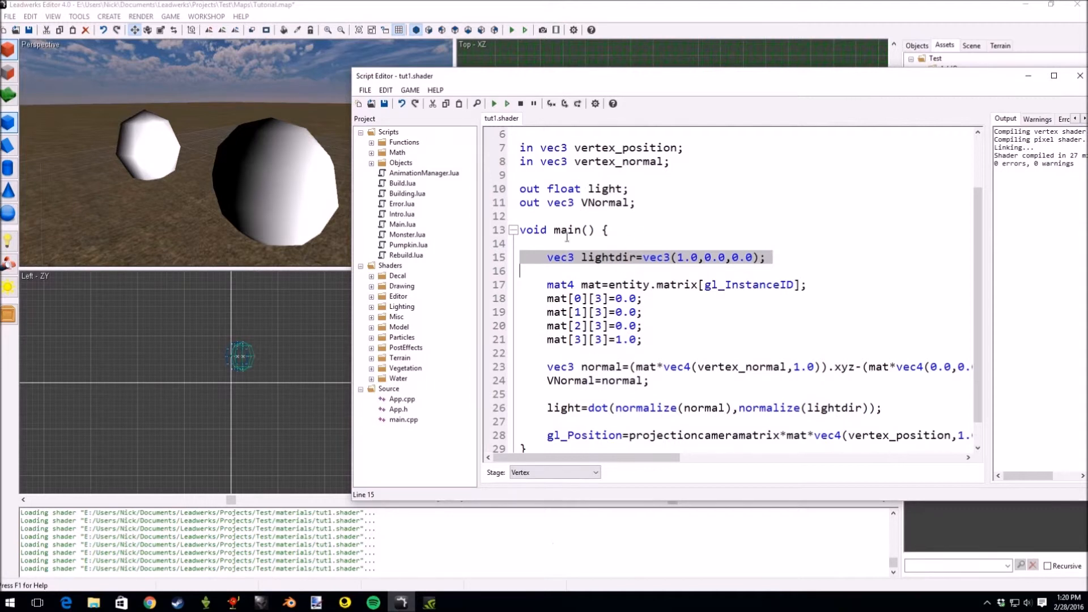
pyautogui.click(554, 472)
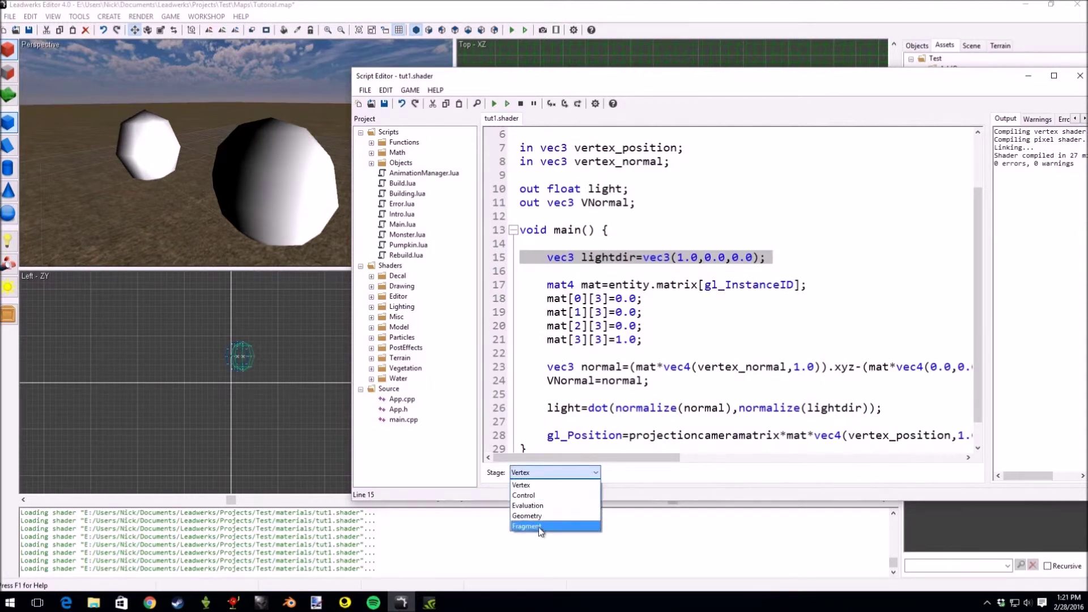
# In the fragment stage, add vec3 lightdir=vec3(1.0,0.0,0.0) and duplicate the commented fragData0 line.
pyautogui.click(528, 526)
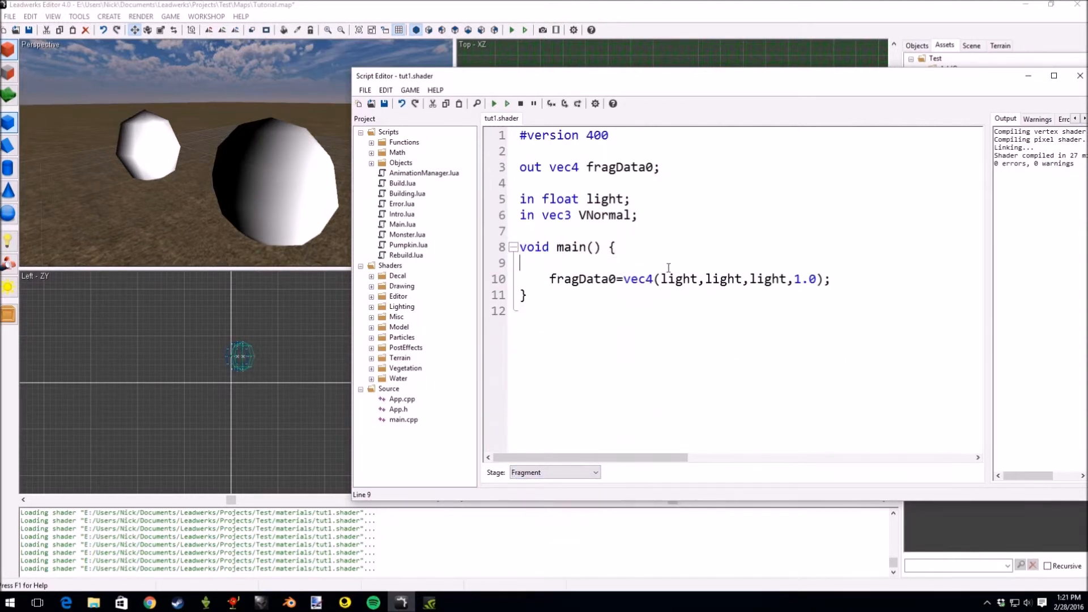
pyautogui.write('vec3 lightdir=vec3(1.0,0.0,0.0);')
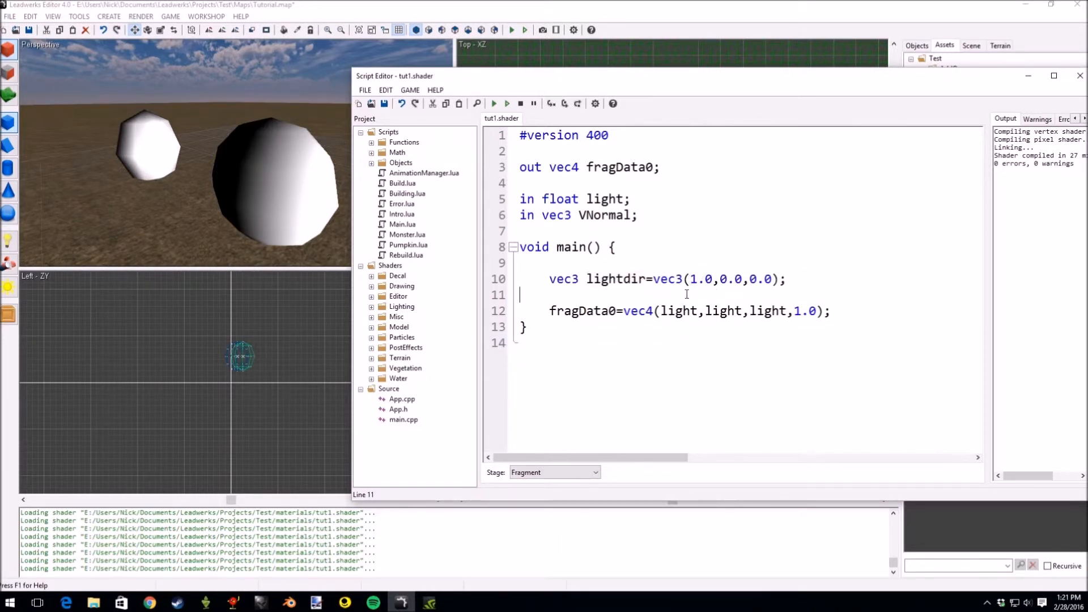
pyautogui.press('Return')
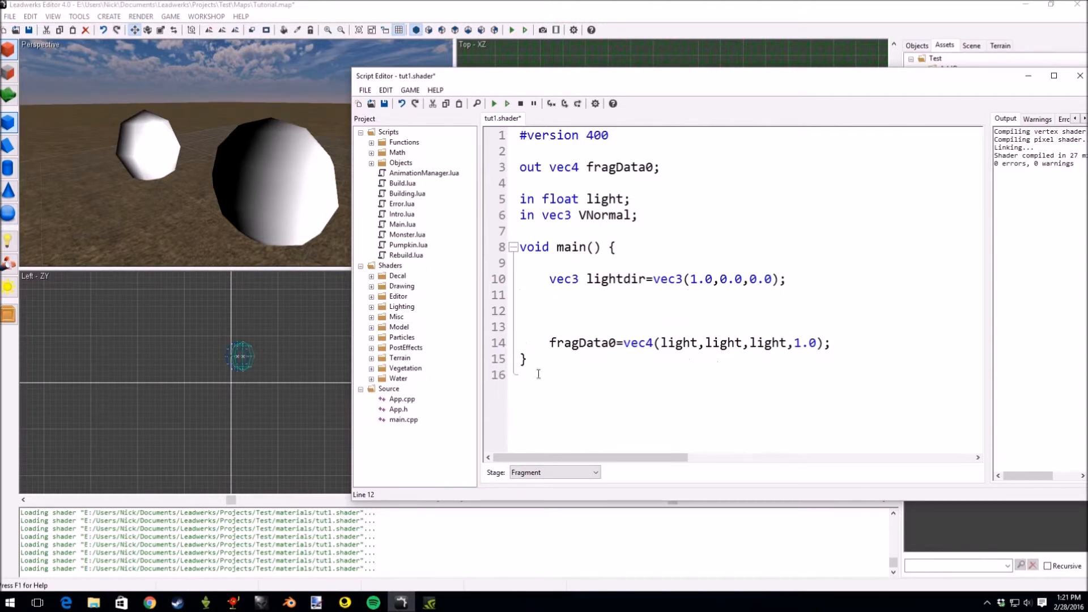
pyautogui.write('//')
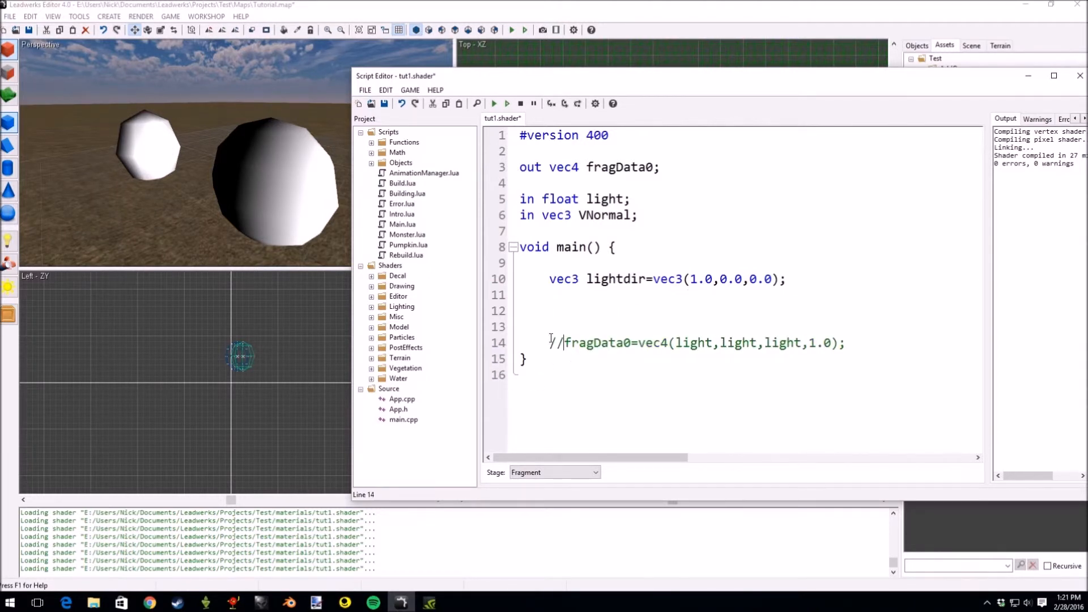
pyautogui.tripleClick(693, 342)
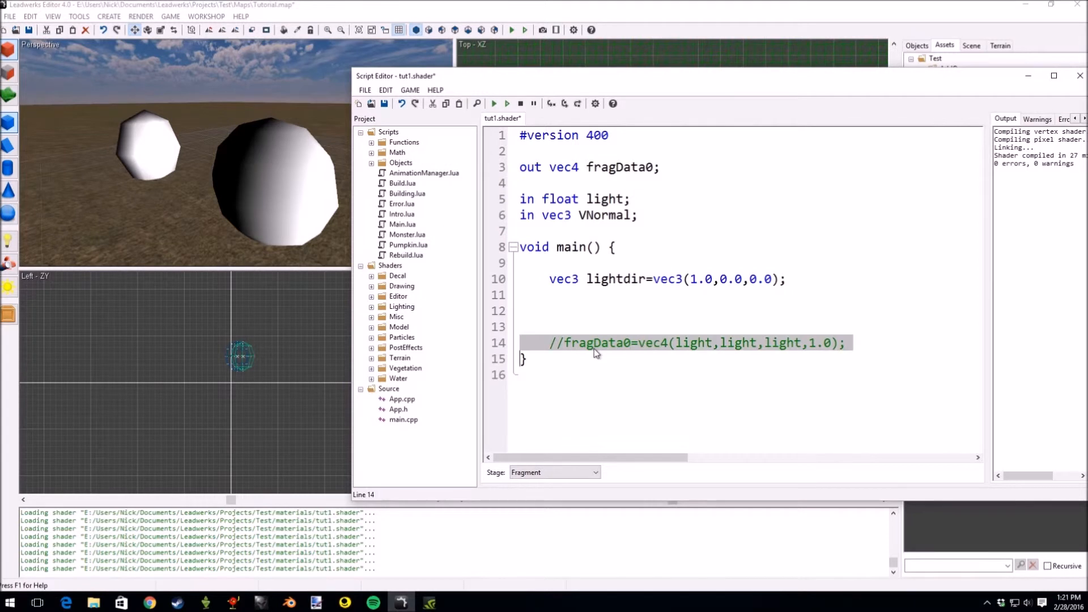
pyautogui.press('Return')
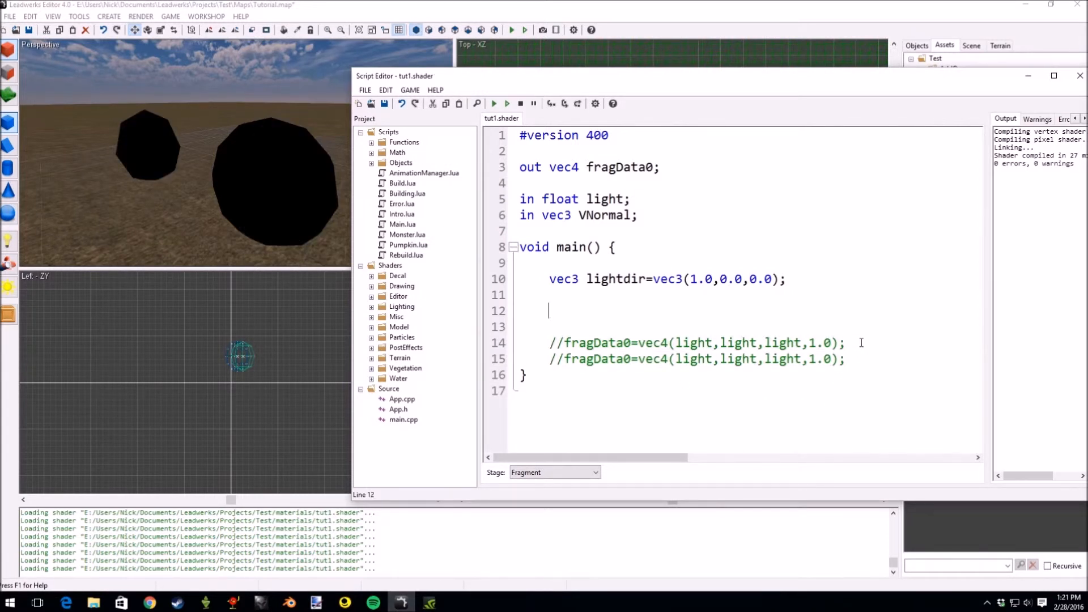
# Write float light2=dot(normalize(VNormal),normalize(lightdir)) in the fragment stage.
pyautogui.write('float')
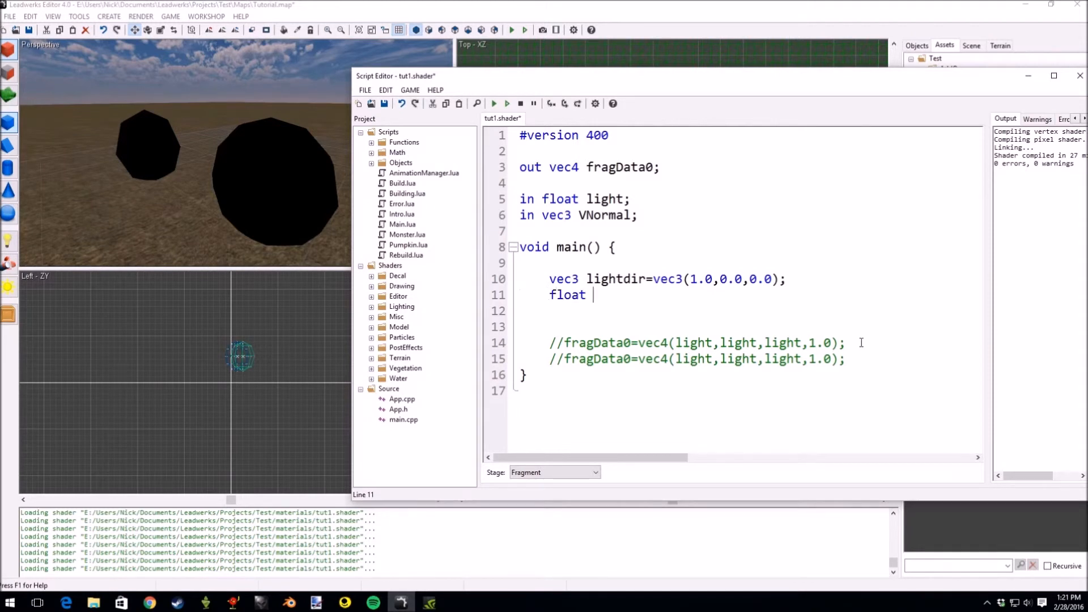
pyautogui.write('light2')
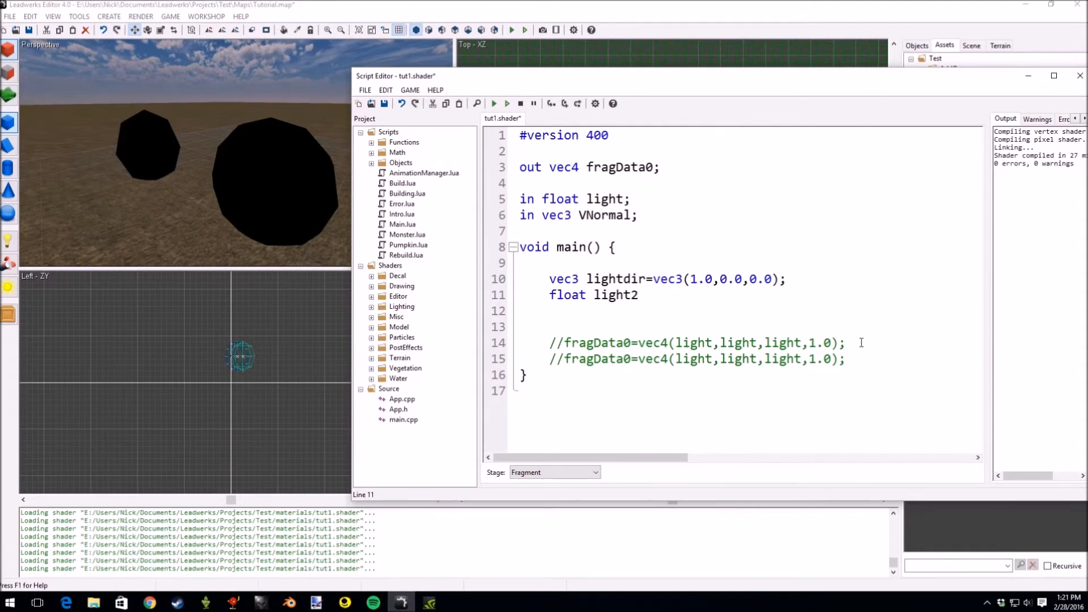
pyautogui.write('=dot')
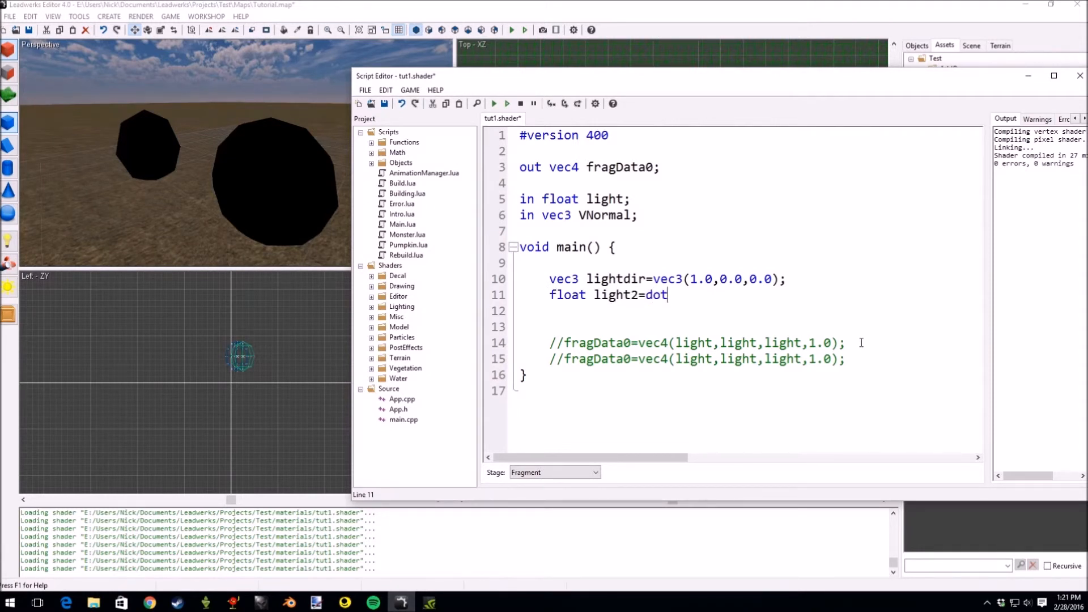
pyautogui.write('(norm')
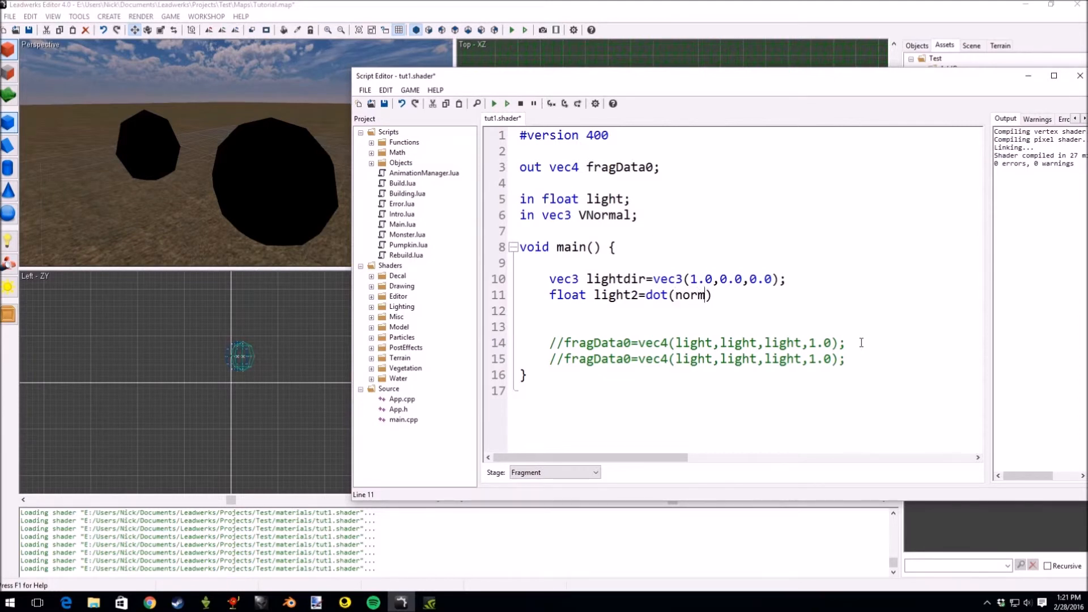
pyautogui.write('alize()')
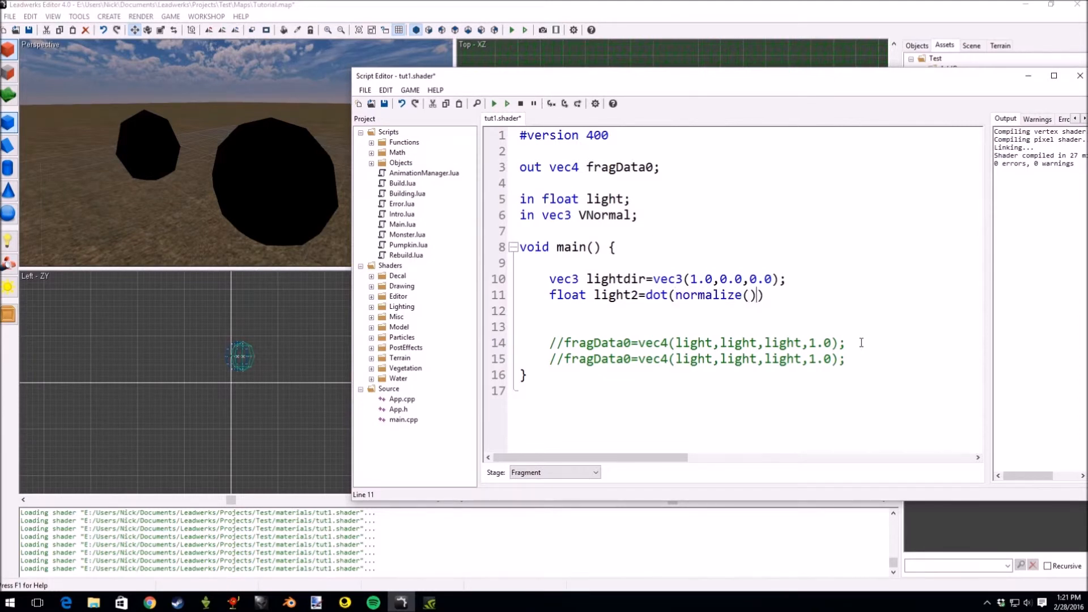
pyautogui.write('ligh')
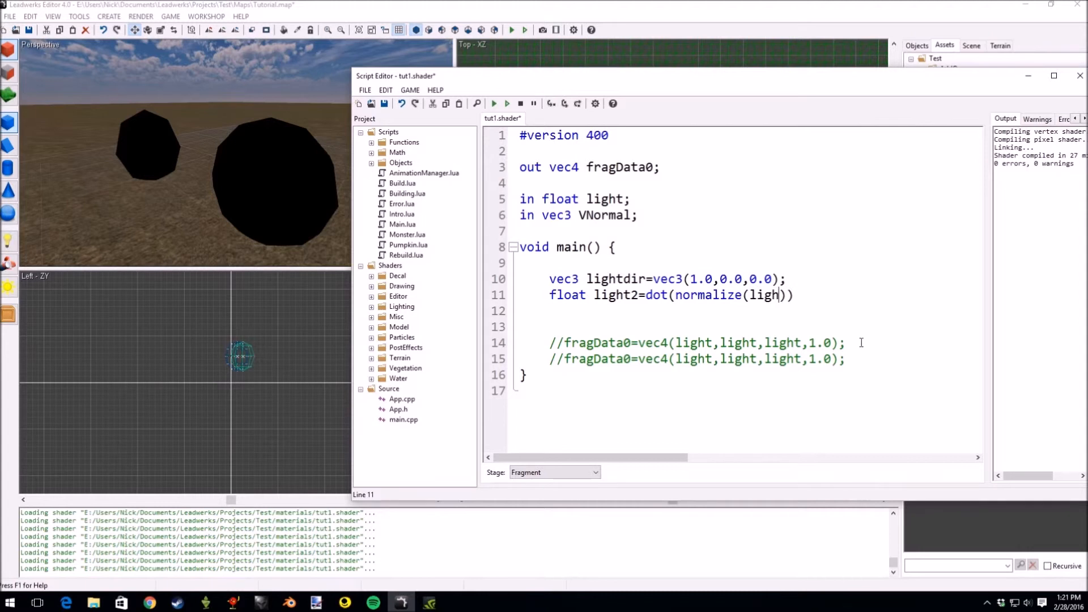
pyautogui.press('Backspace')
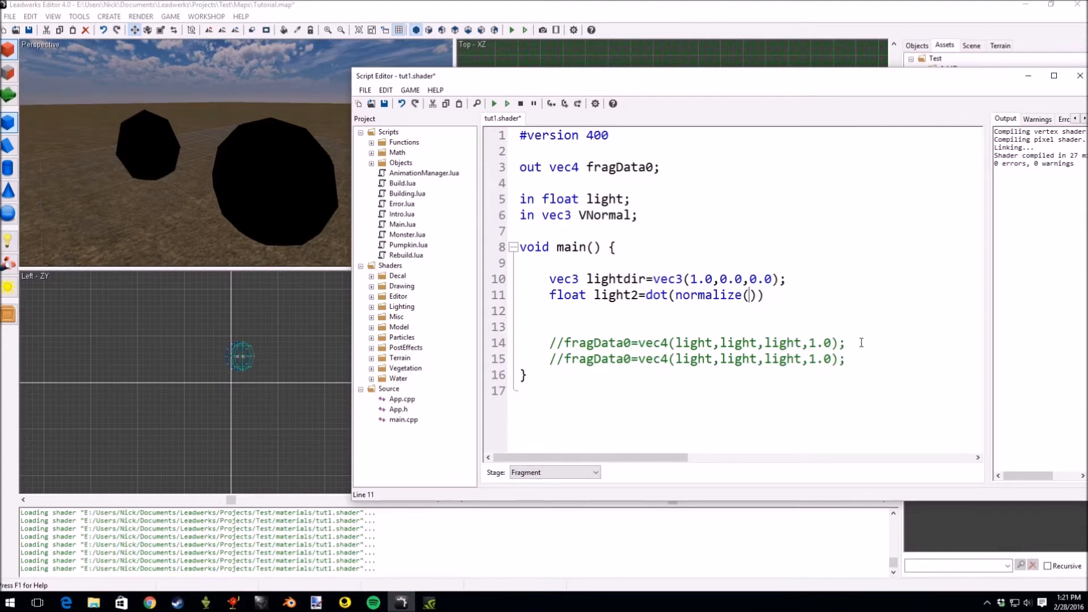
pyautogui.write('VNormal')
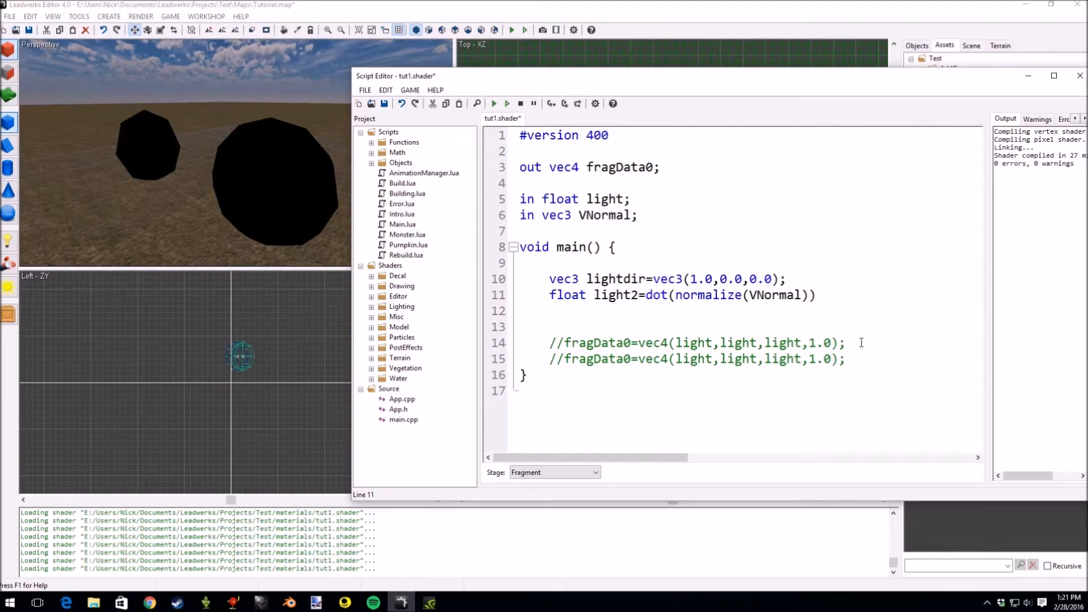
pyautogui.write(',norml')
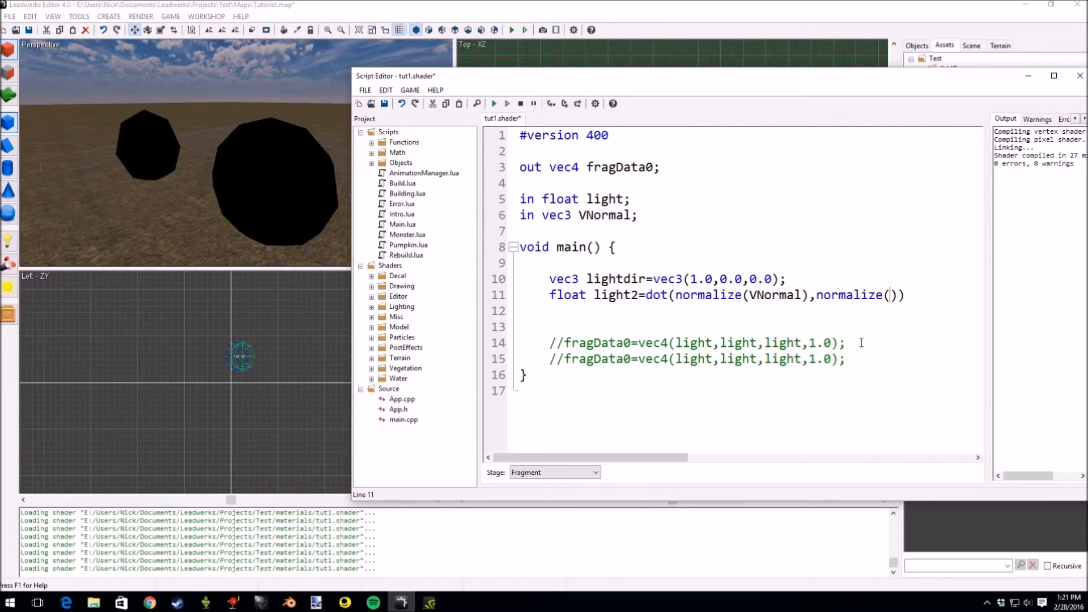
pyautogui.write('lightdir')
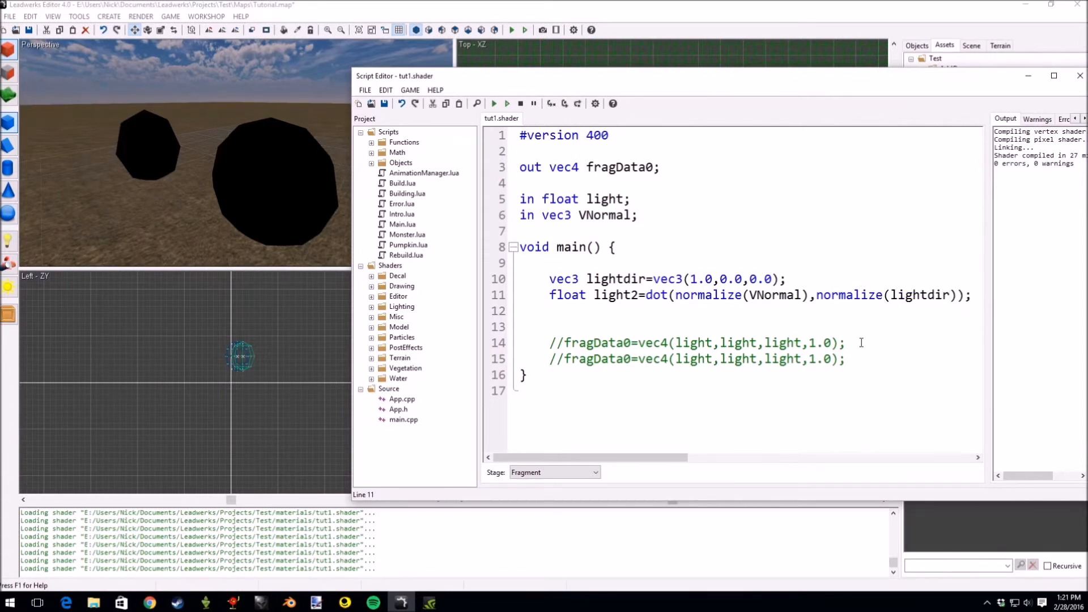
pyautogui.click(550, 359)
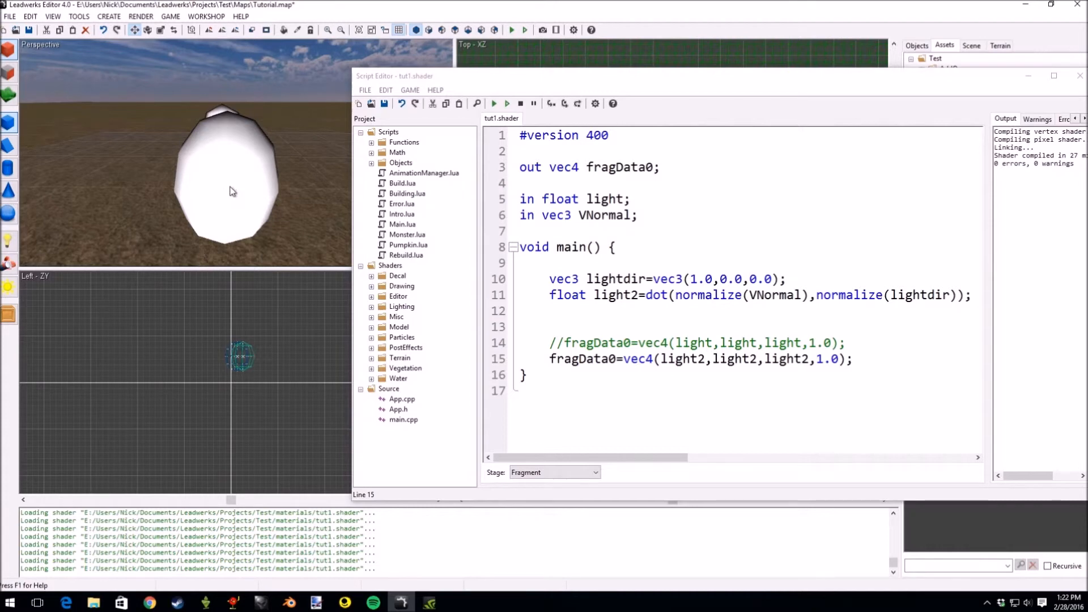
pyautogui.moveTo(721, 102)
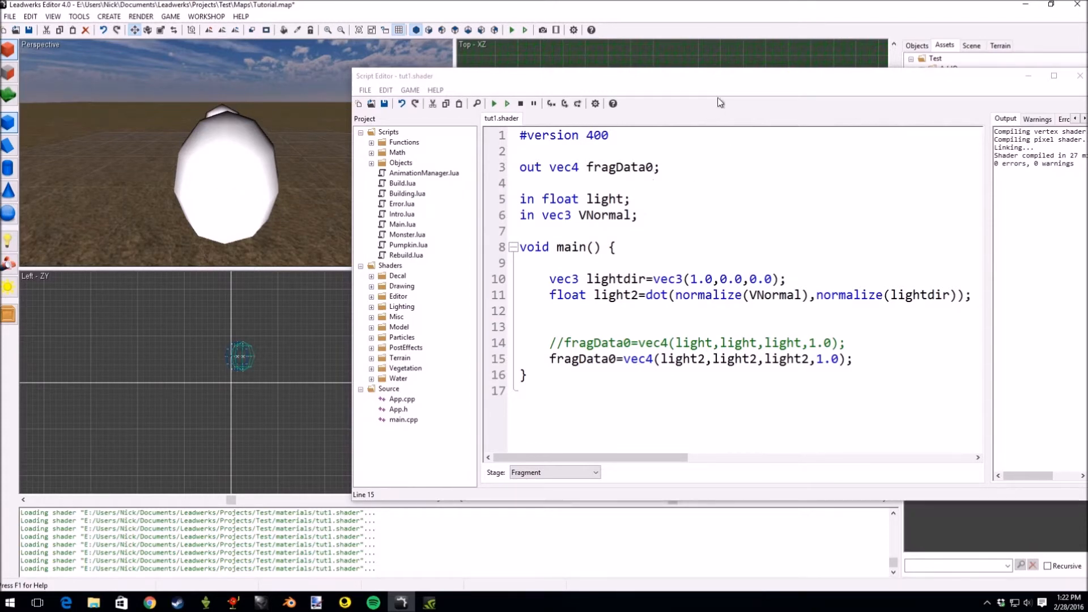
# Switch to a single perspective viewport, close the material editor, and reframe the spheres.
pyautogui.rightClick(375, 333)
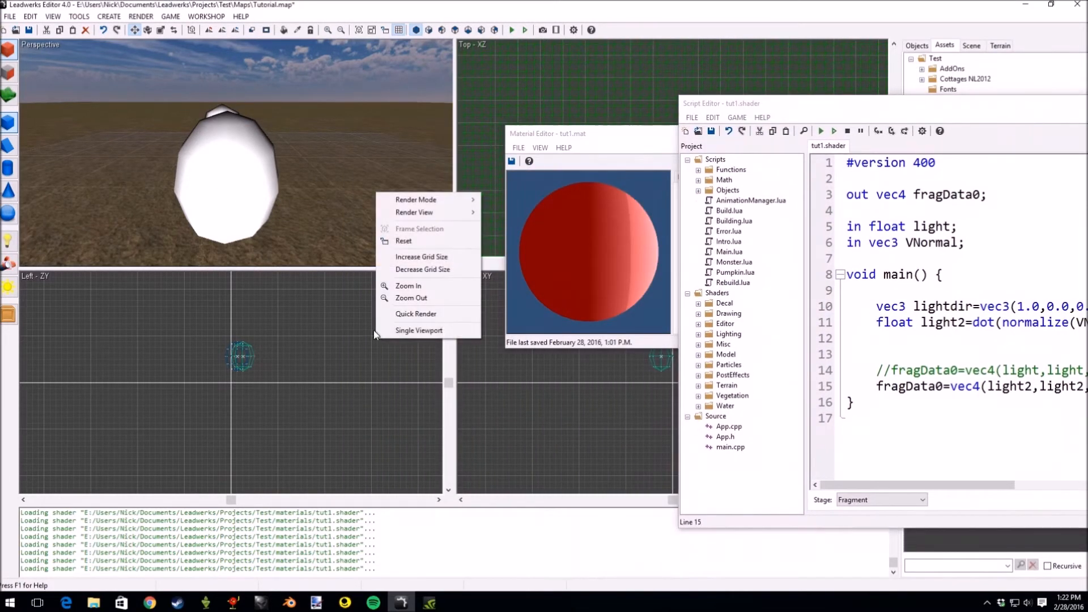
pyautogui.click(418, 330)
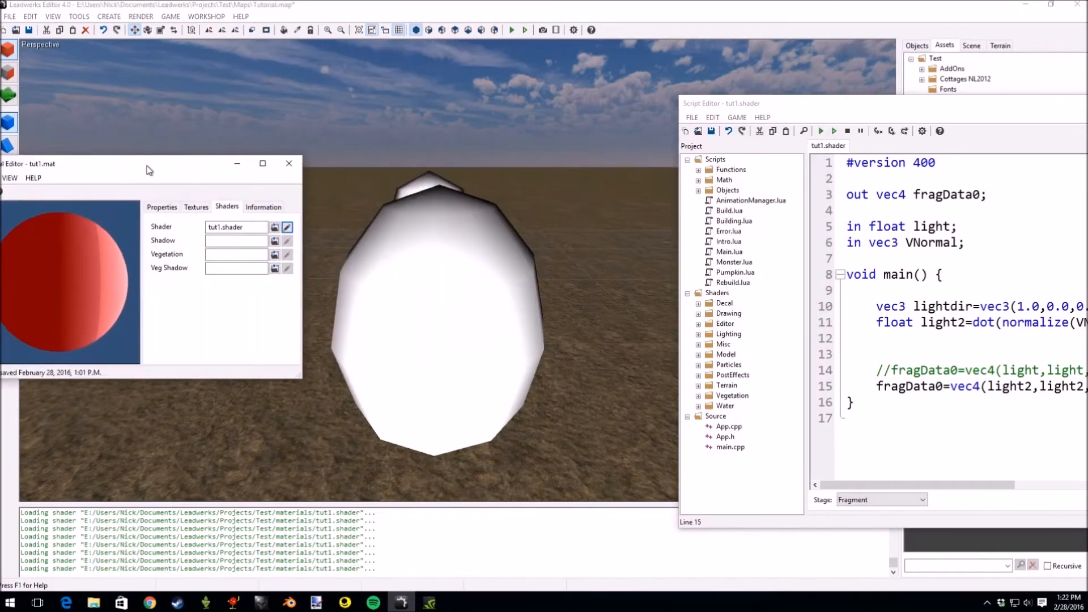
pyautogui.click(288, 163)
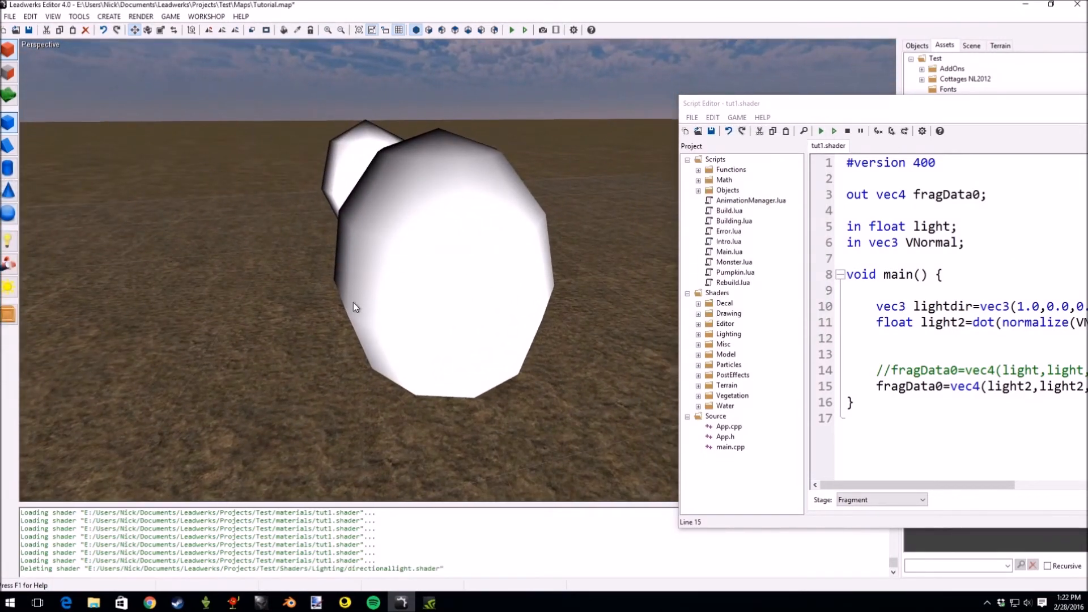
pyautogui.moveTo(398, 247)
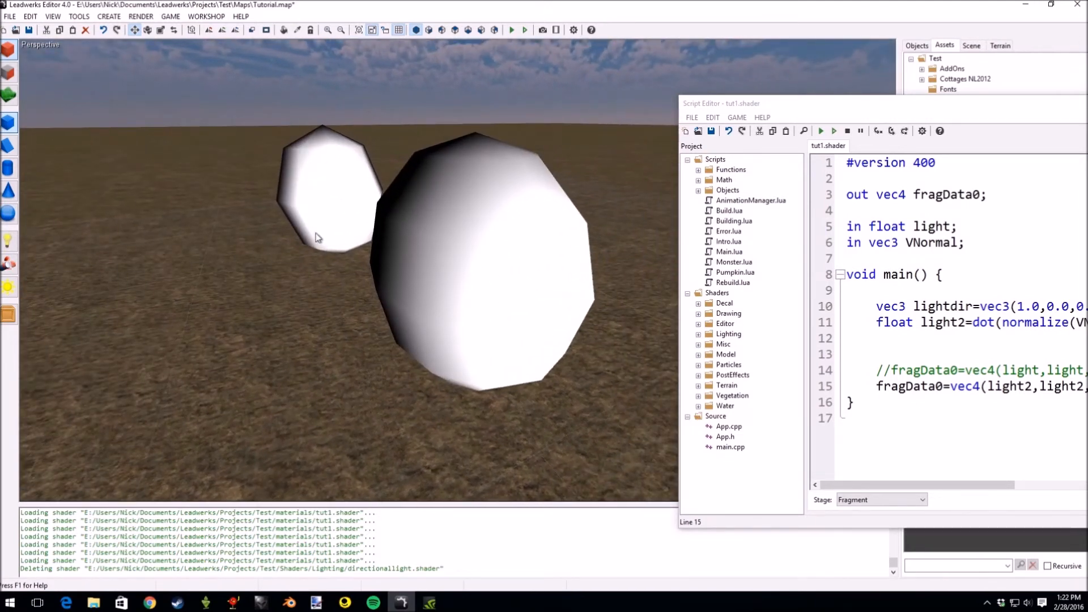
pyautogui.moveTo(316, 201)
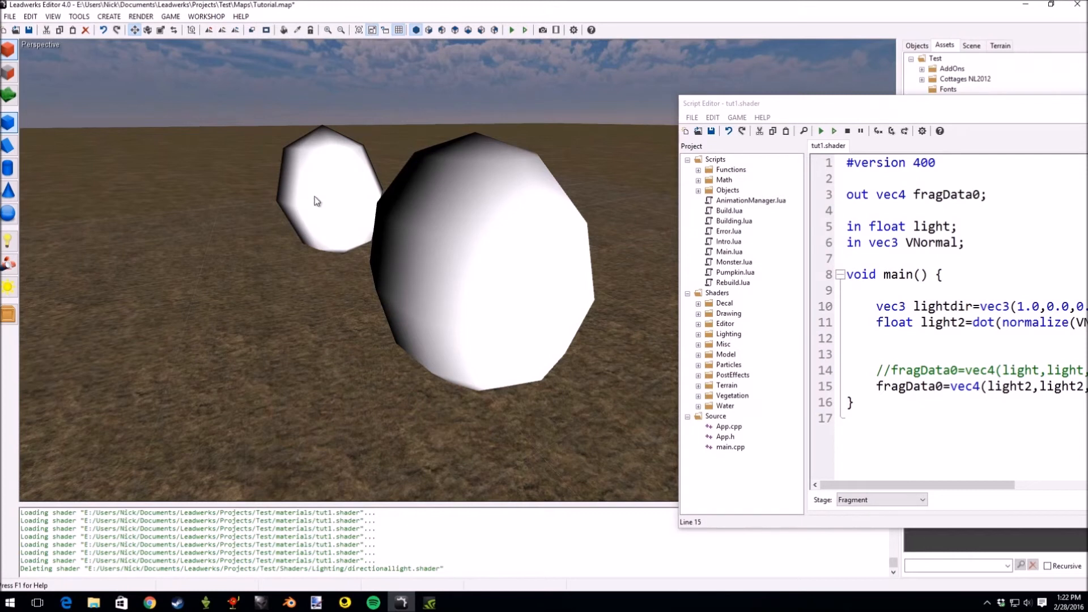
pyautogui.moveTo(763, 103); pyautogui.dragTo(646, 46)
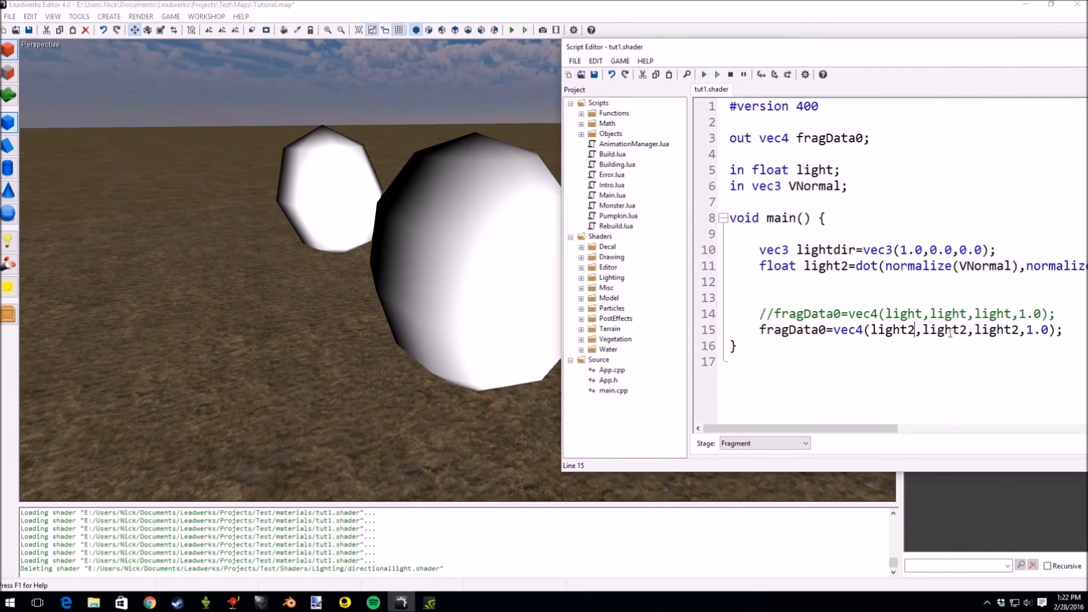
pyautogui.click(770, 313)
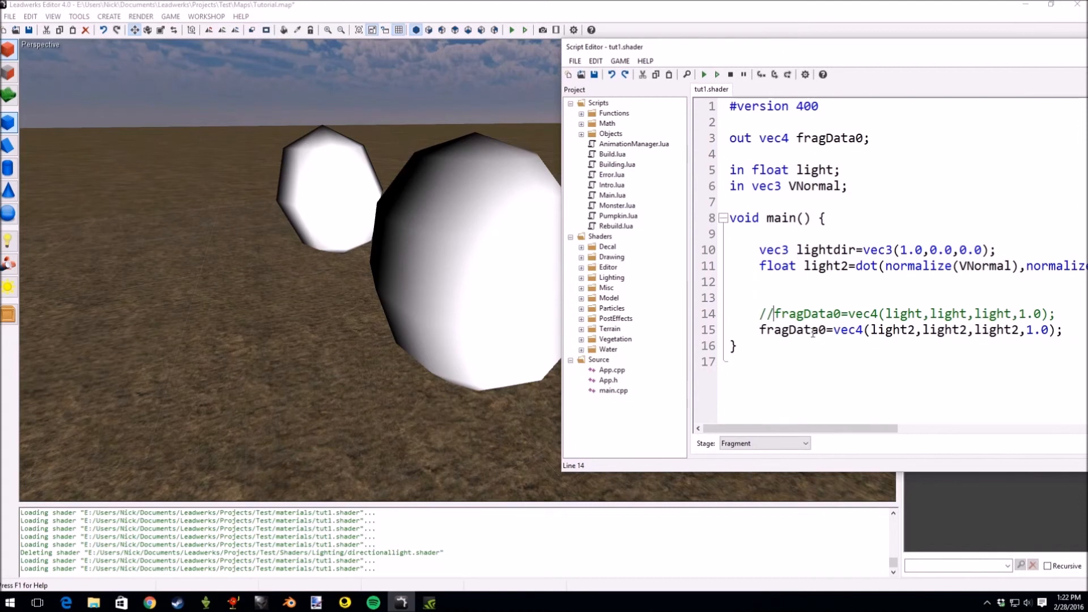
pyautogui.click(794, 330)
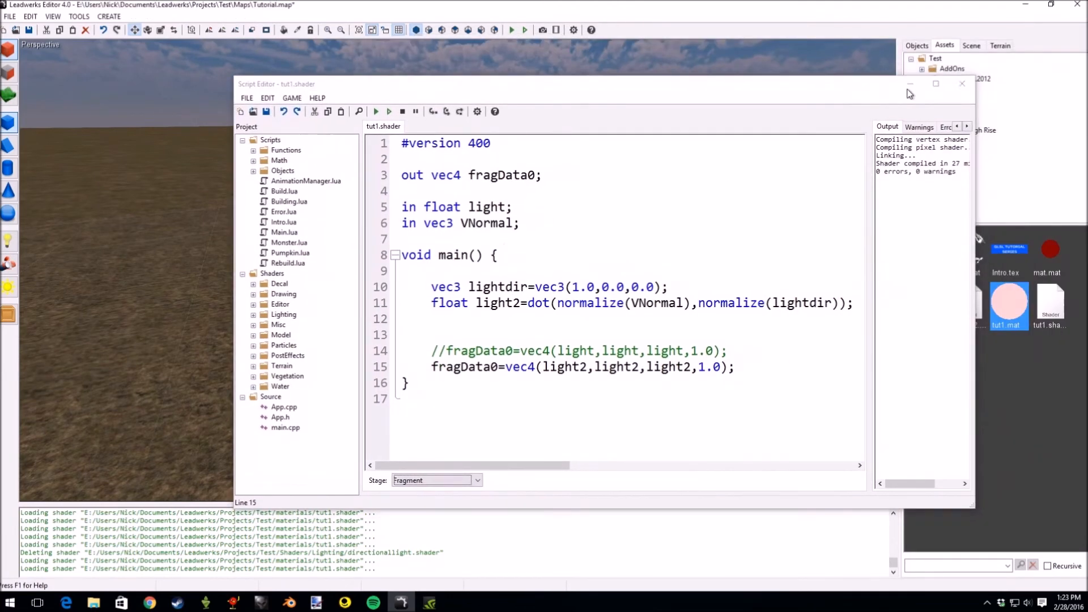
pyautogui.click(962, 83)
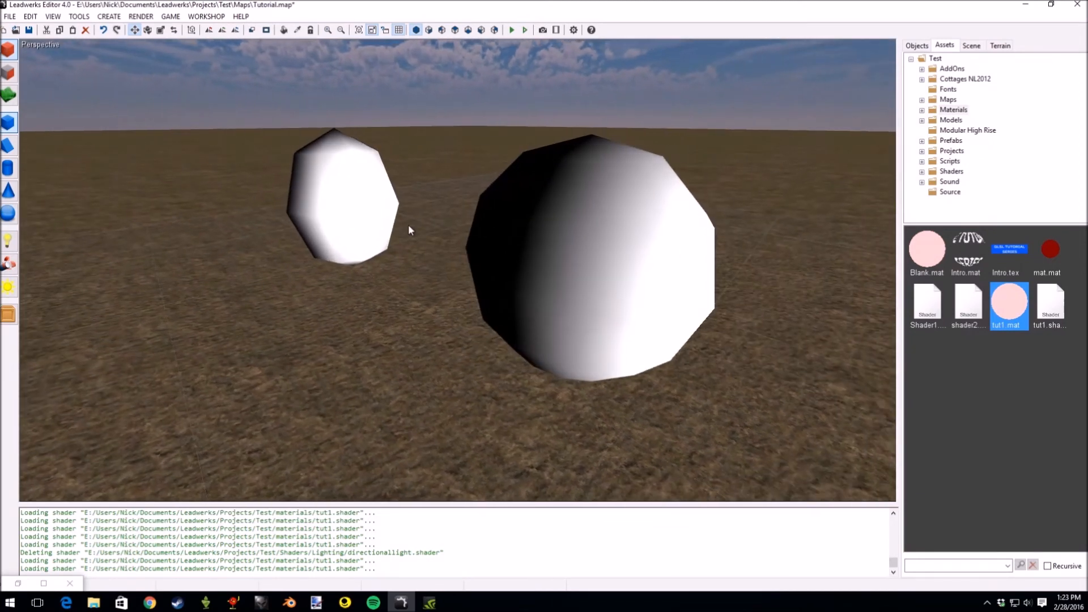
pyautogui.moveTo(547, 195)
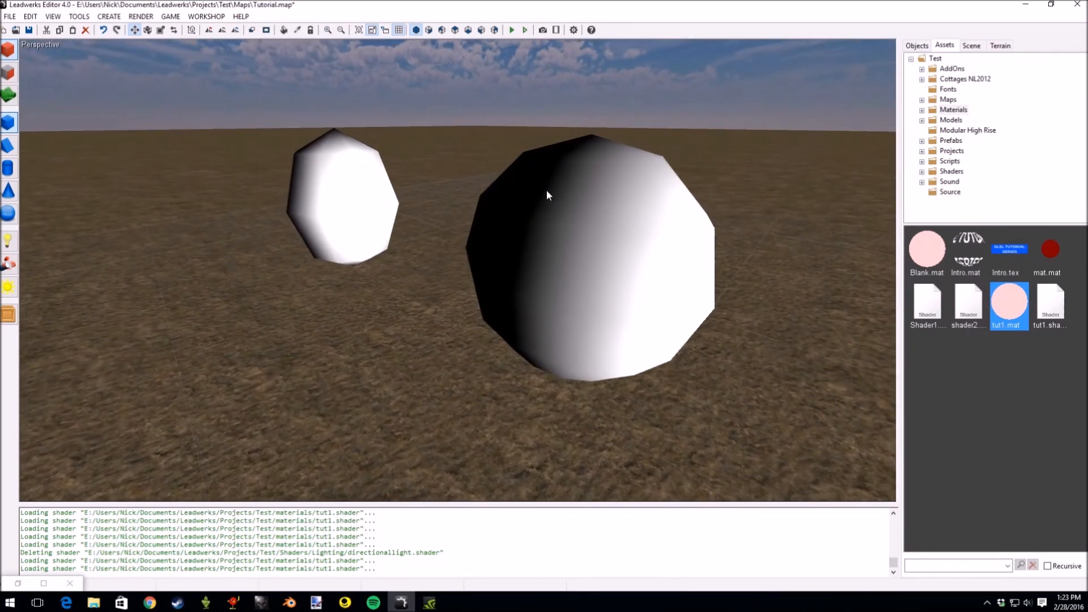
pyautogui.moveTo(631, 228)
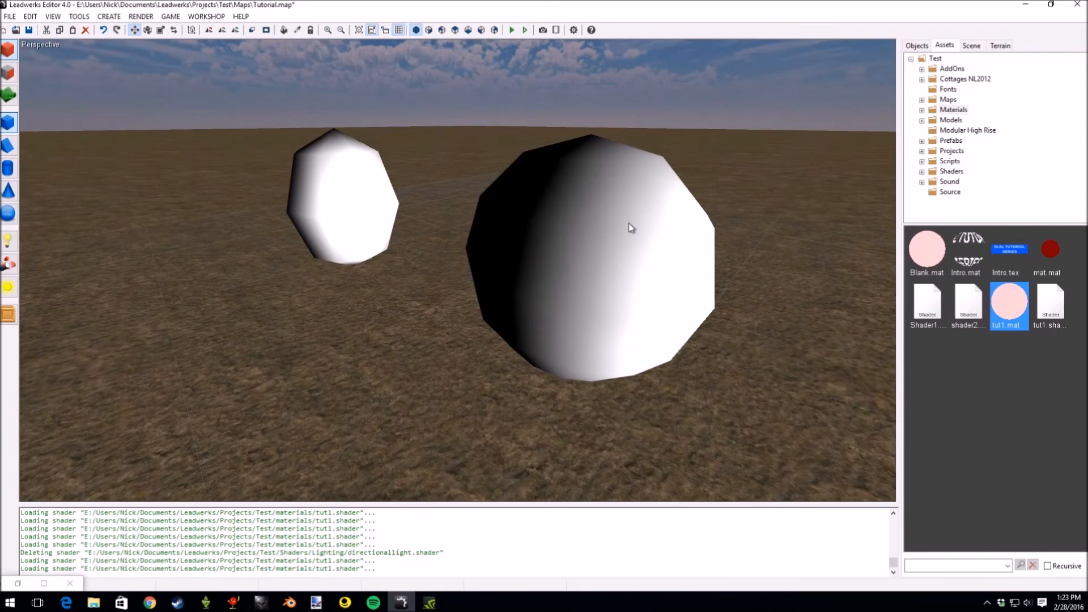
pyautogui.moveTo(545, 203)
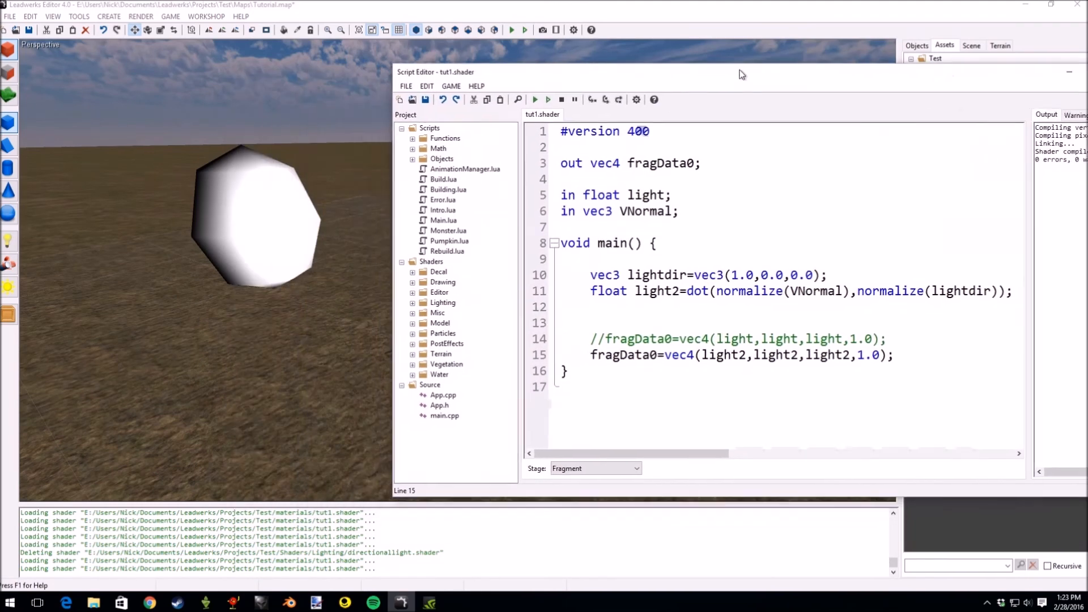
# Highlight the light output in the vertex stage, view Fragment, then return to Vertex.
pyautogui.click(593, 463)
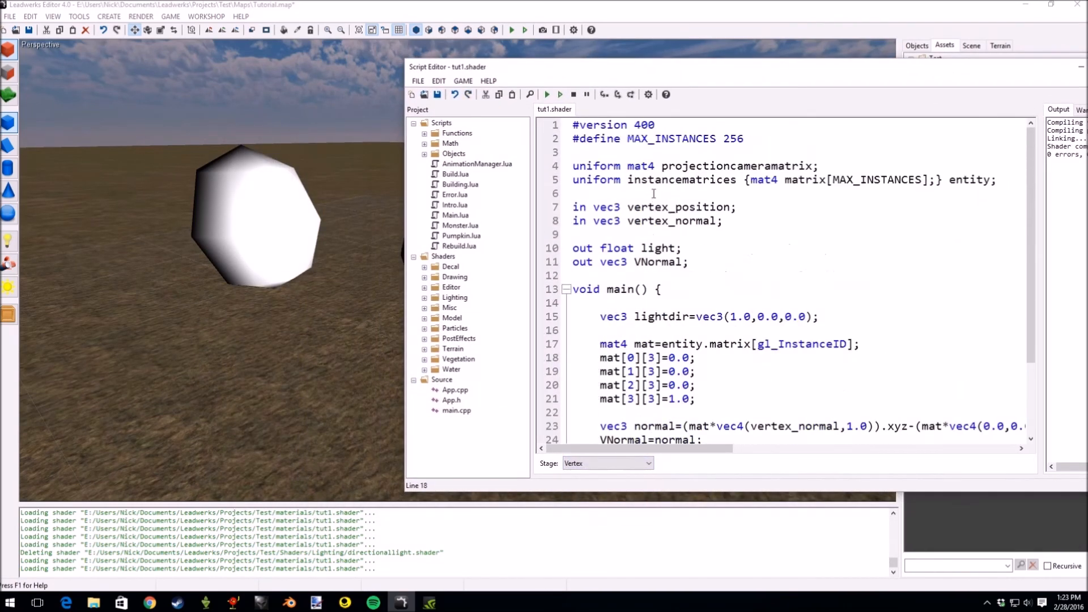
pyautogui.doubleClick(656, 248)
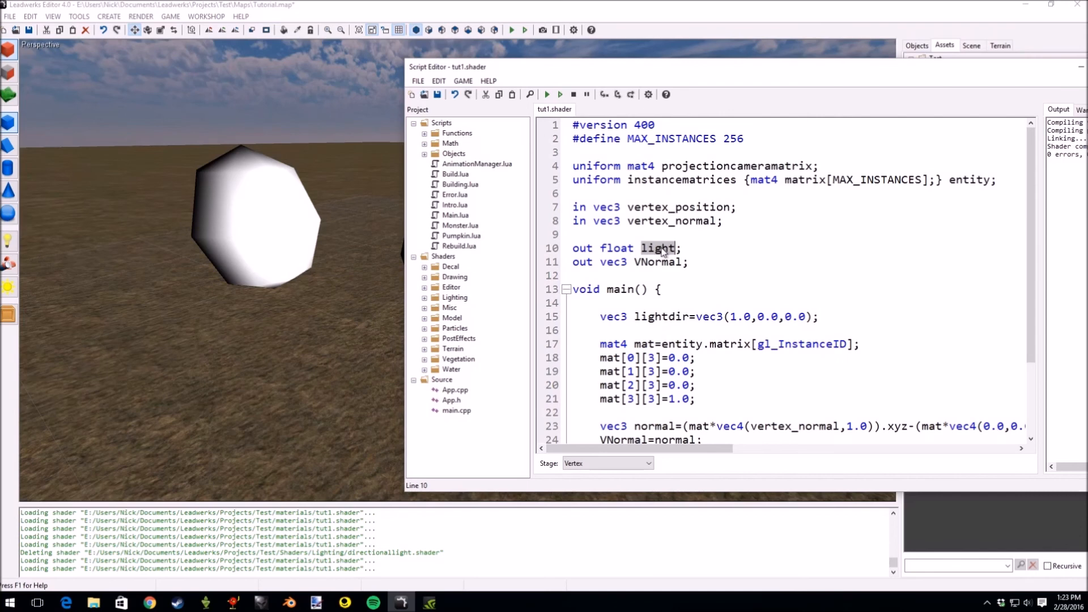
pyautogui.click(605, 463)
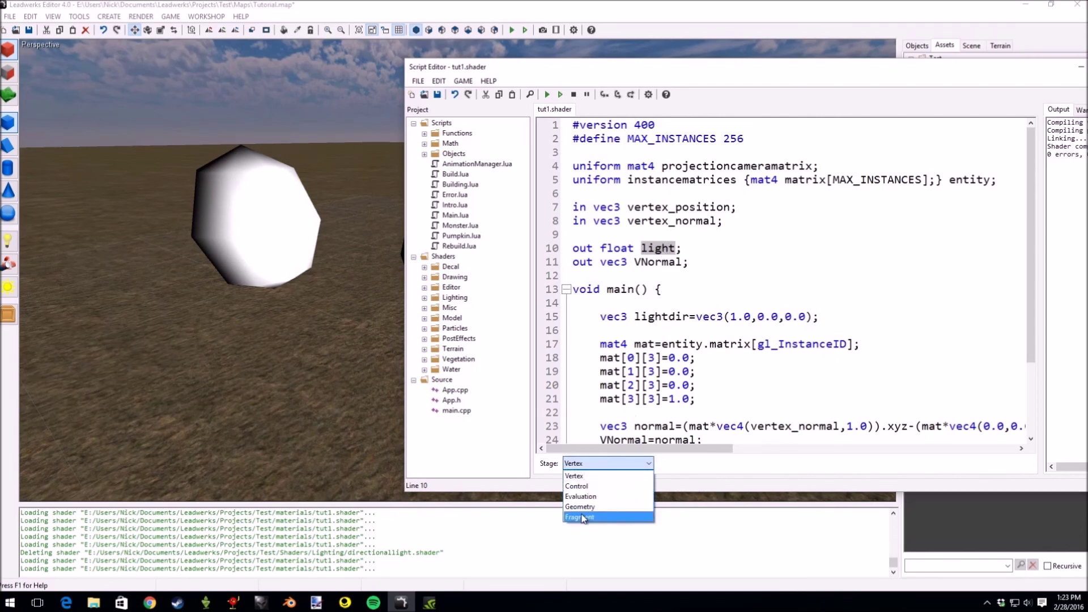
pyautogui.click(579, 517)
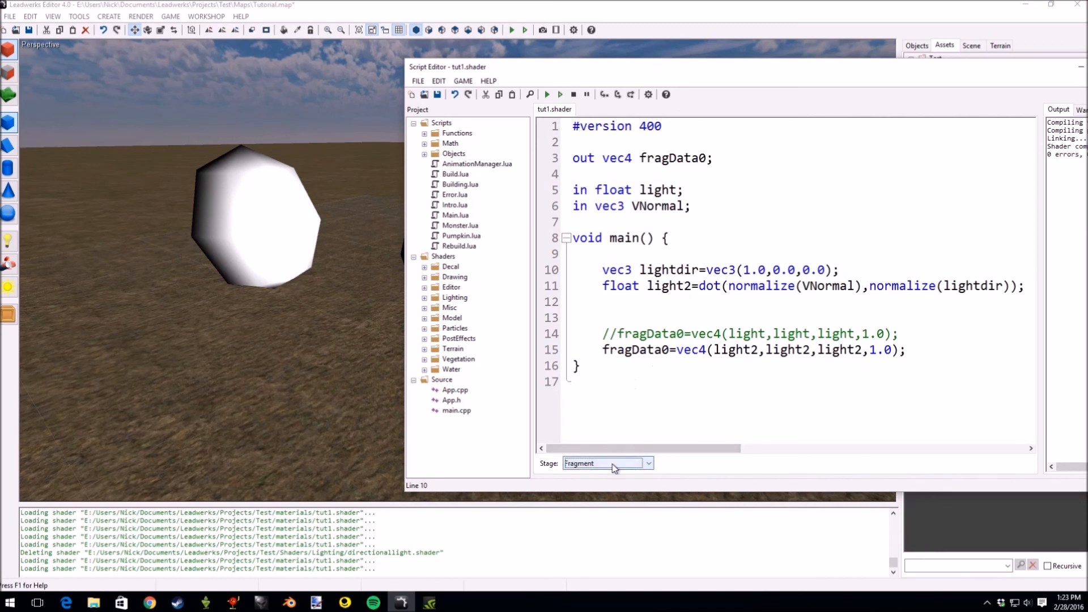
pyautogui.click(605, 463)
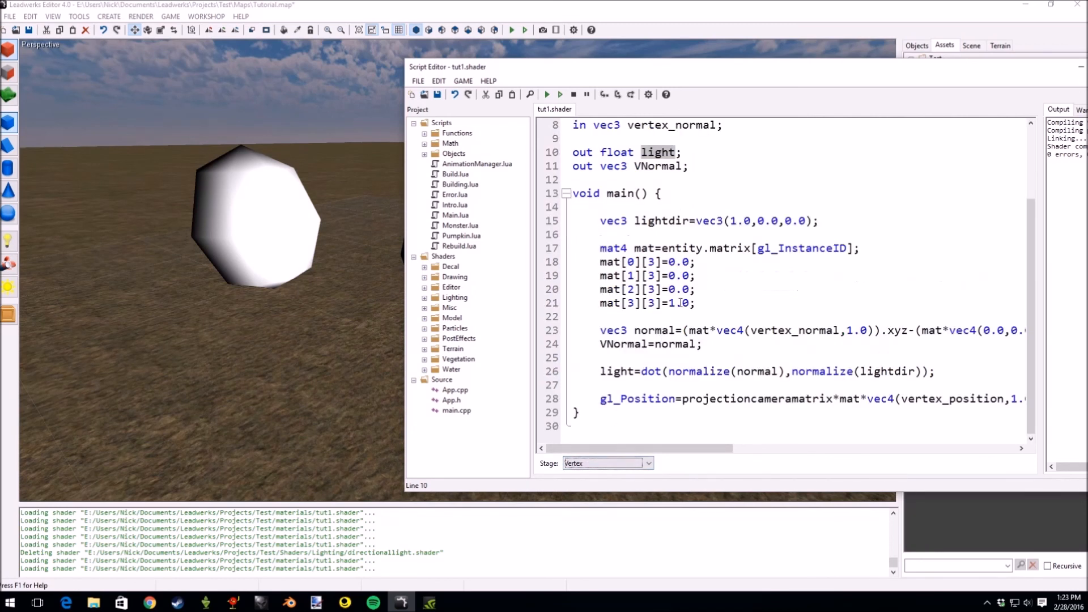